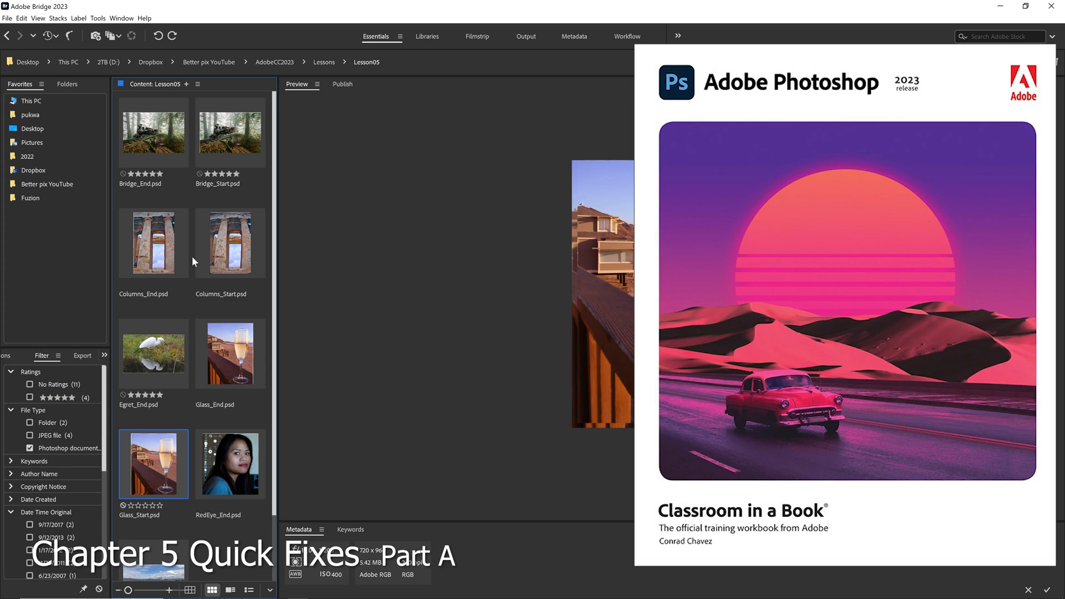
mouse_move(195, 281)
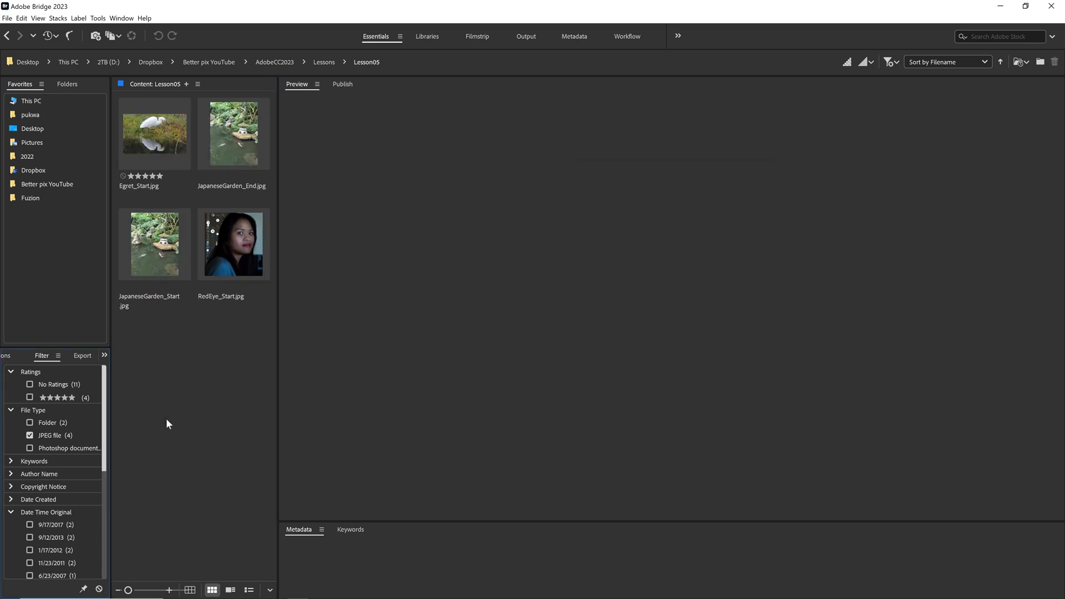
Select RedEye_Start.jpg among the Lesson05 JPEGs to preview it in Bridge.
left_click(233, 244)
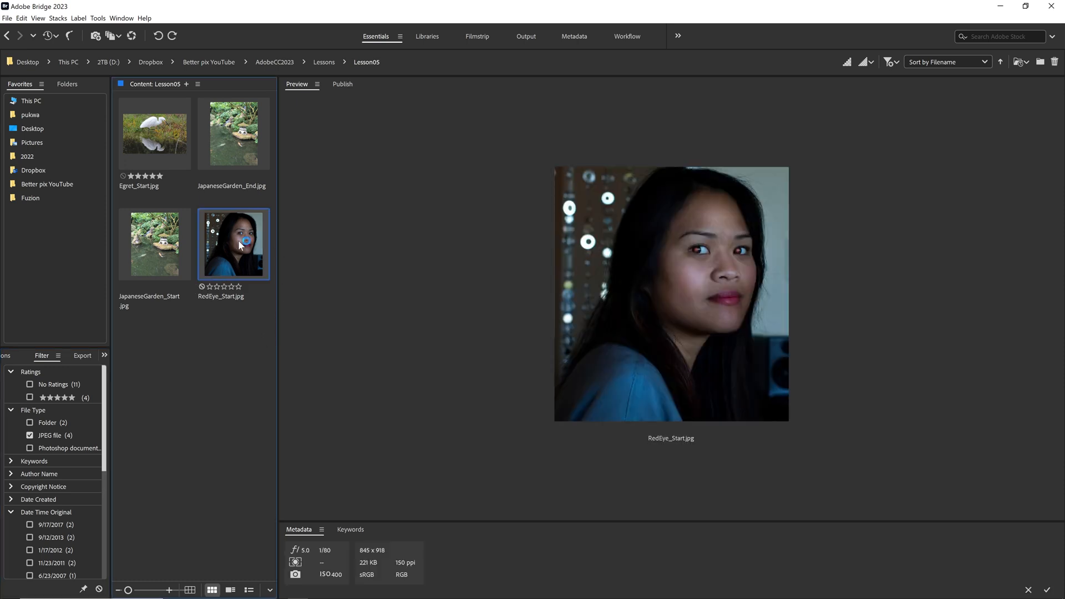
Open RedEye_Start.jpg in Photoshop and zoom in on her red pupils.
double_click(234, 244)
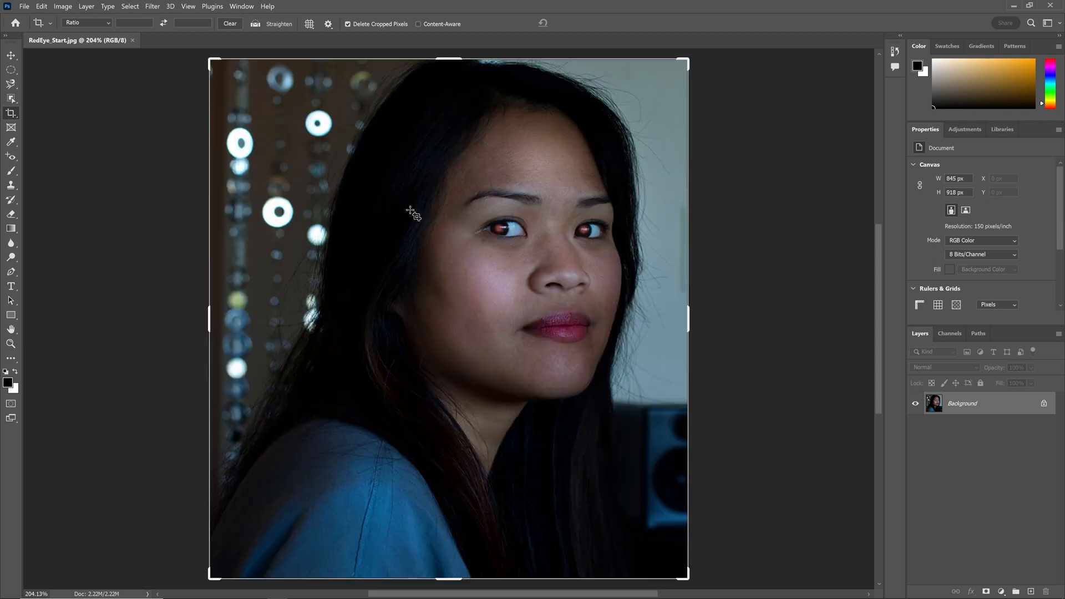
mouse_move(528, 306)
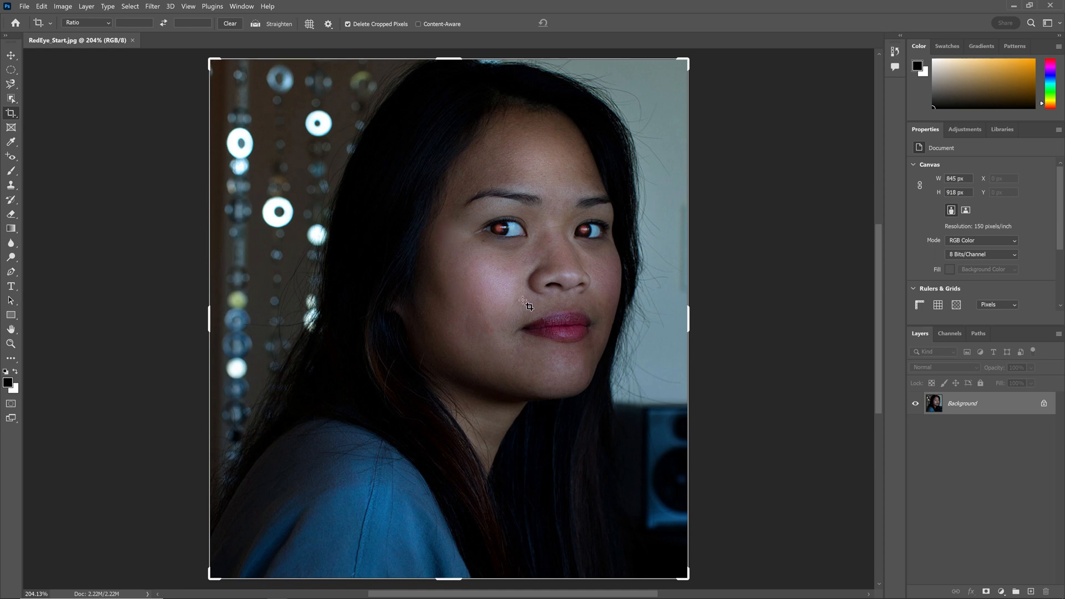
mouse_move(434, 232)
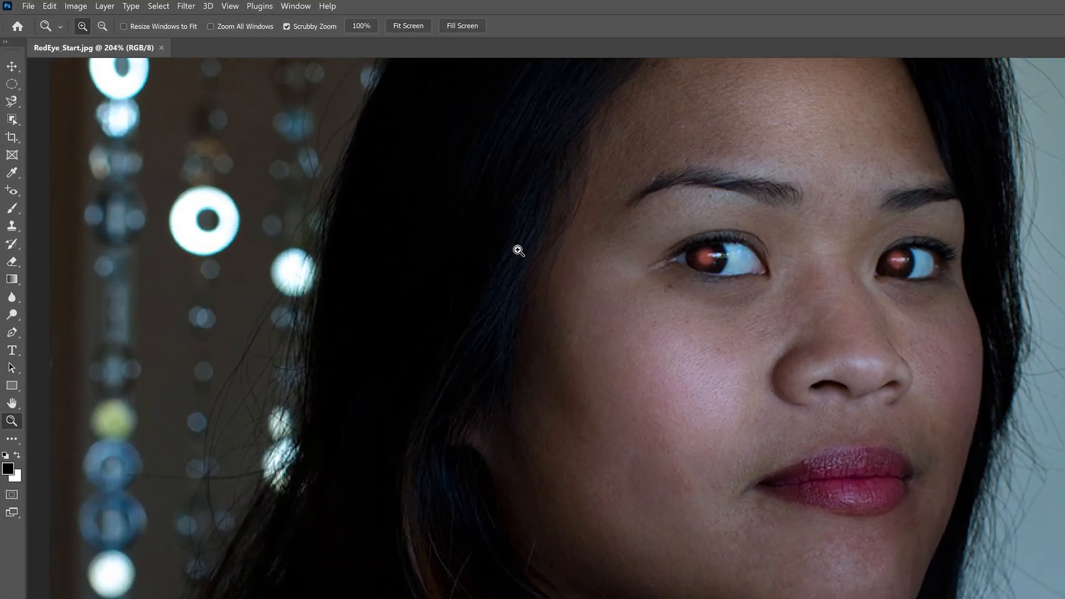
left_click(518, 251)
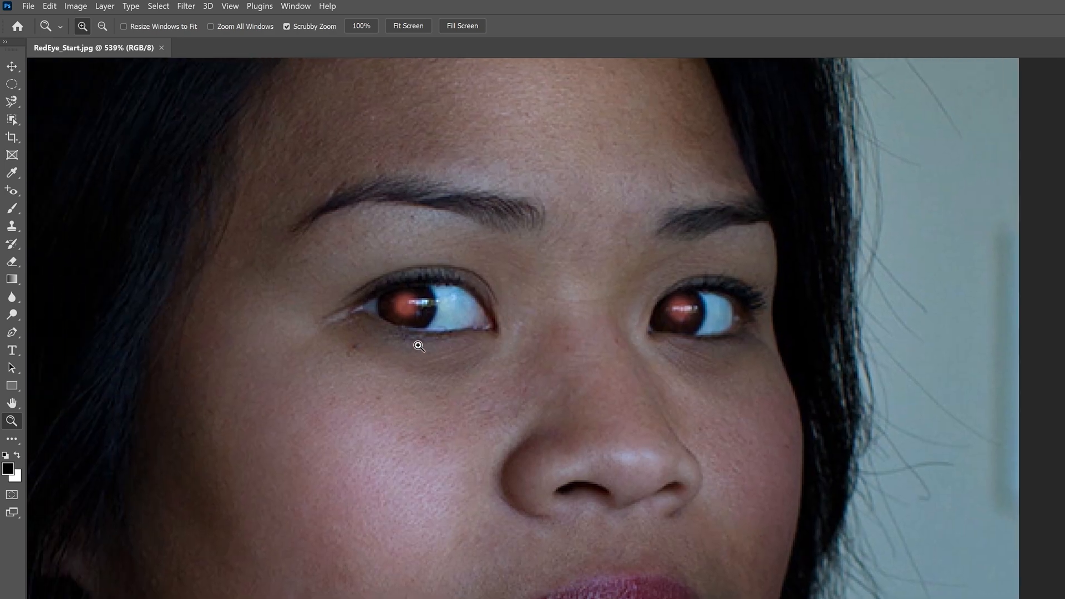
left_click(28, 6)
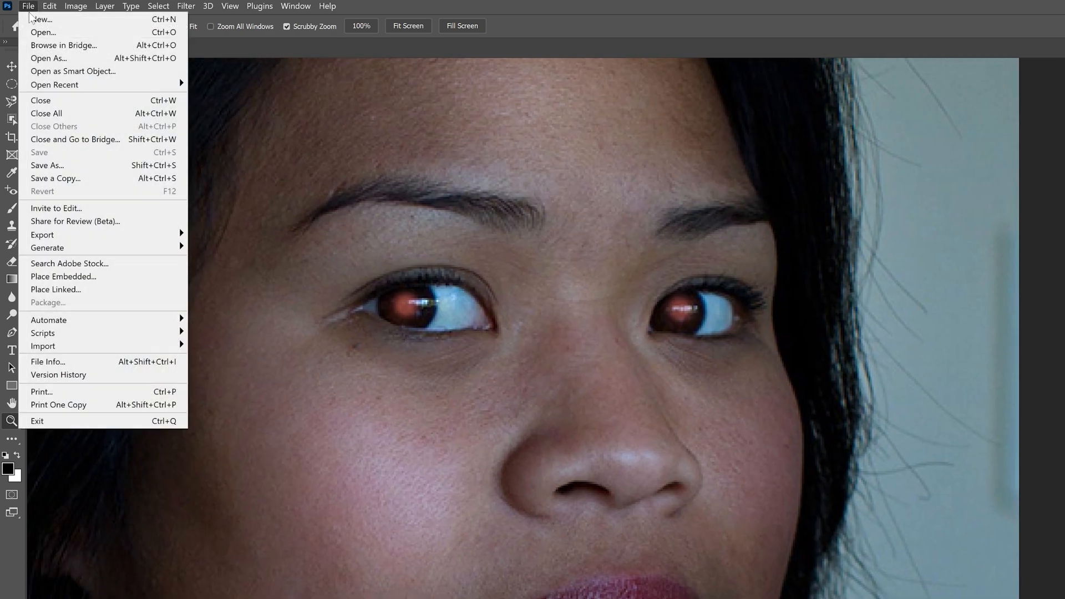
Save the portrait as RedEye_Working in Photoshop (*.PSD) format.
left_click(46, 166)
type("RedEye_Working.jpg")
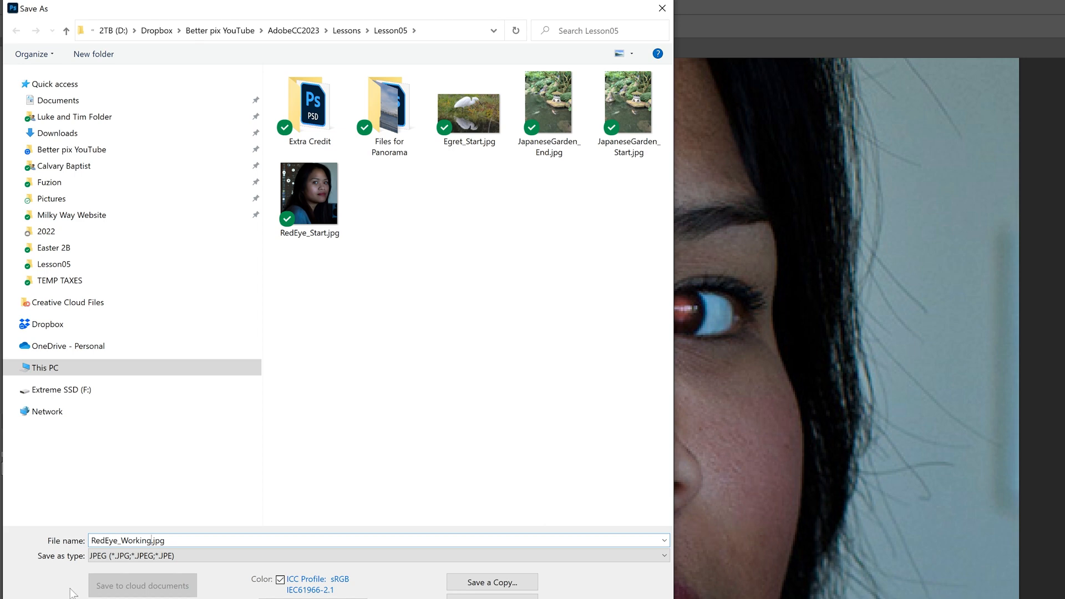
left_click(377, 555)
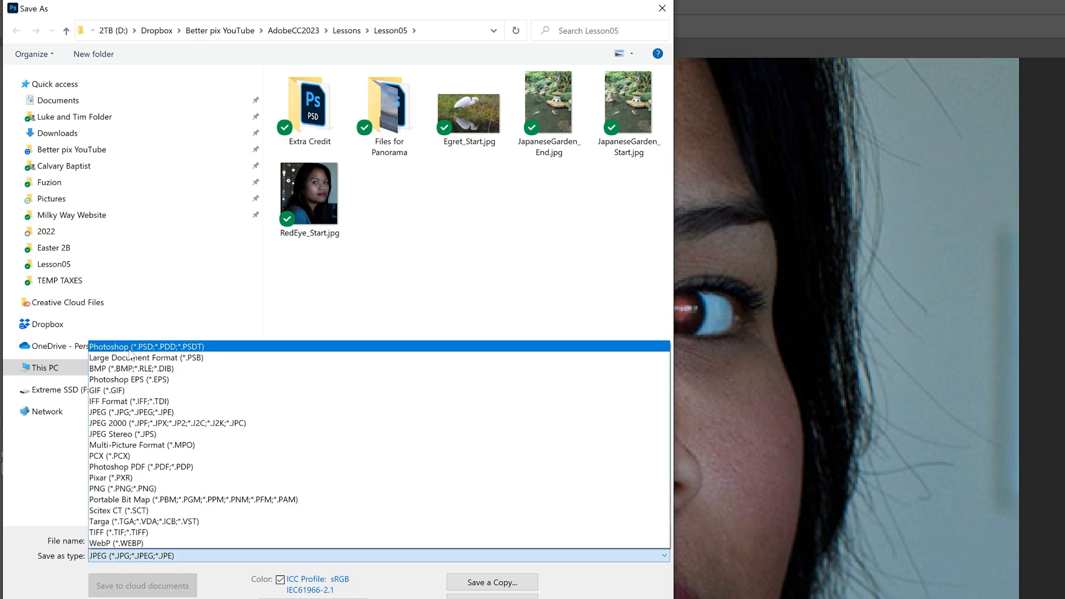
left_click(143, 346)
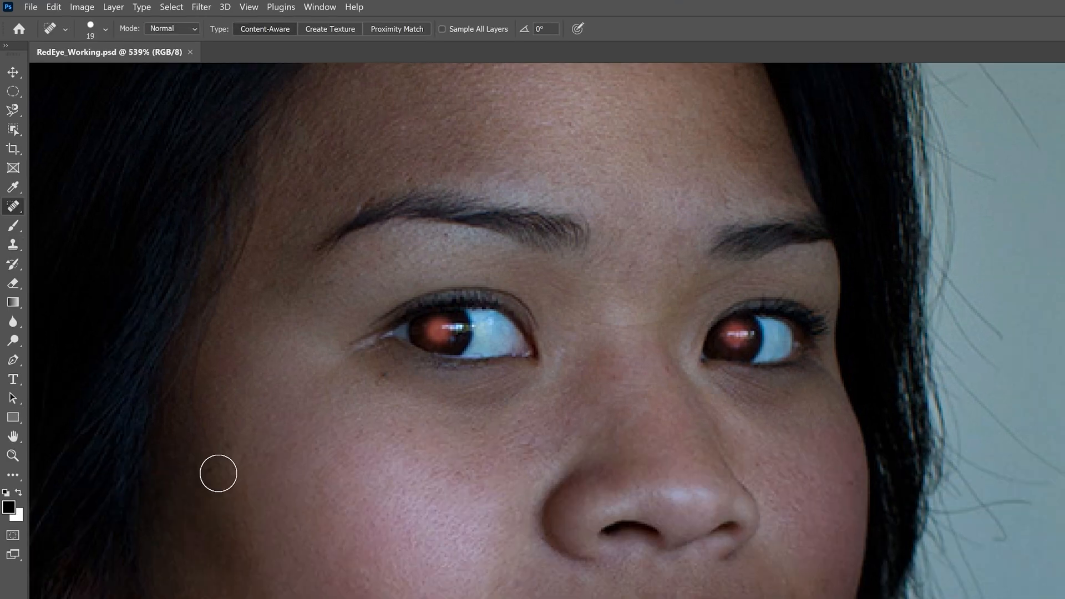
mouse_move(13, 205)
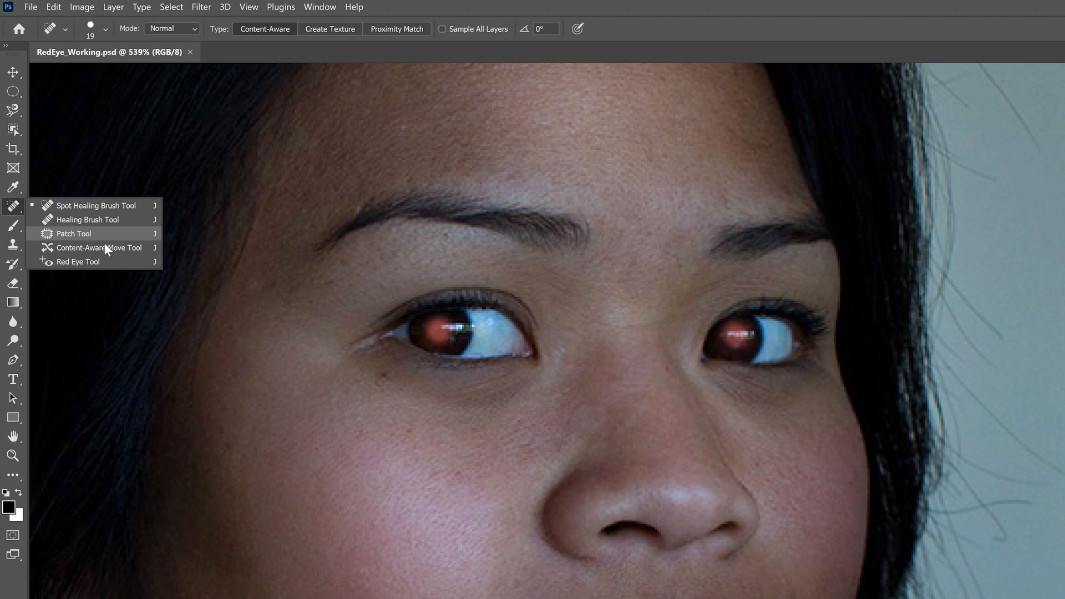
Darken both red pupils with the Red Eye Tool, left eye then right.
left_click(79, 261)
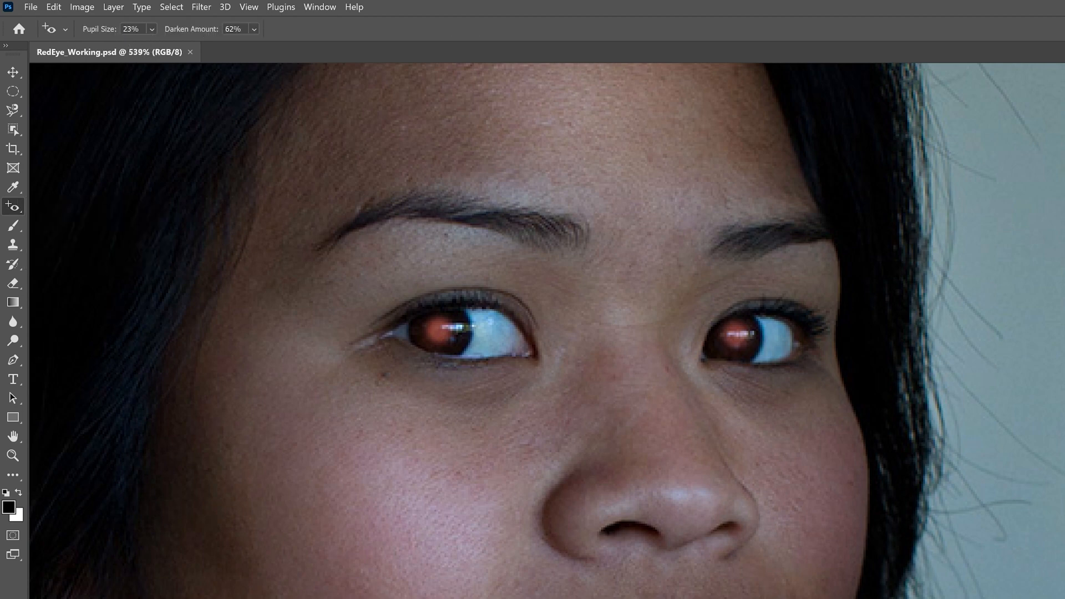
mouse_move(129, 29)
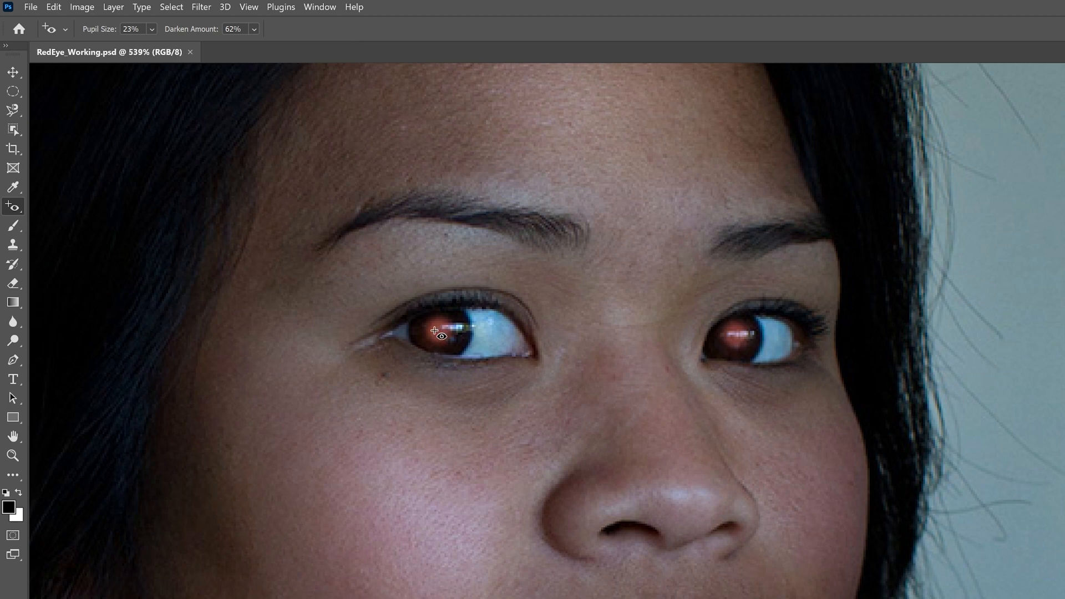
left_click(434, 333)
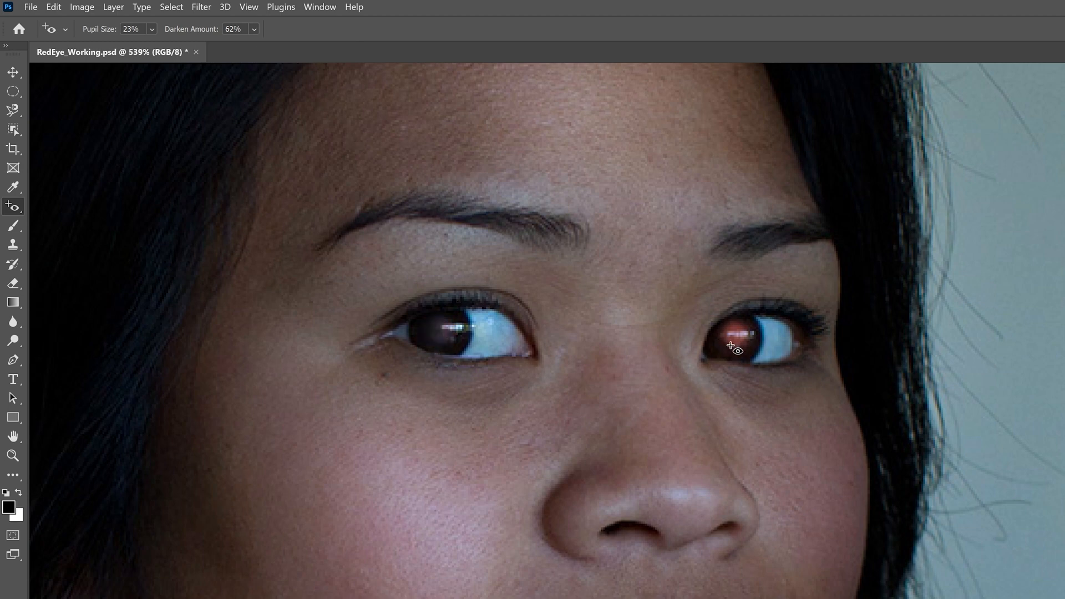
left_click(735, 334)
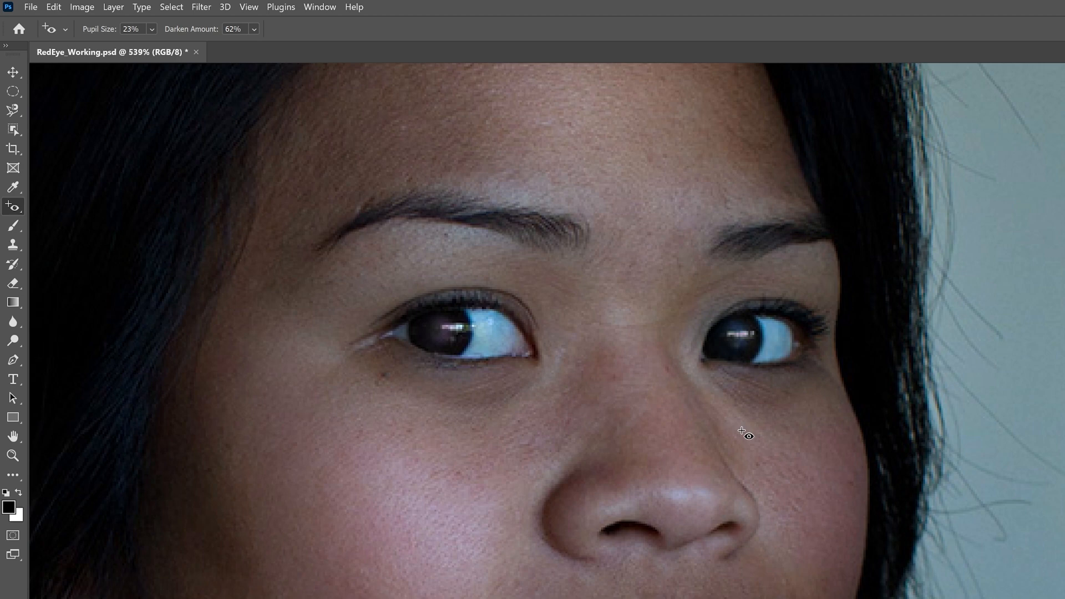
mouse_move(837, 441)
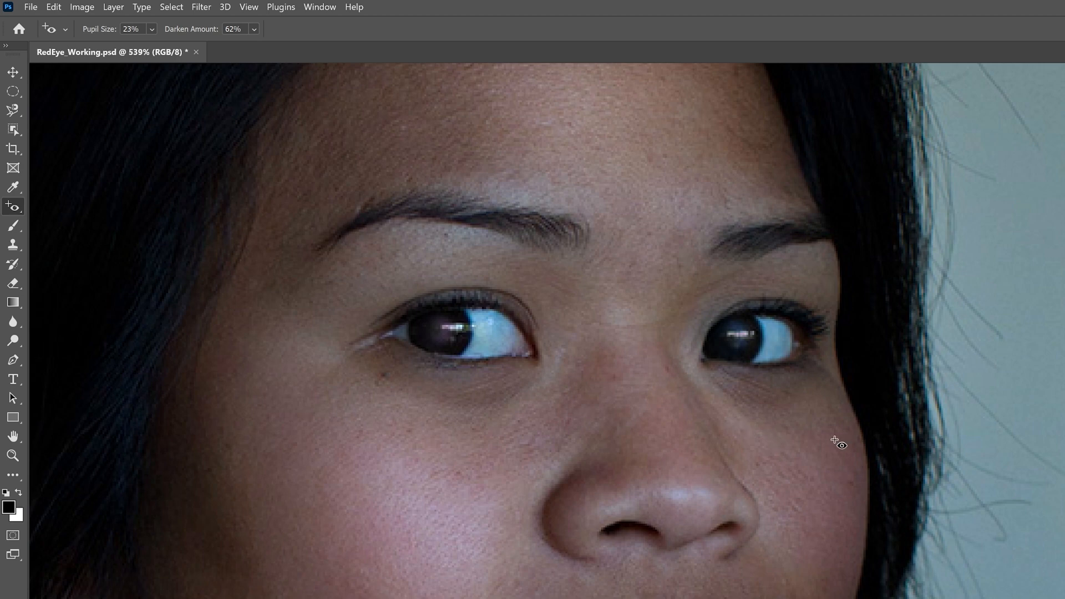
mouse_move(353, 376)
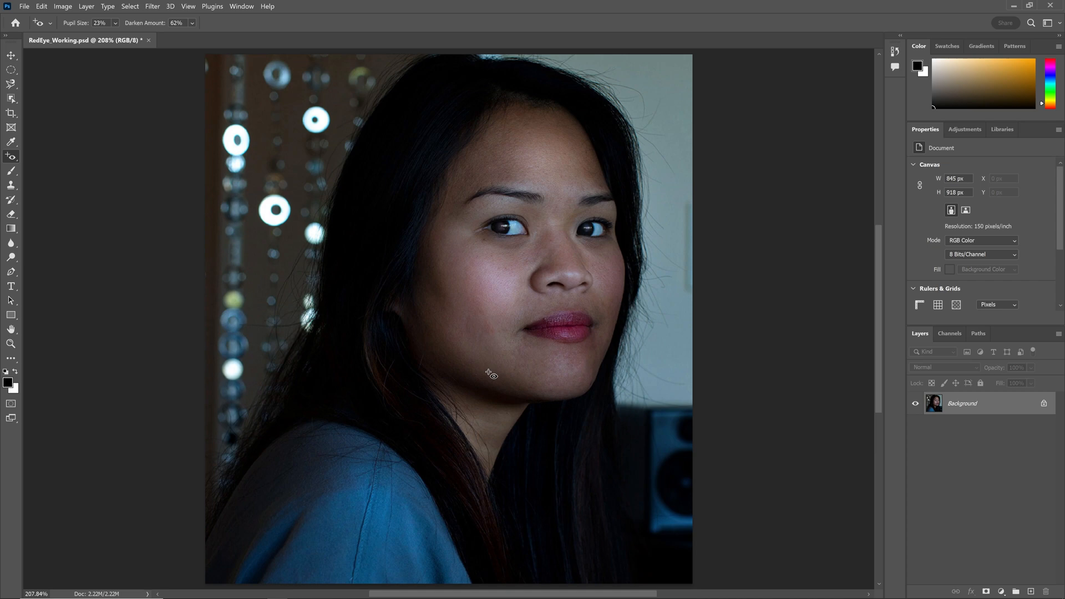
mouse_move(477, 378)
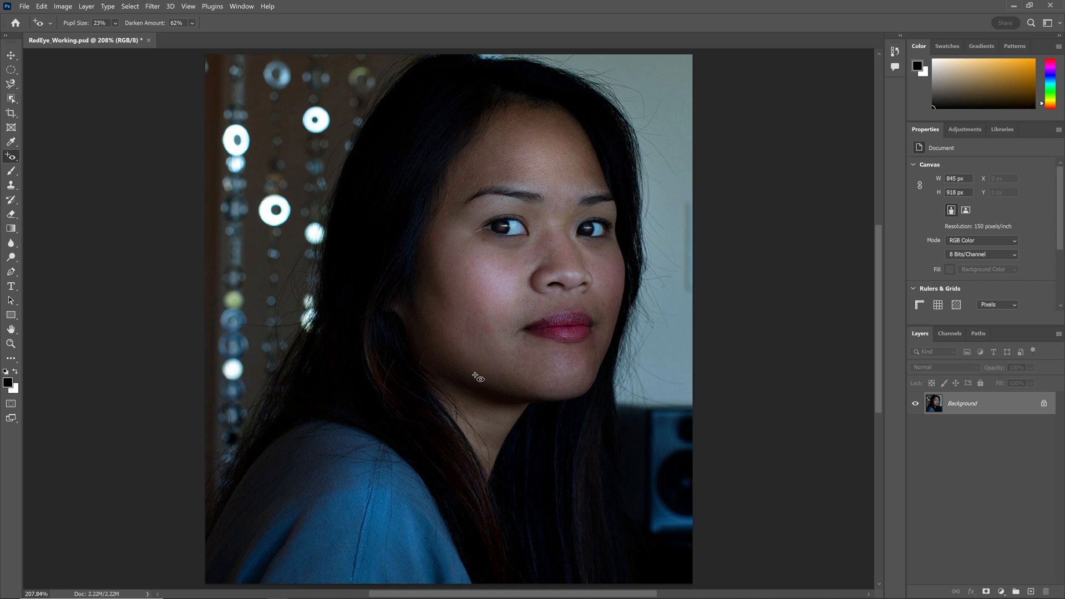
mouse_move(283, 240)
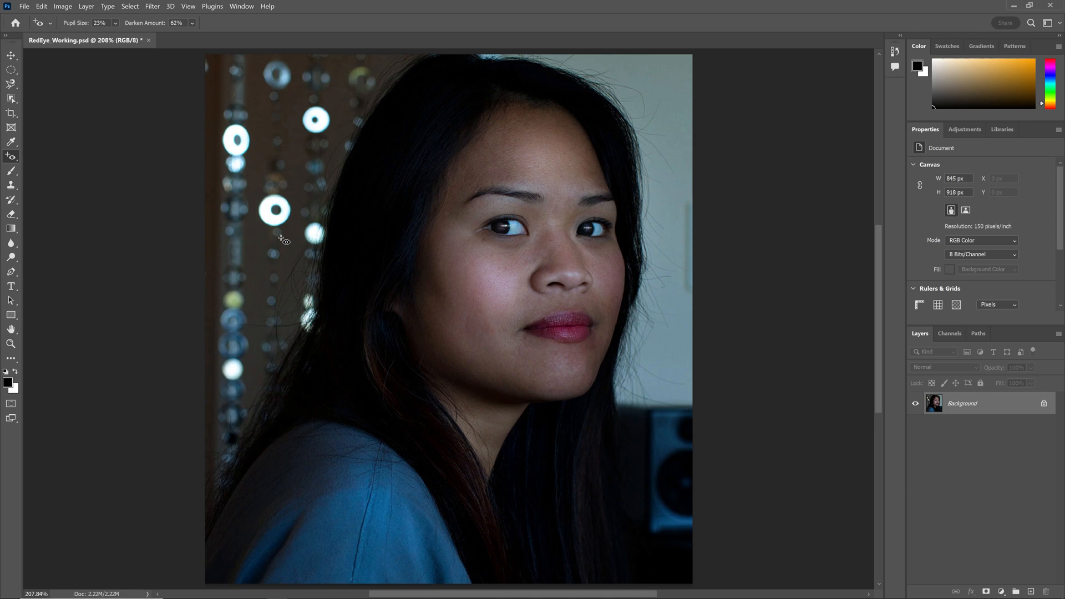
Bring up the adjustment layer list from the Layers panel.
left_click(1002, 591)
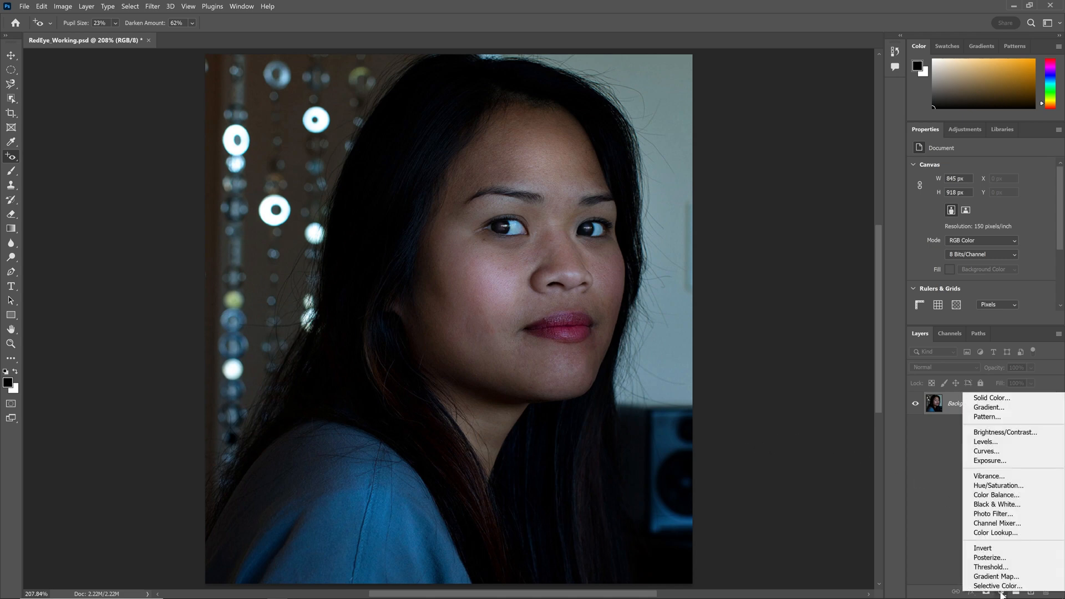
mouse_move(985, 451)
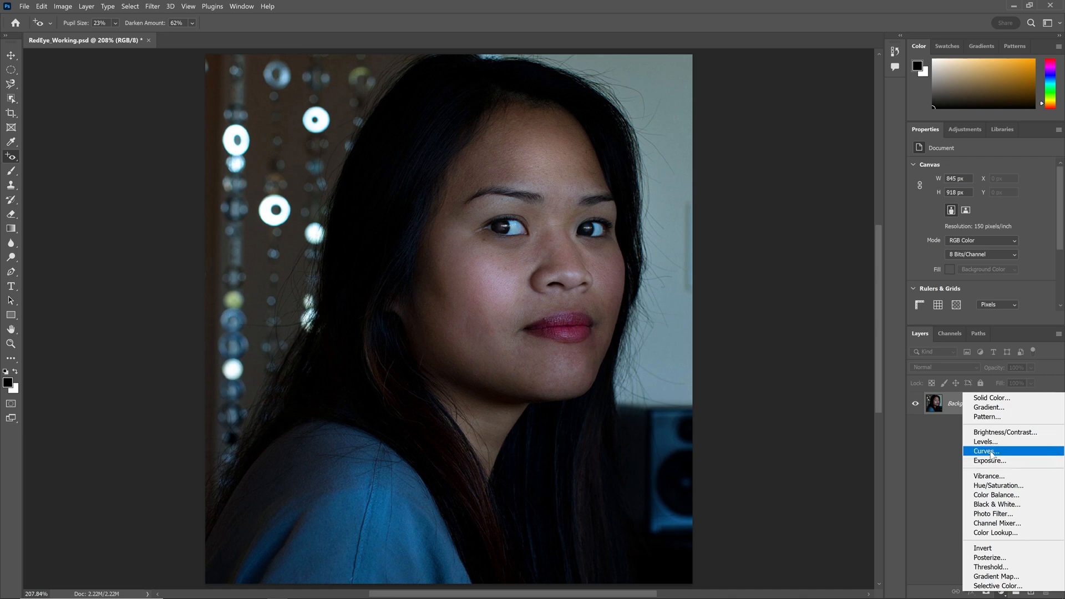
Add a Curves 1 adjustment layer, bend it upward and apply the Lighter (RGB) preset.
left_click(986, 451)
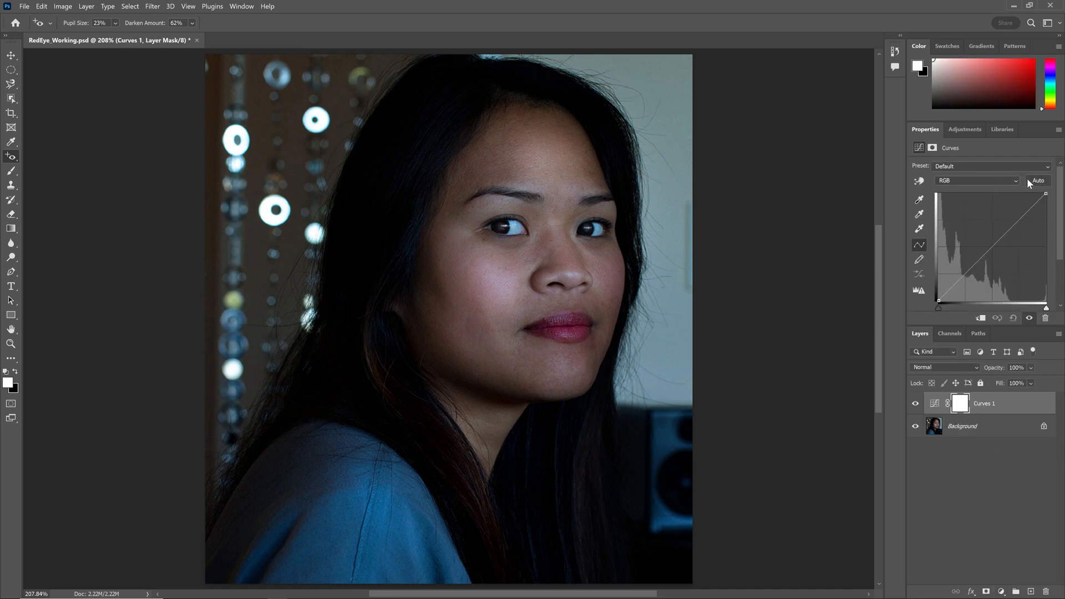
mouse_move(1037, 180)
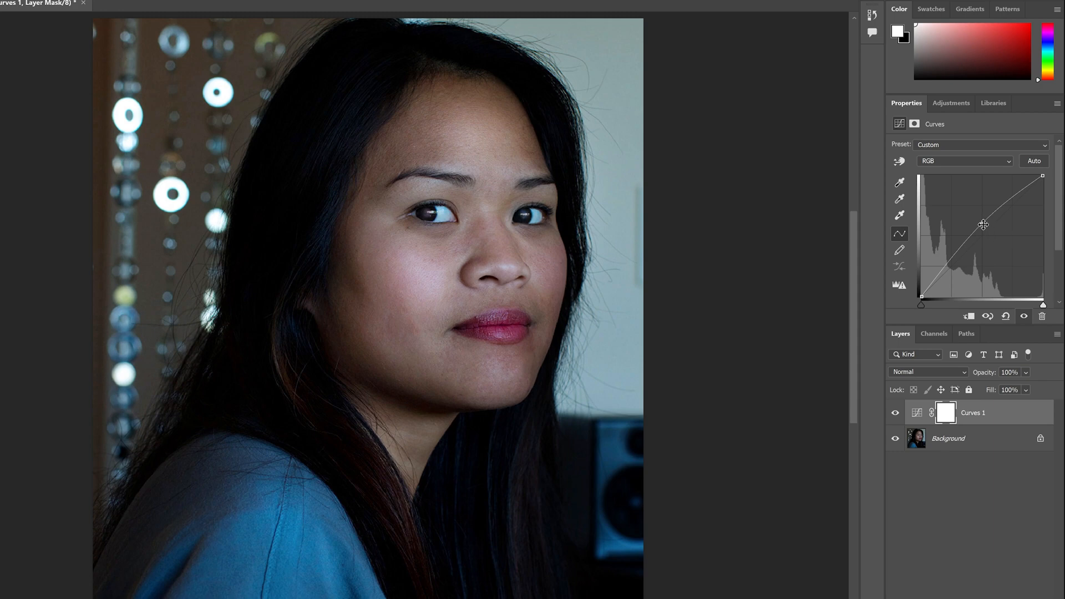
left_click_drag(983, 224, 922, 292)
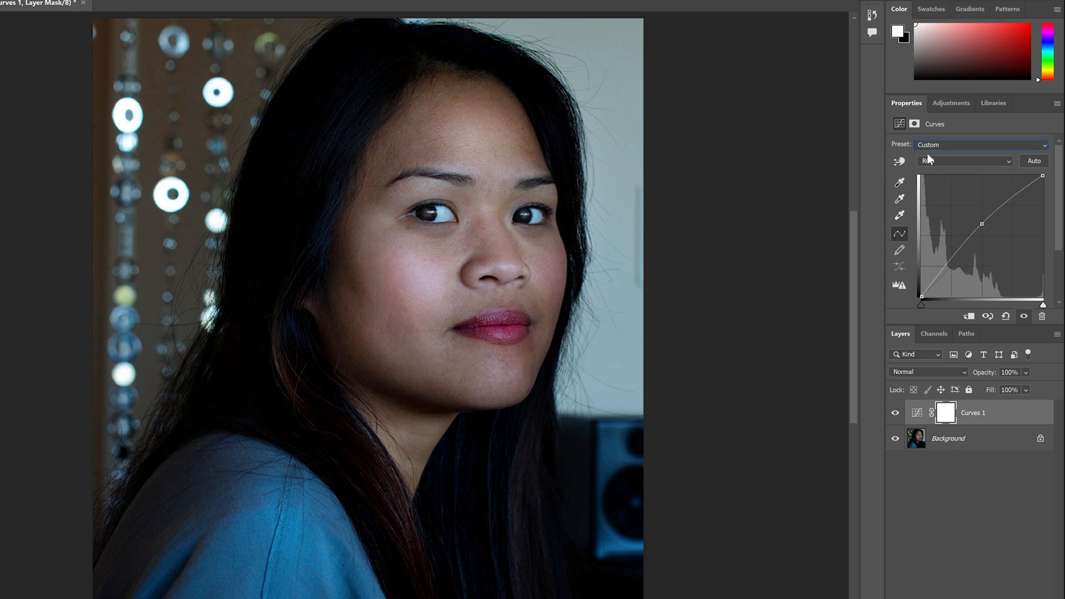
left_click(978, 144)
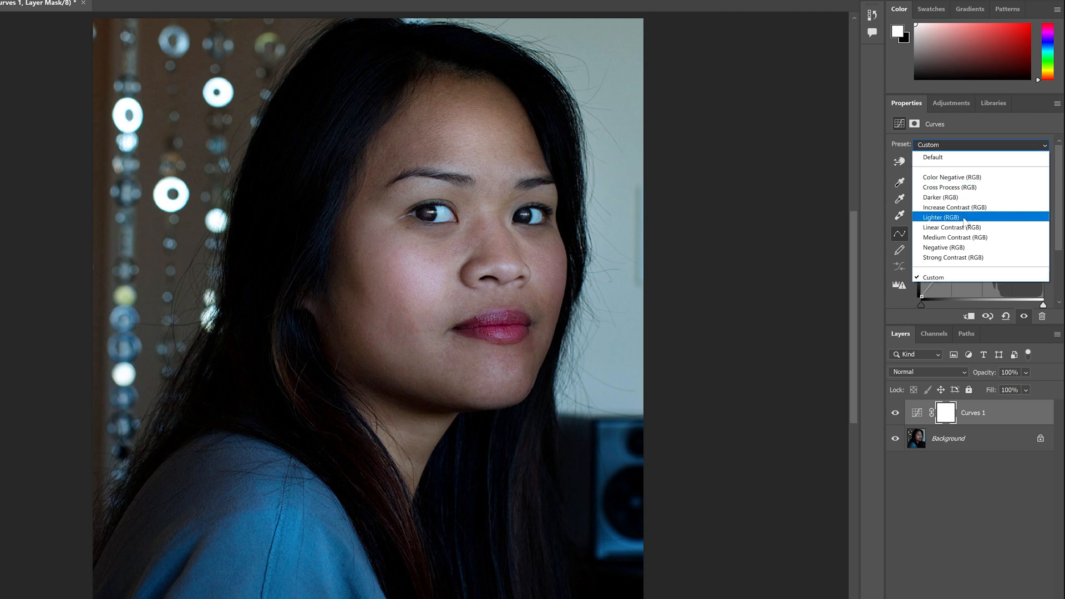
left_click(941, 216)
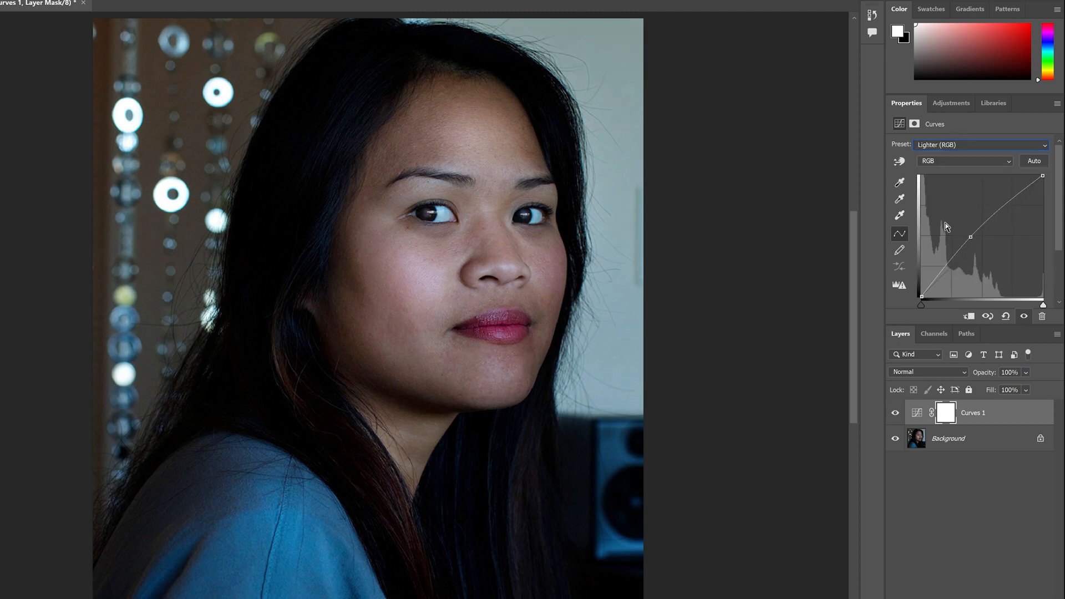
Nudge the curve's midtone point back to near neutral, leaving it almost straight.
left_click_drag(971, 236, 977, 236)
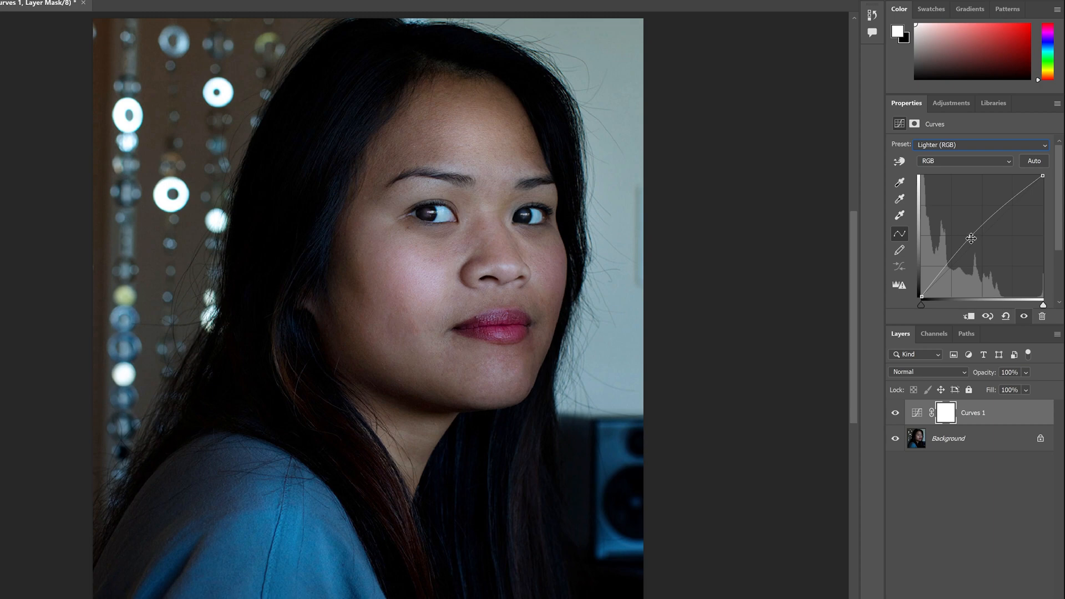
left_click_drag(971, 238, 968, 243)
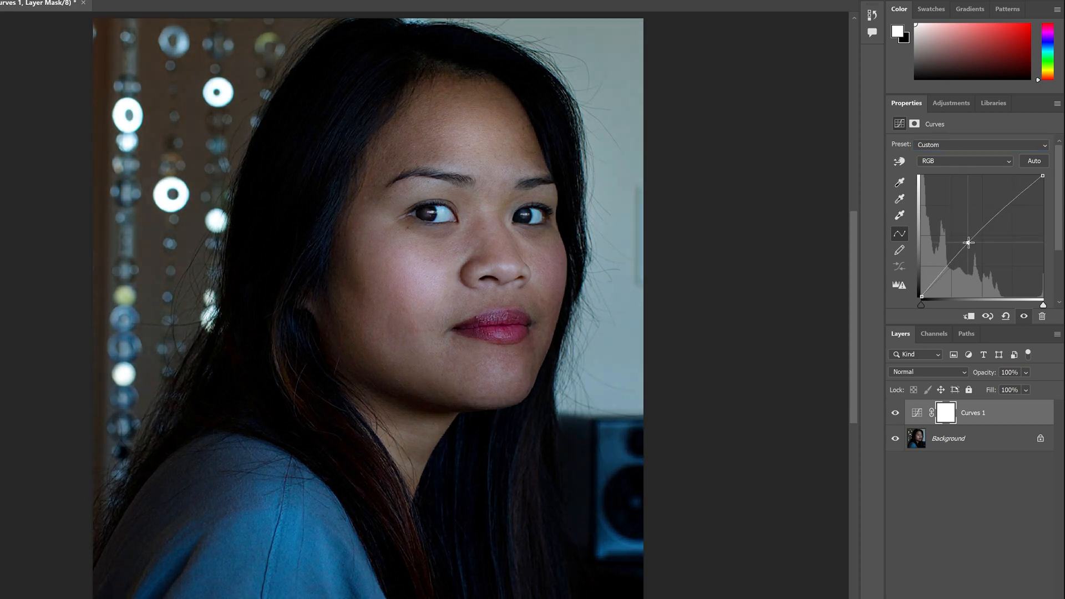
left_click_drag(969, 242, 960, 245)
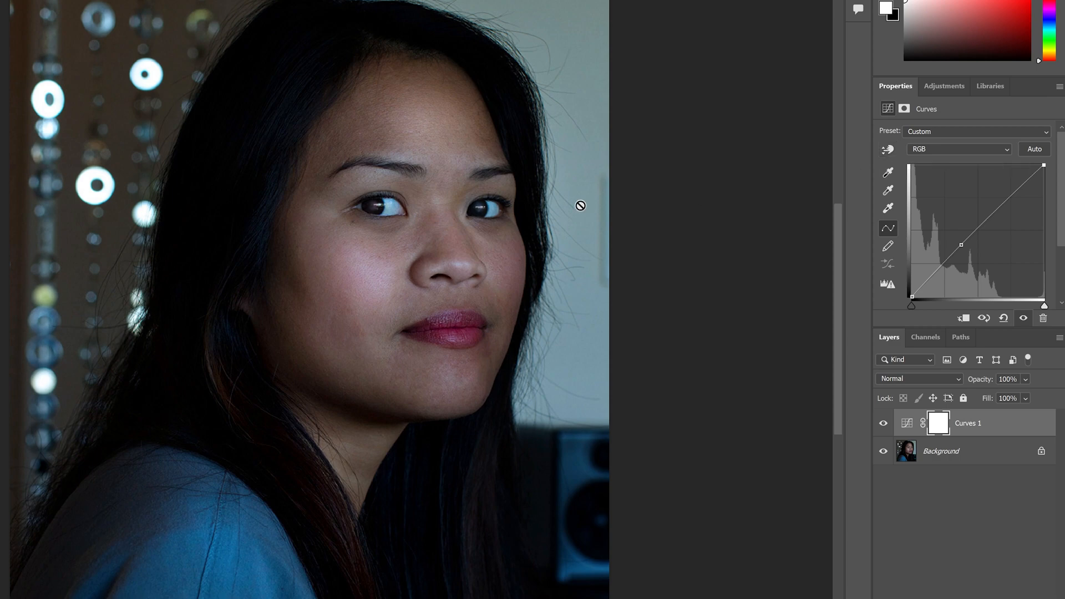
mouse_move(873, 160)
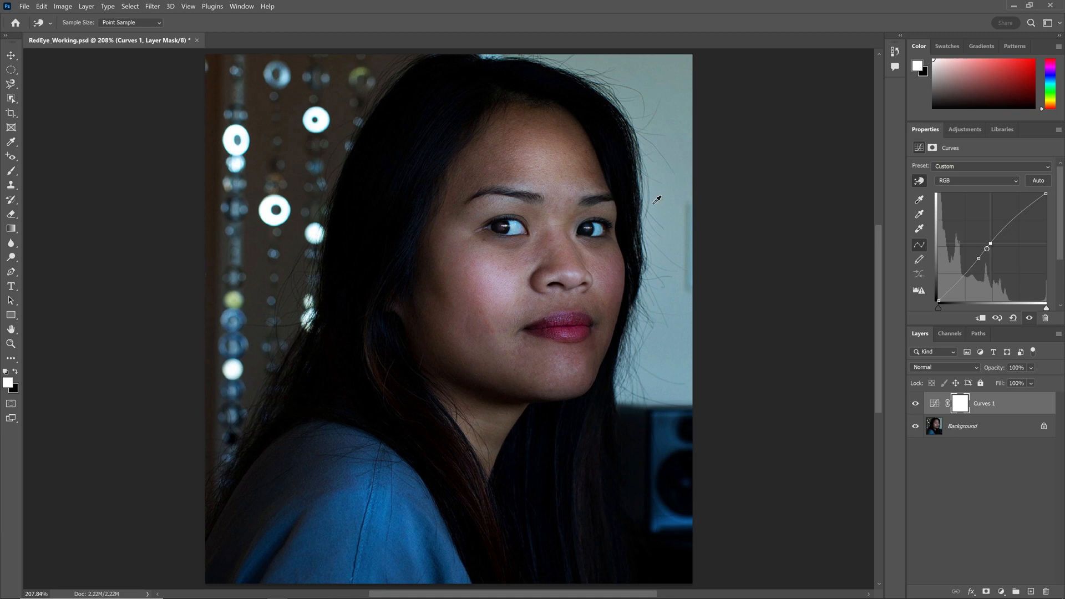
mouse_move(978, 253)
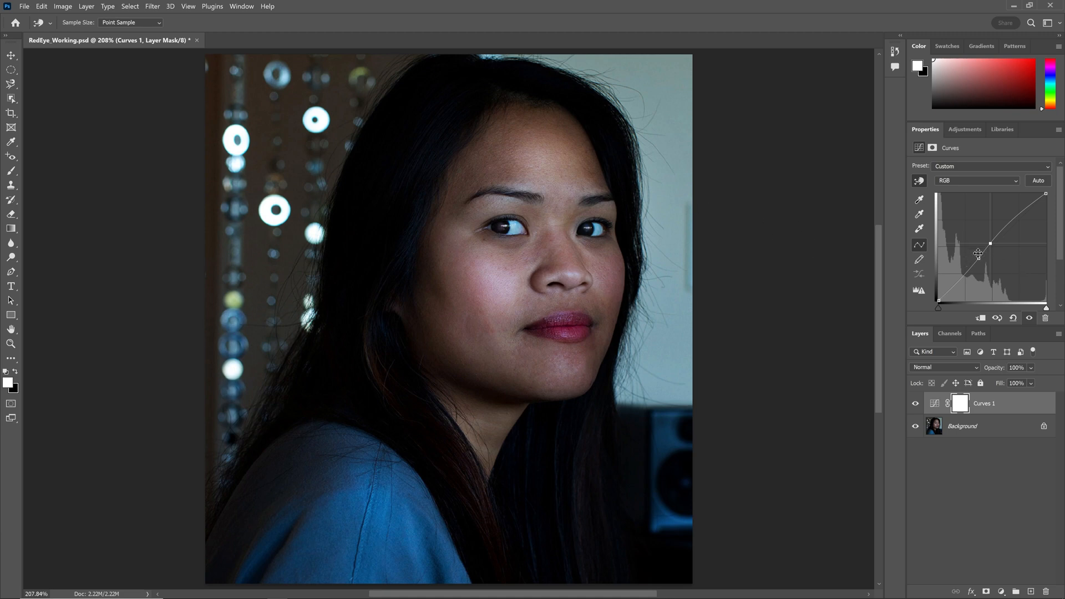
Add a second curve point, try brighter and flatter shapes, then settle on a mild two-point curve.
left_click_drag(1009, 243, 987, 242)
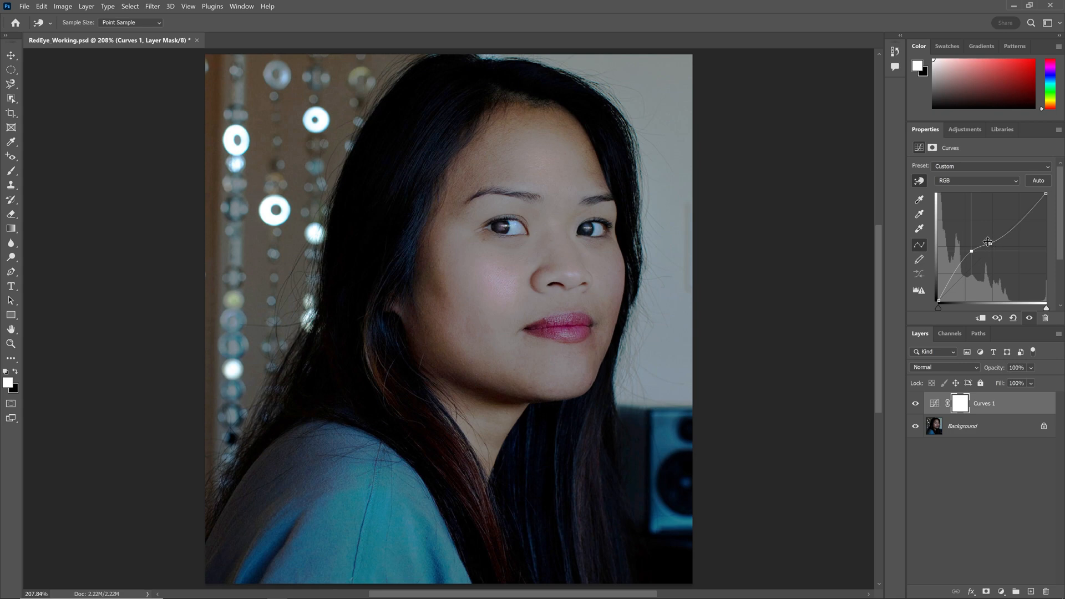
left_click_drag(987, 242, 995, 249)
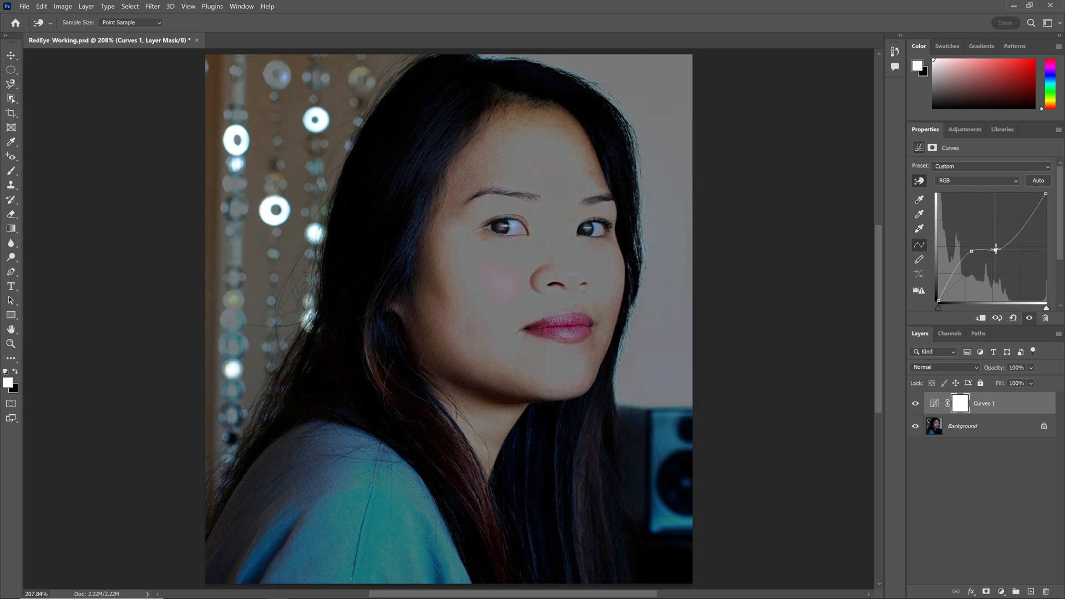
left_click_drag(995, 249, 995, 245)
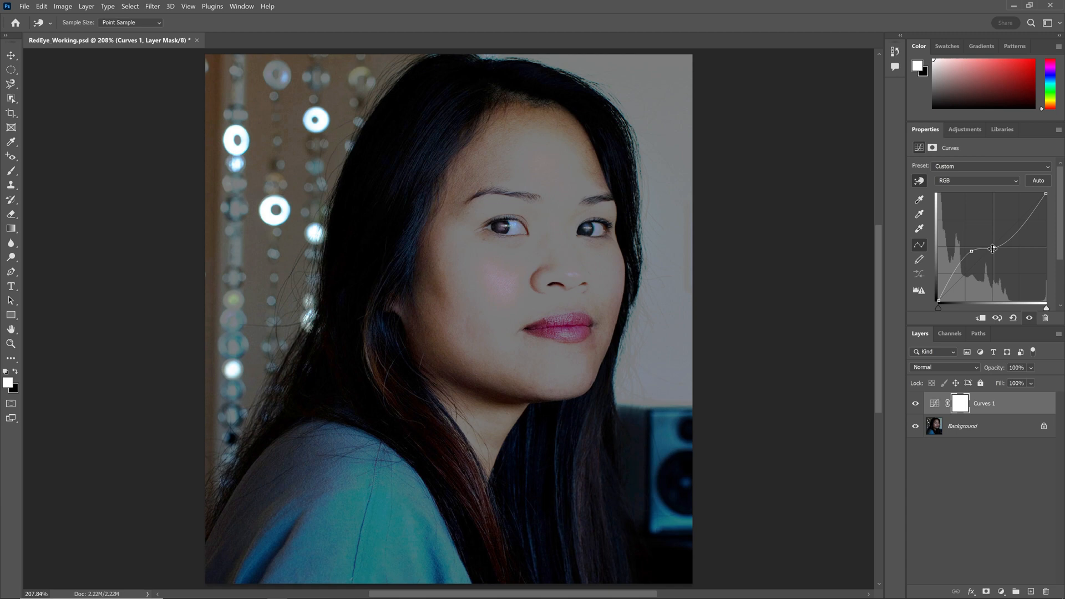
left_click_drag(992, 249, 991, 241)
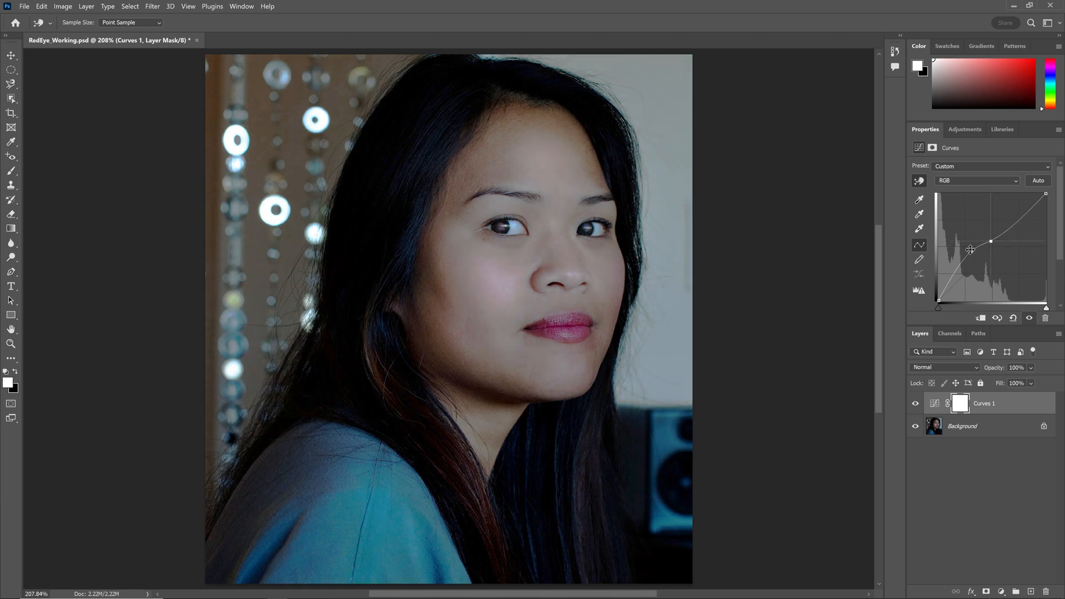
left_click_drag(990, 240, 972, 260)
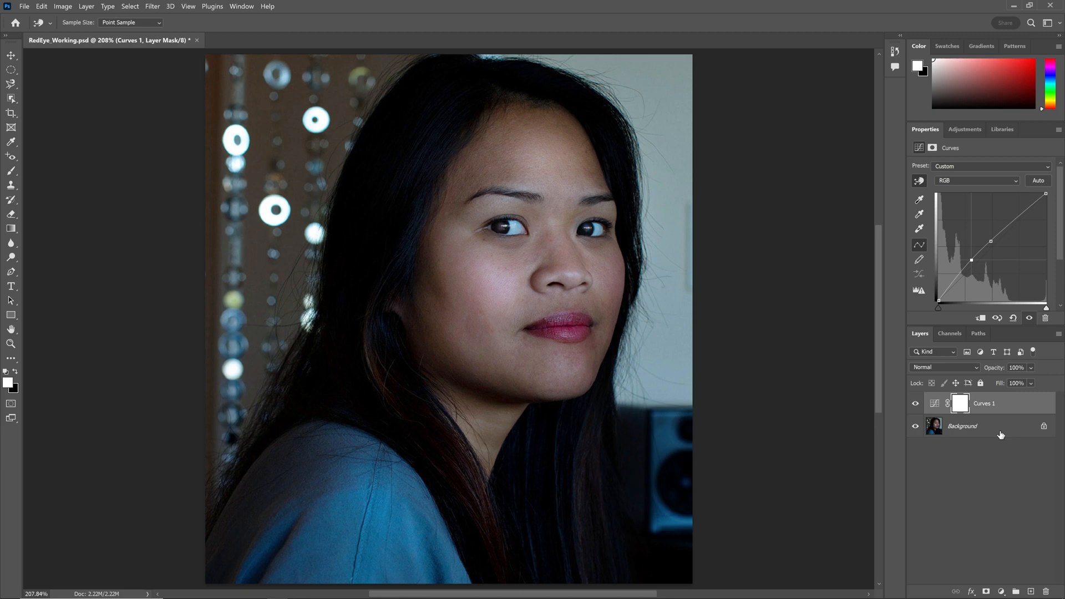
Delete the Curves 1 layer, leaving only the Background layer.
right_click(961, 426)
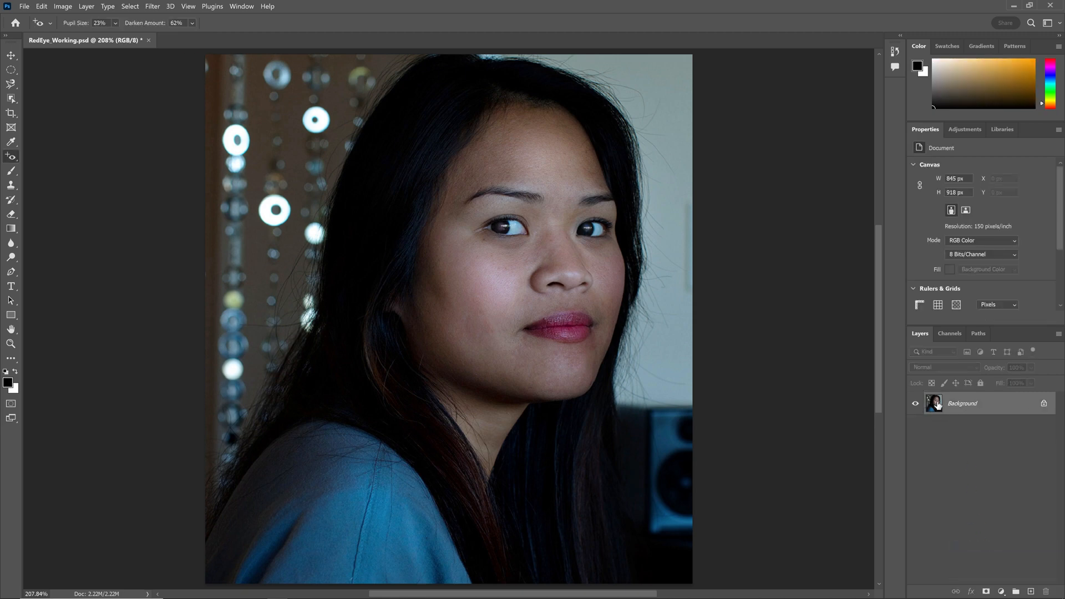
mouse_move(934, 402)
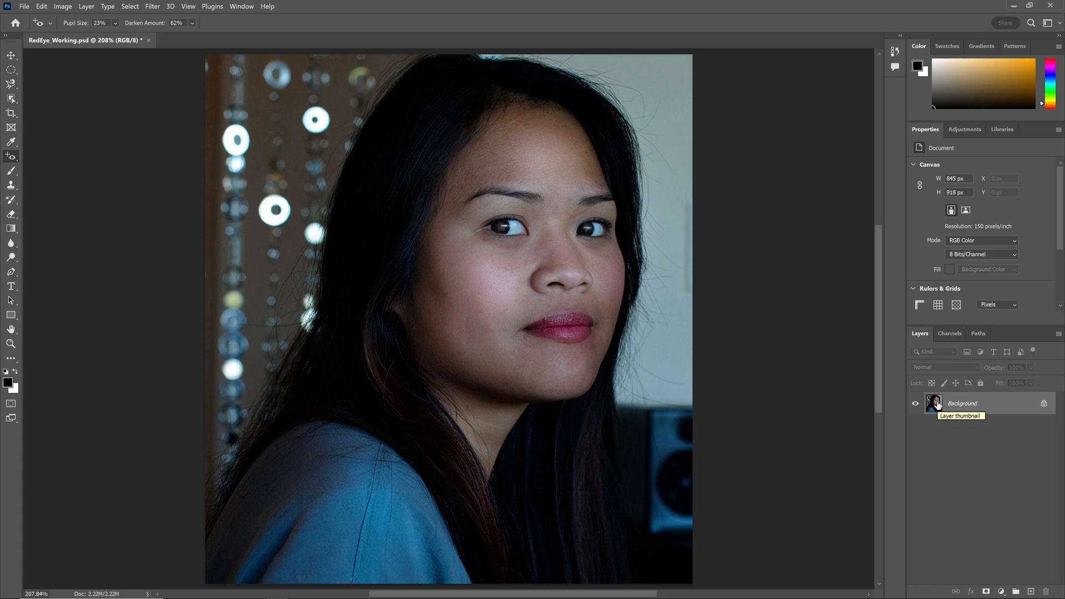
mouse_move(818, 307)
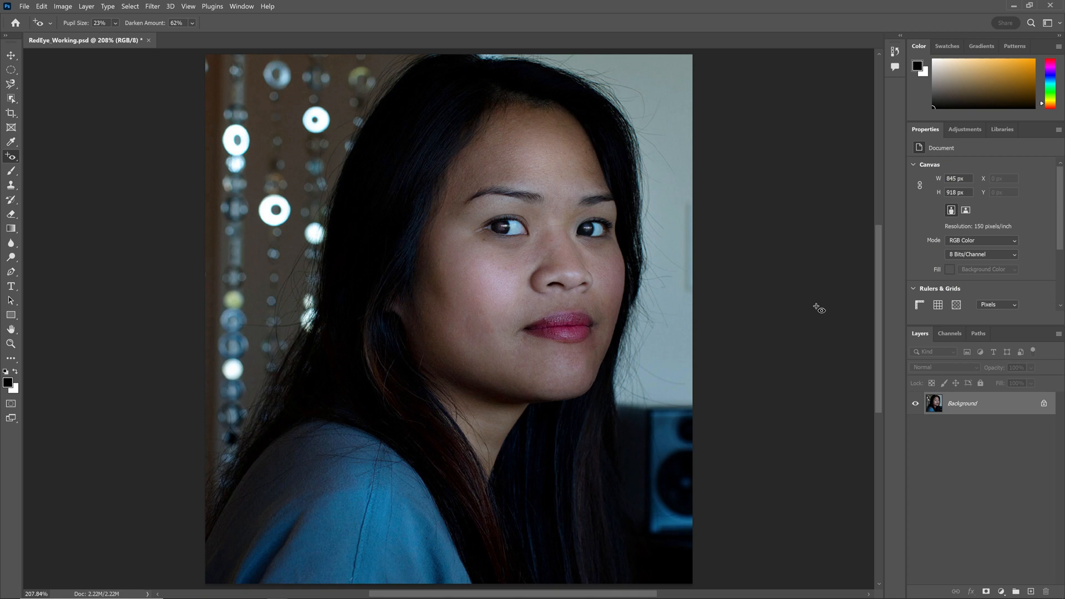
mouse_move(199, 79)
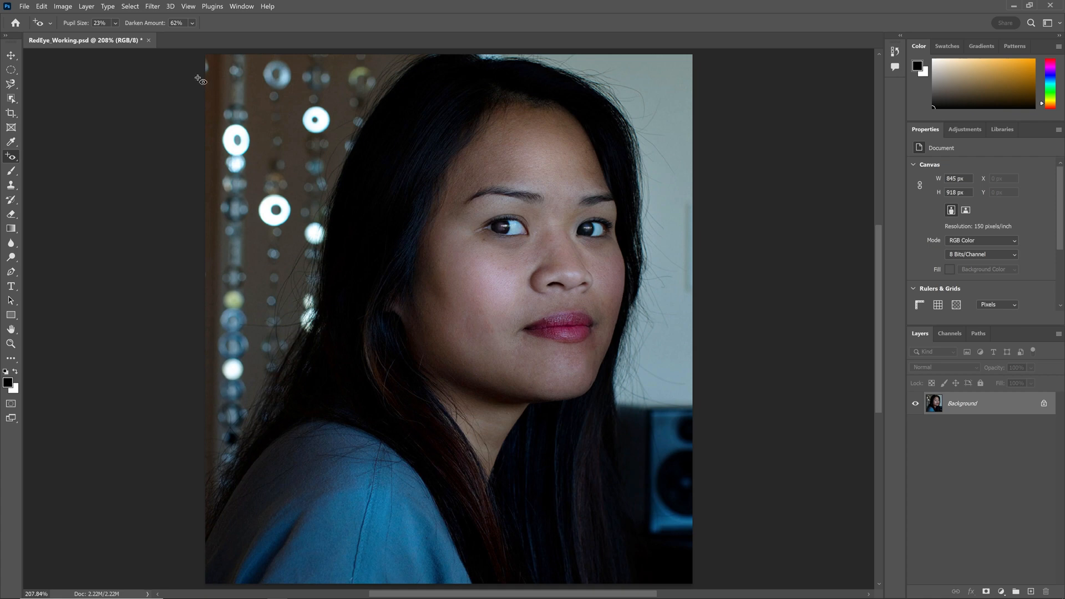
left_click(152, 6)
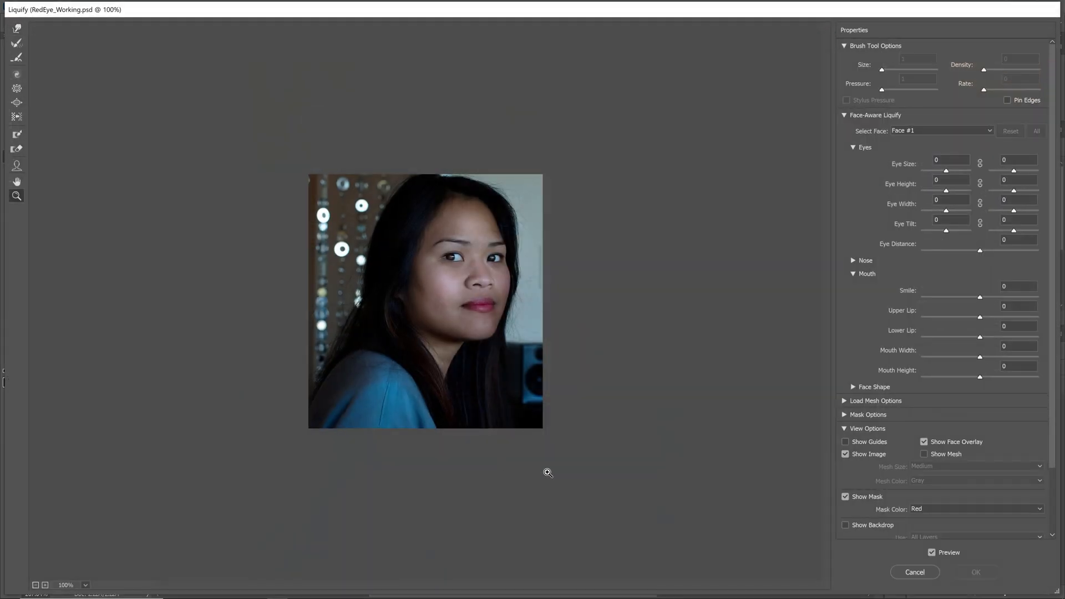
mouse_move(548, 227)
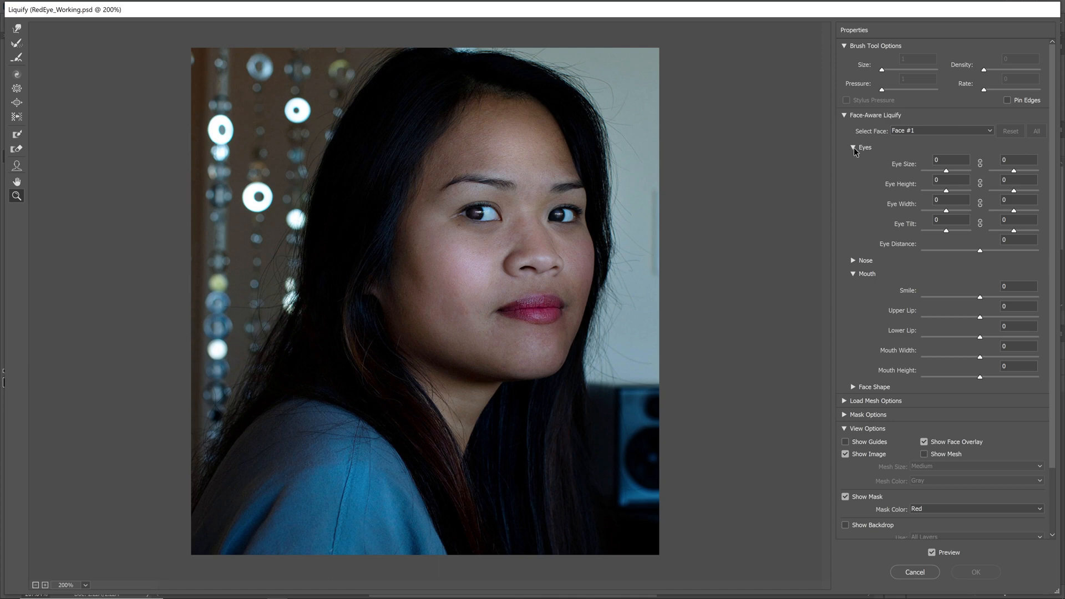
In Face-Aware Liquify's Eyes group, enlarge the eyes and link both so they change together.
left_click(854, 148)
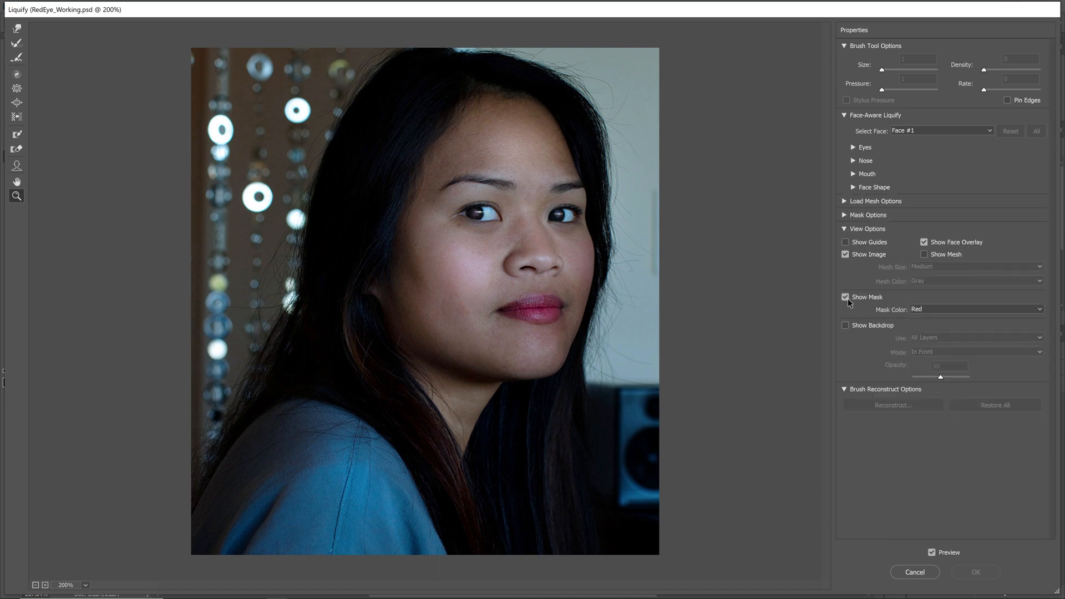
left_click(854, 147)
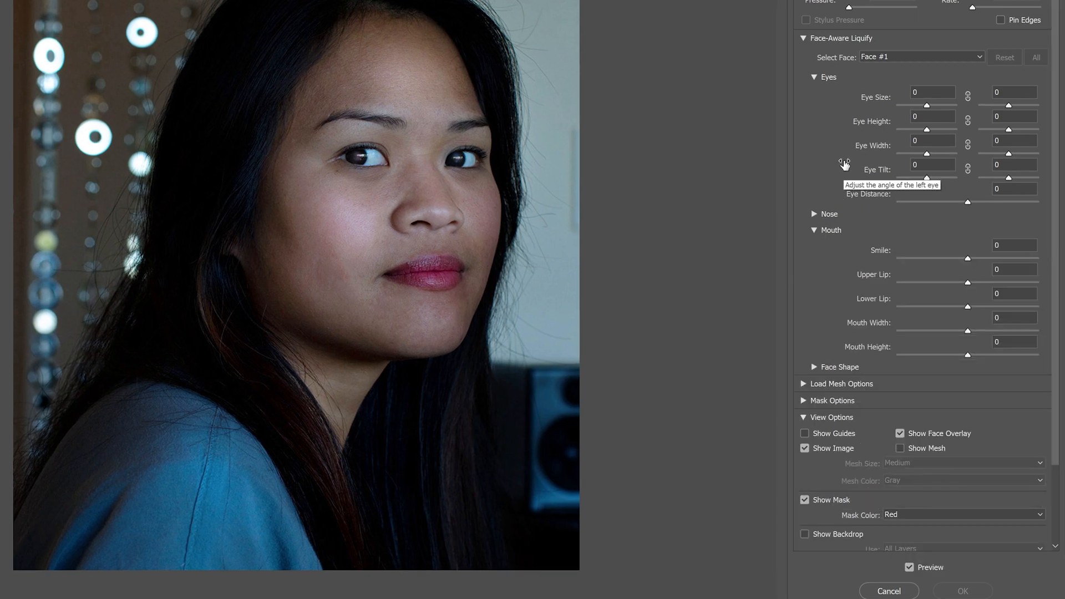
mouse_move(932, 113)
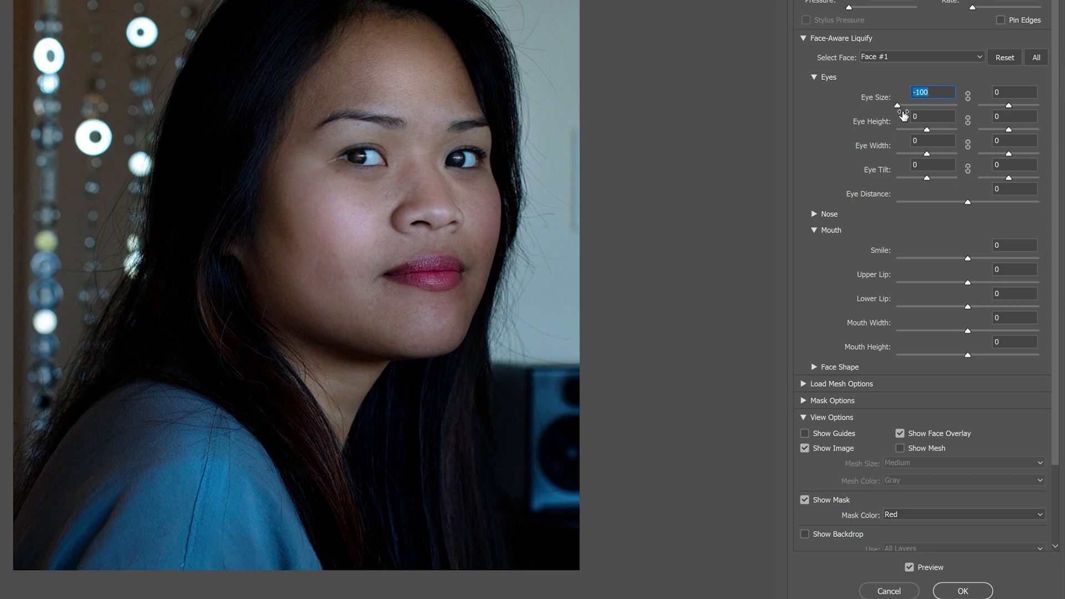
type("24")
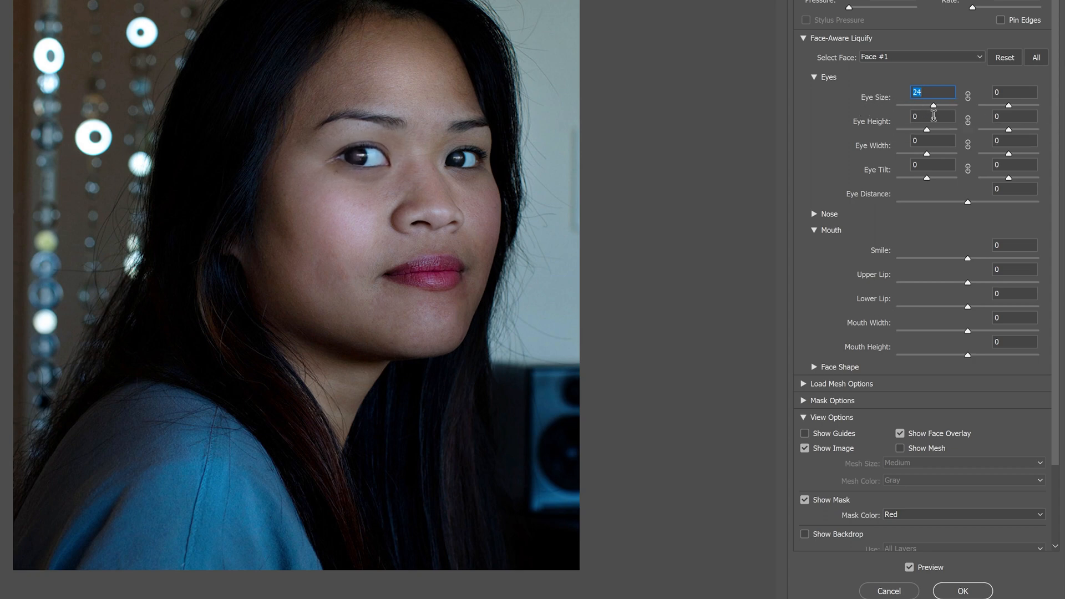
mouse_move(320, 164)
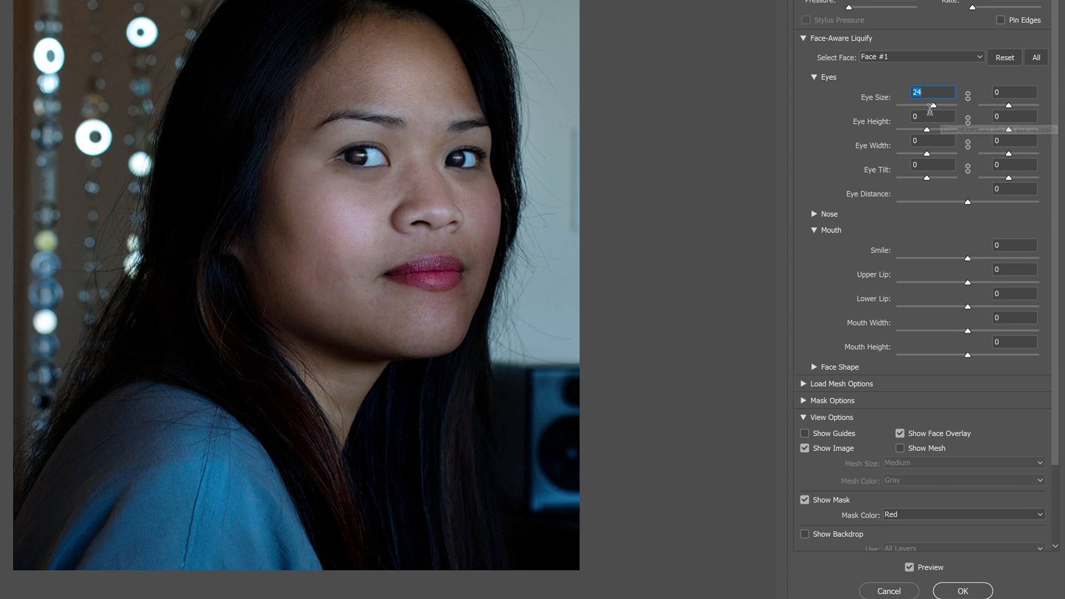
mouse_move(934, 109)
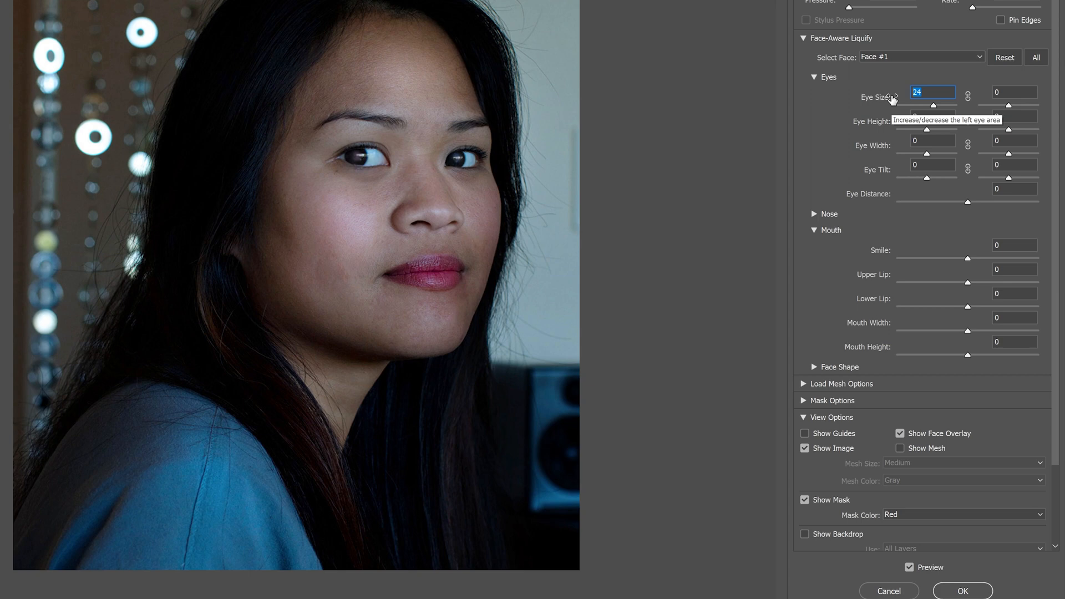
mouse_move(978, 95)
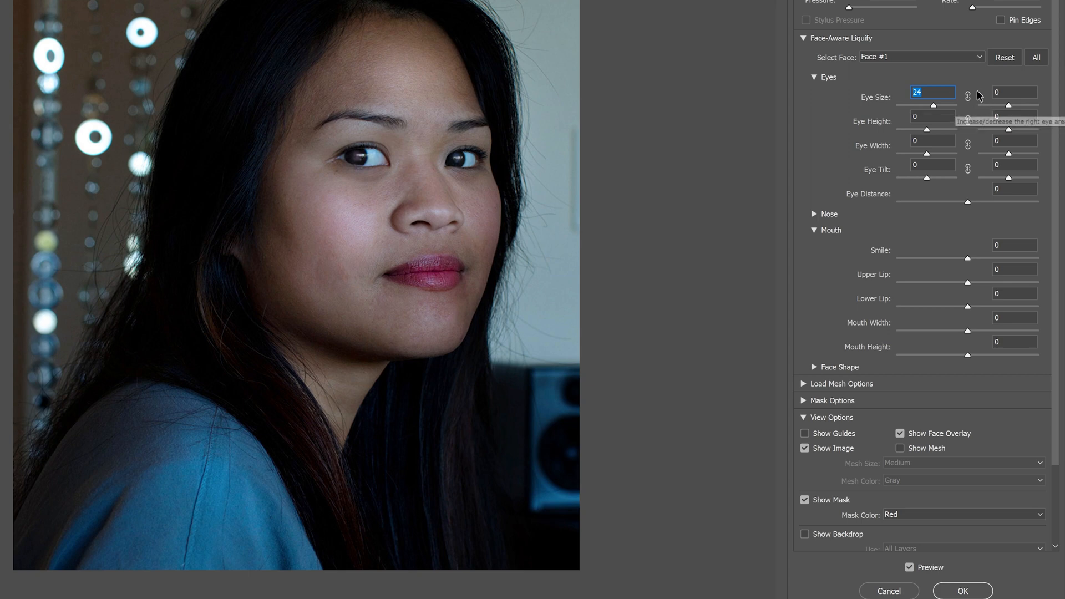
left_click(967, 96)
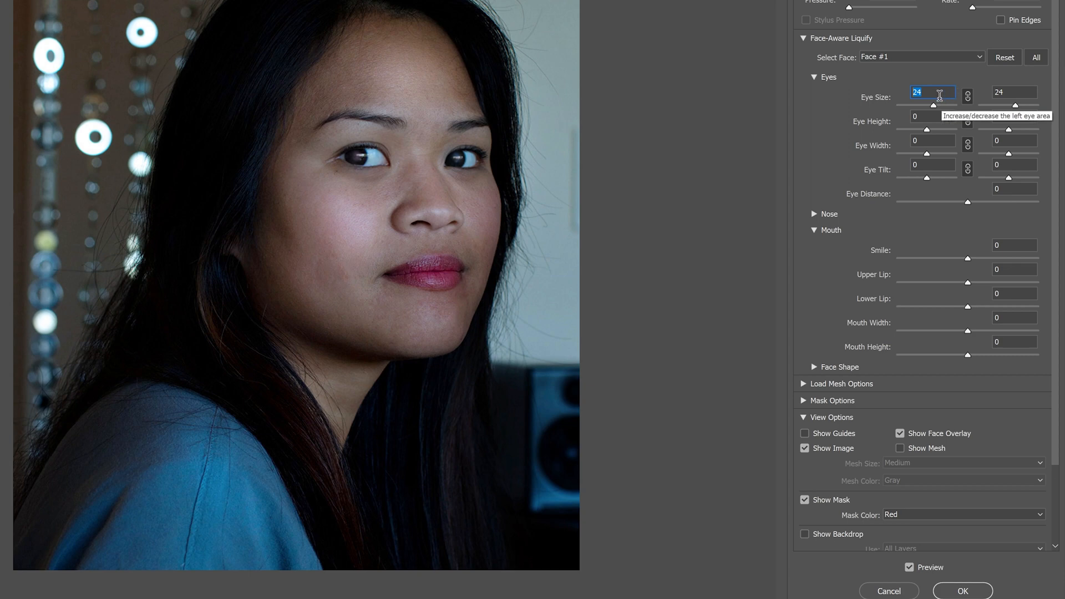
mouse_move(928, 83)
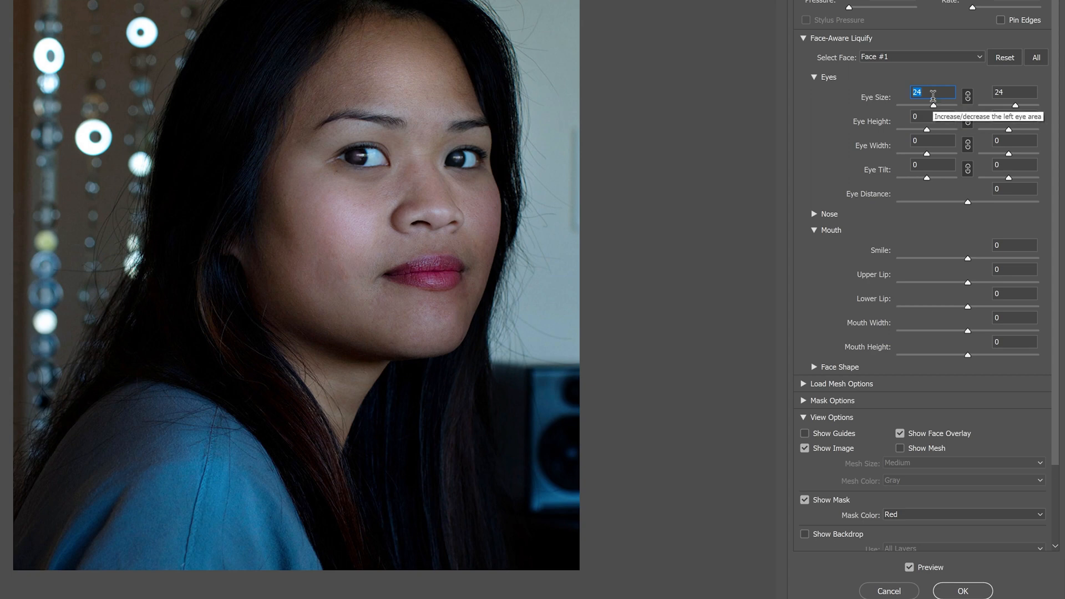
mouse_move(871, 101)
type("32")
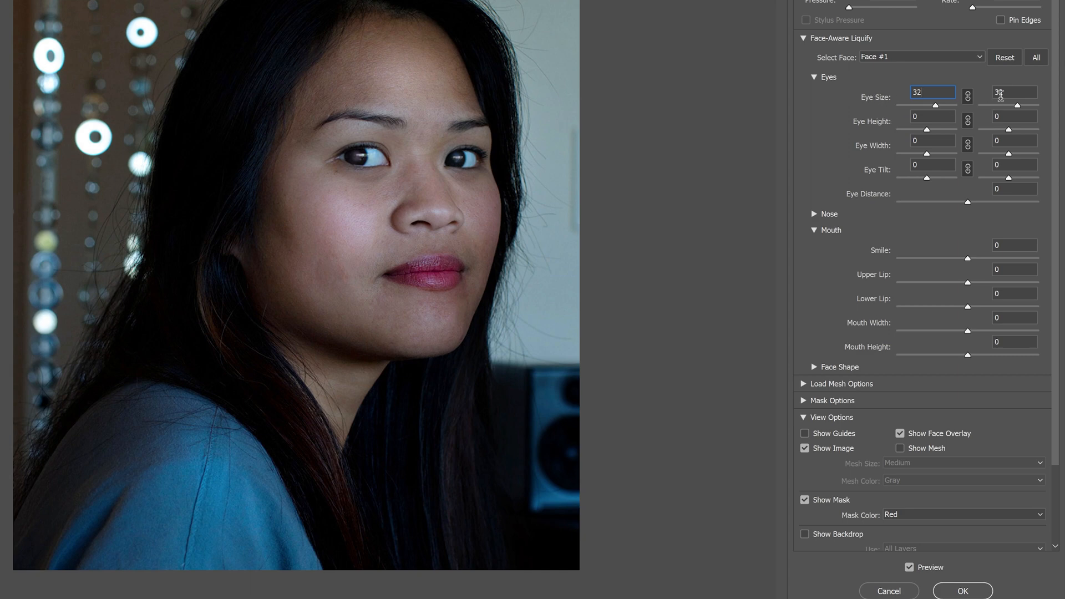
Set Eye Height to 10 and toggle Preview to compare with the original face.
left_click(932, 116)
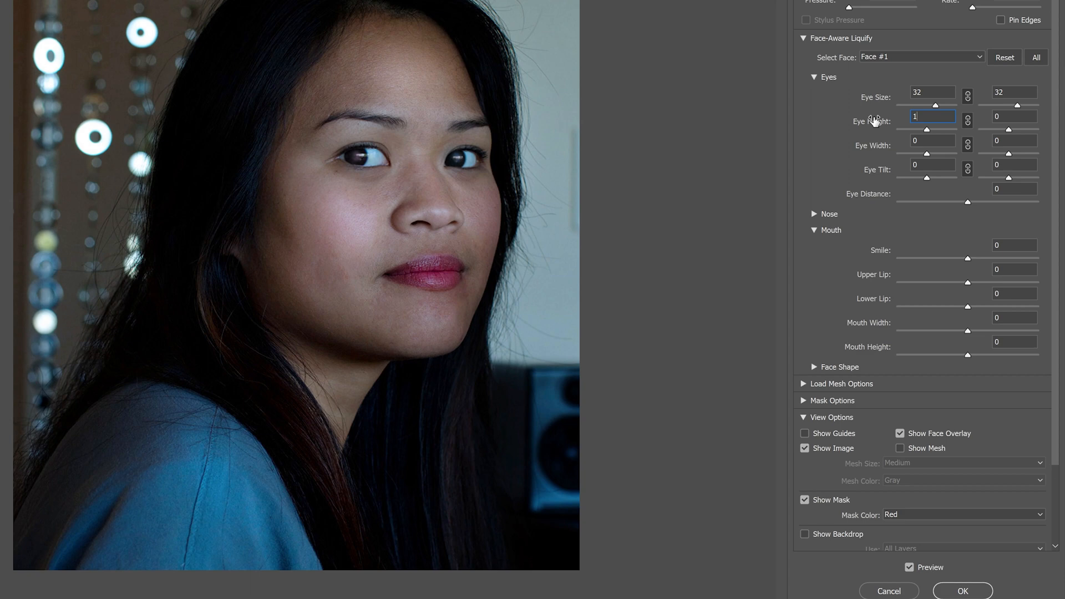
type("10")
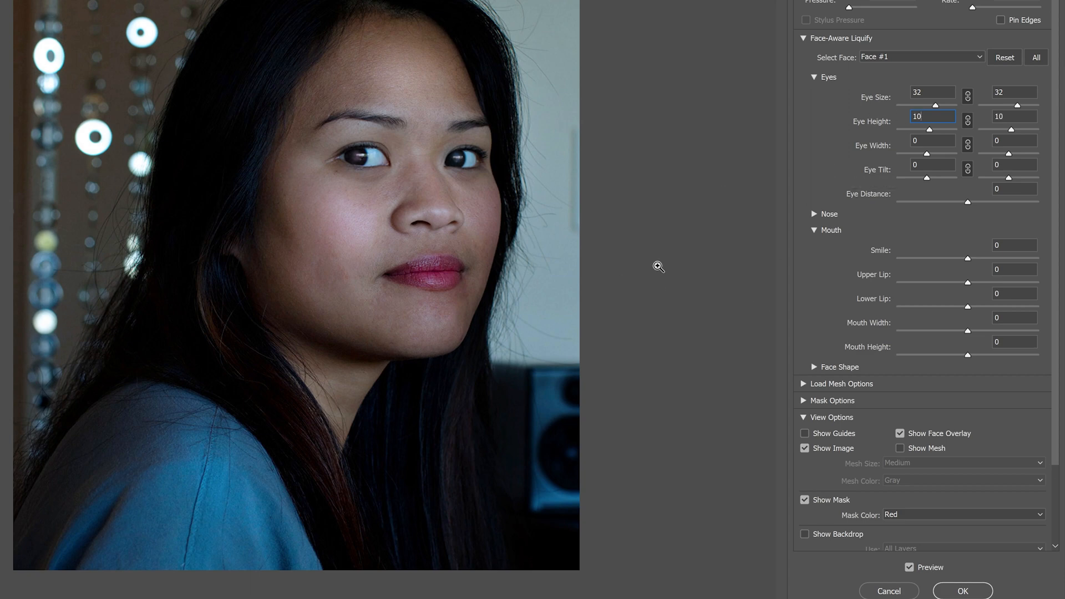
mouse_move(414, 302)
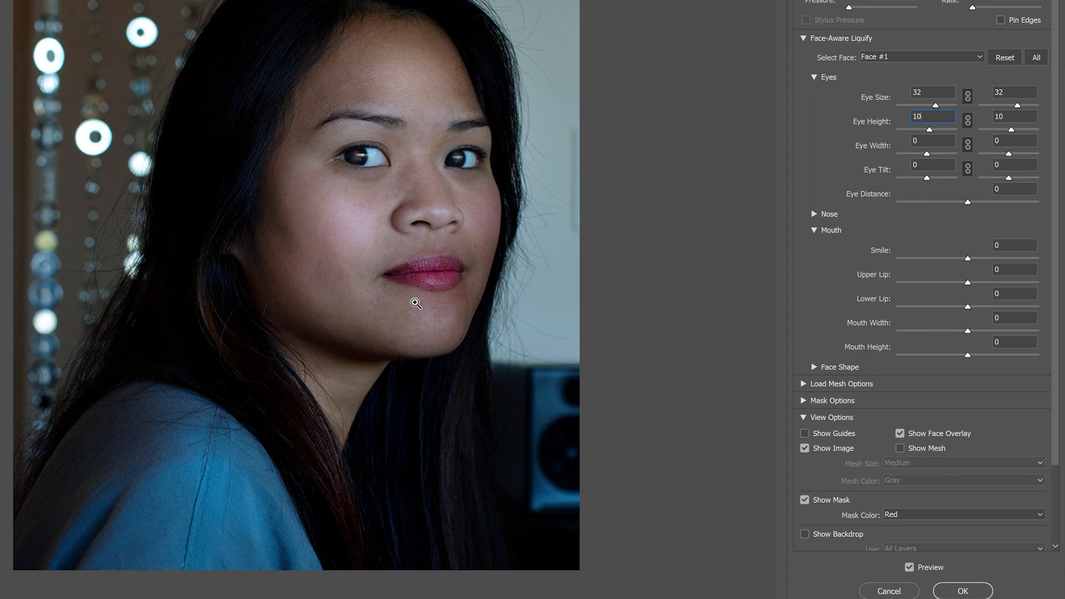
mouse_move(874, 381)
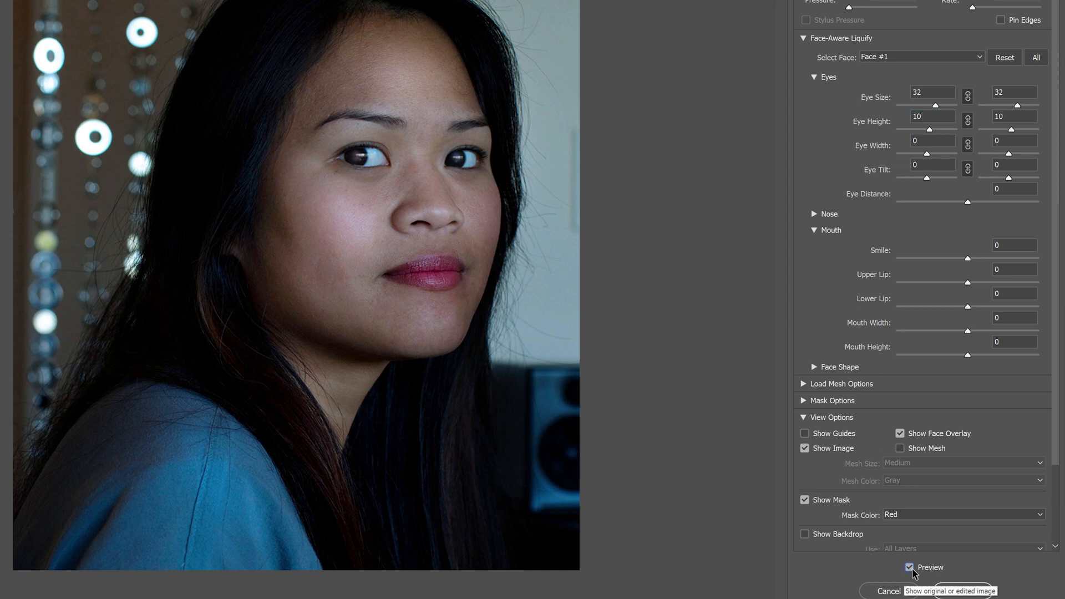
left_click(909, 567)
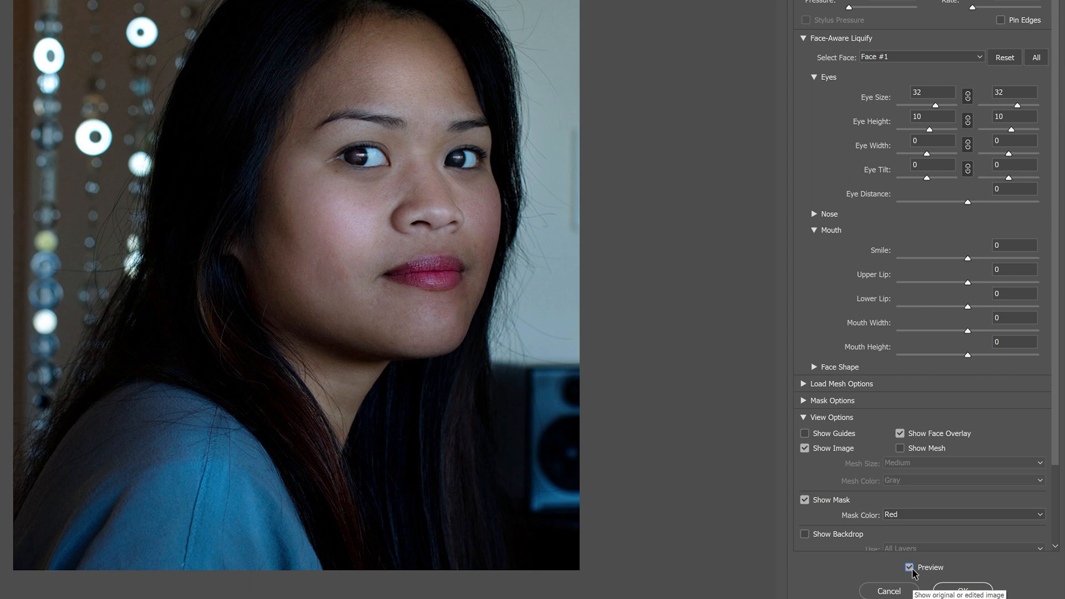
mouse_move(912, 218)
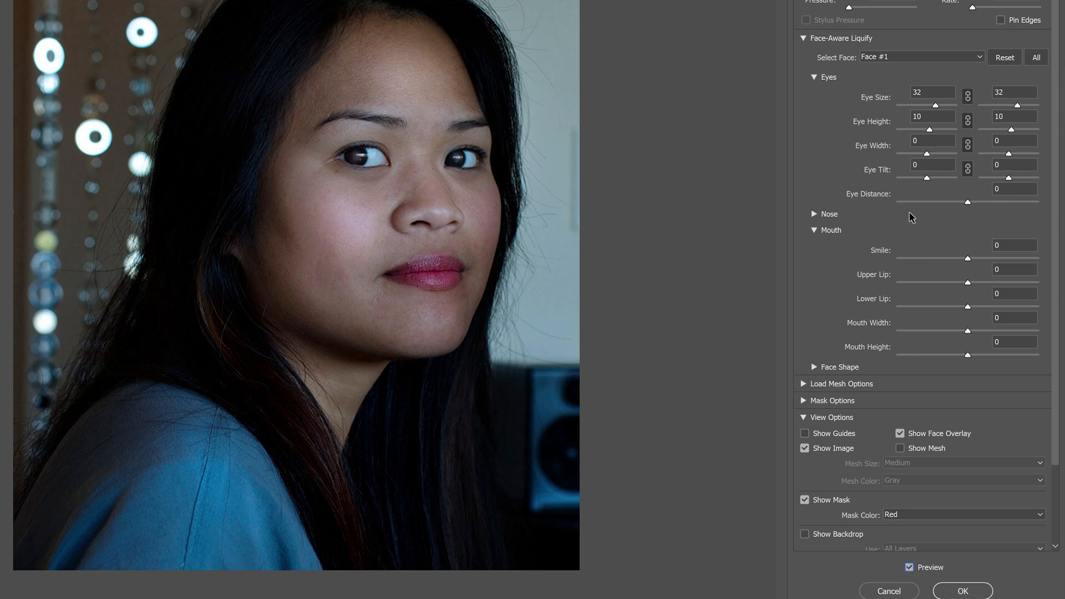
Set Smile to 5 and Mouth Height to 9, toggling Preview off and on to compare.
left_click(1014, 317)
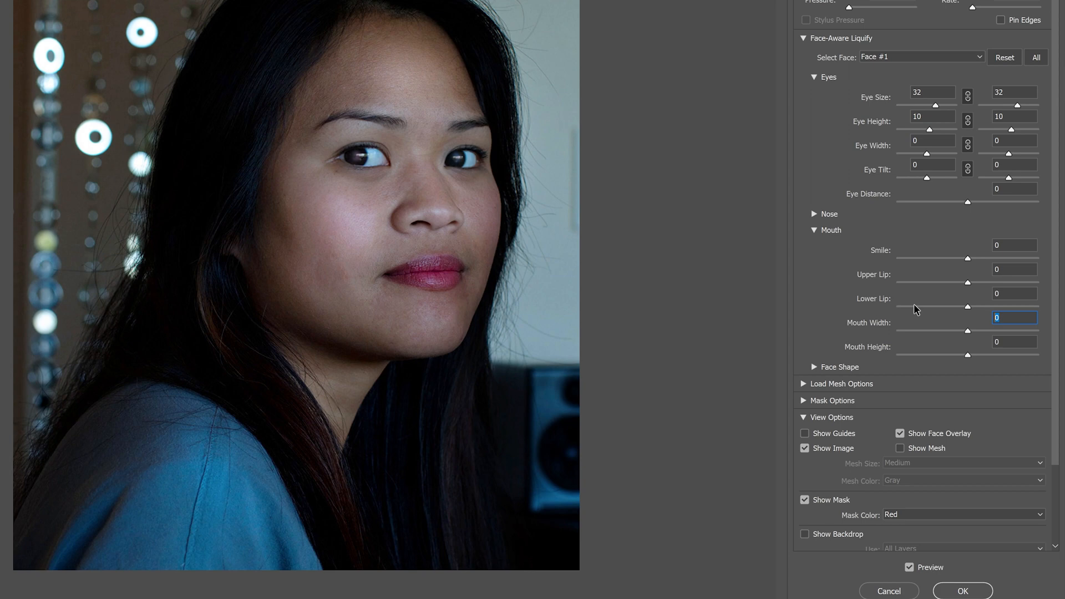
left_click(1014, 245)
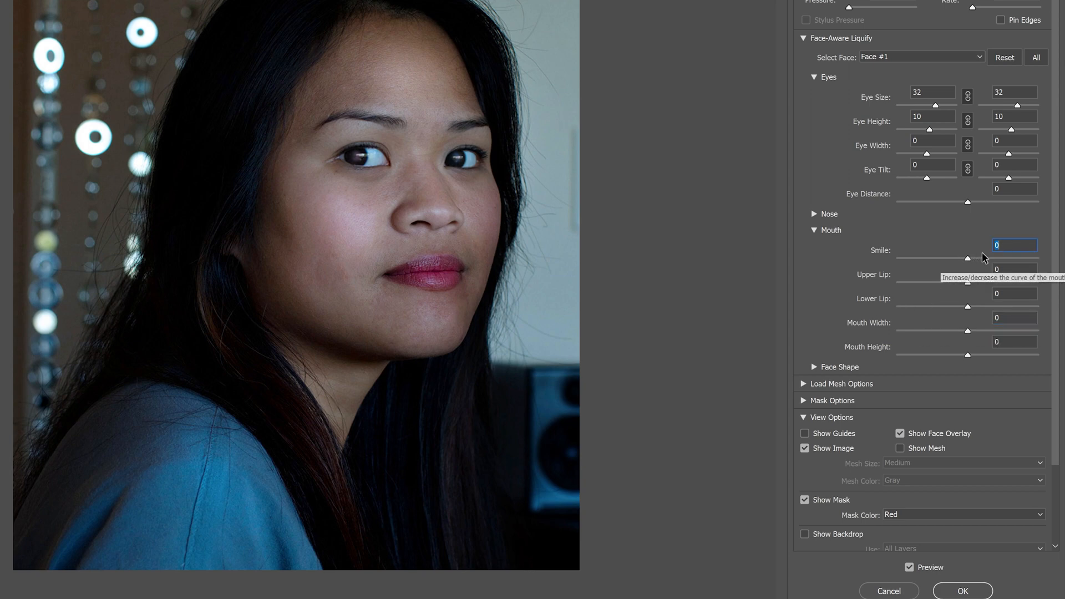
type("5")
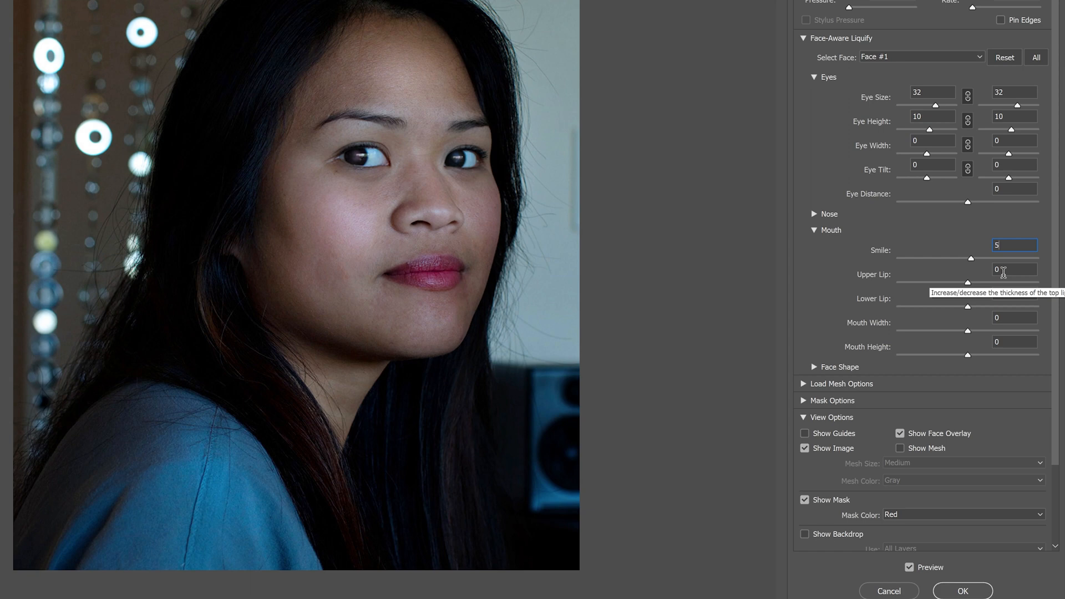
left_click(1014, 342)
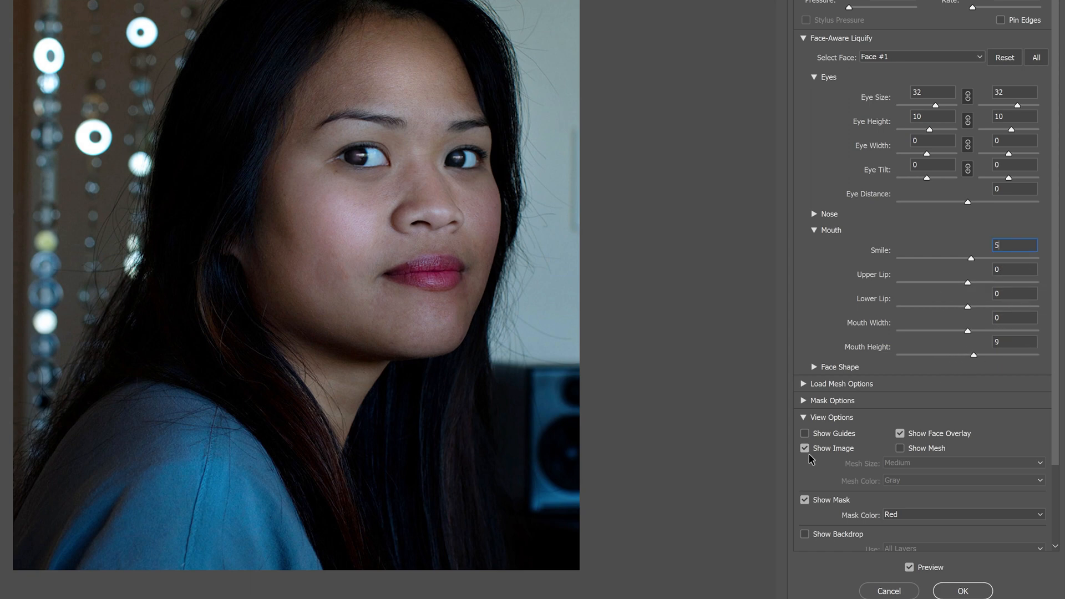
left_click(910, 567)
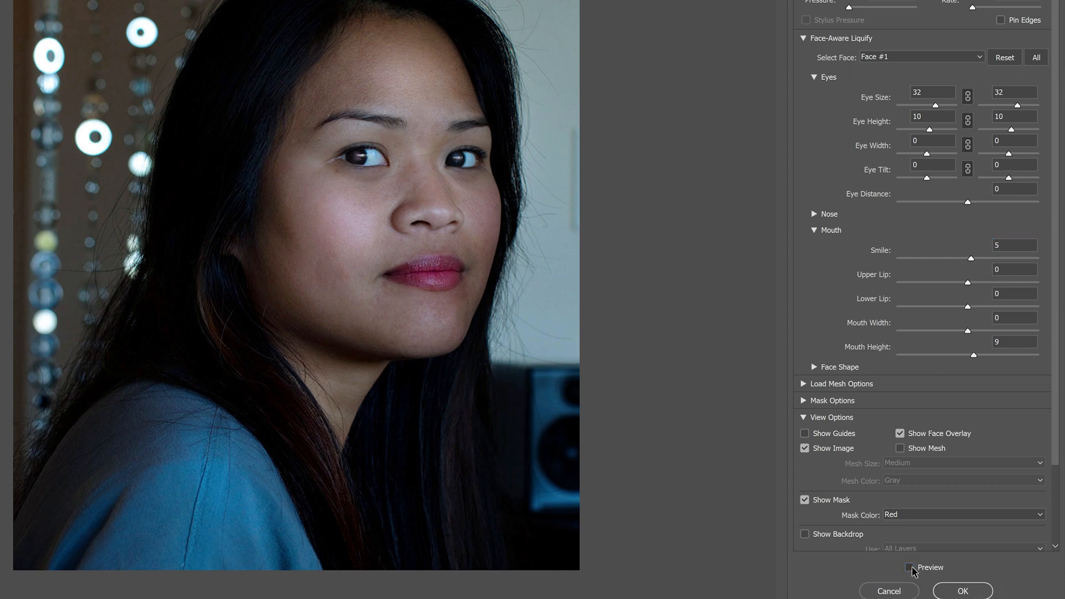
left_click(911, 568)
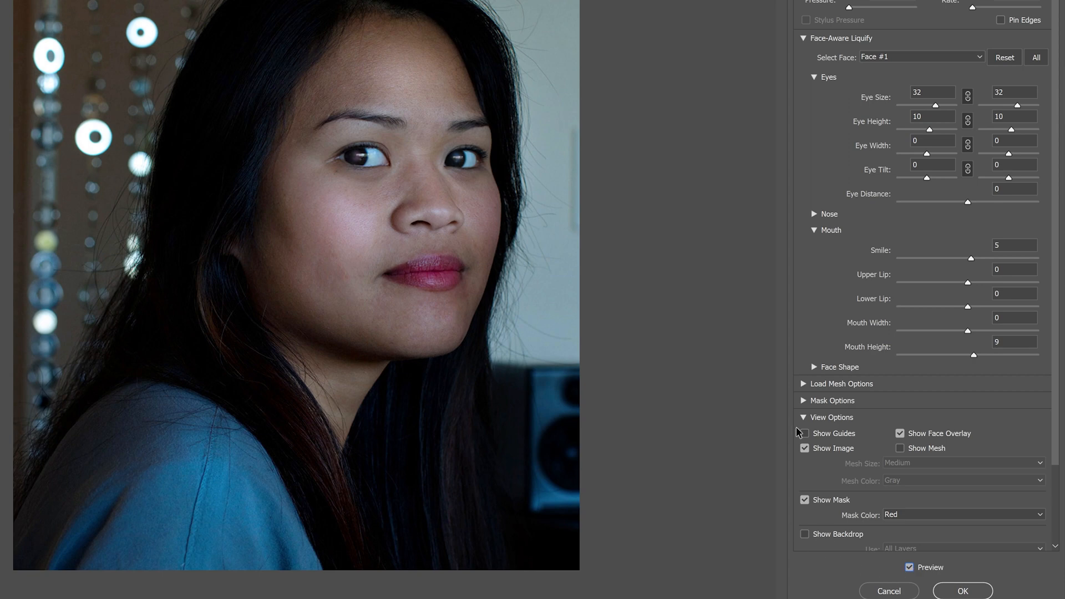
Widen Jawline to 40 and Face Width to 50 under Face Shape, then cancel Liquify without applying.
left_click(814, 367)
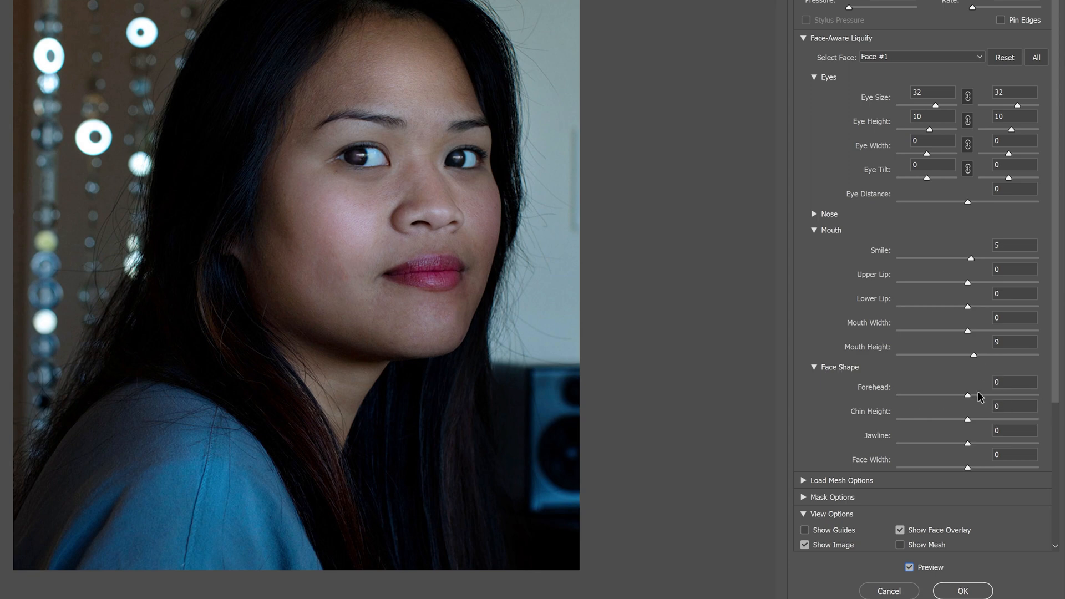
left_click(1014, 435)
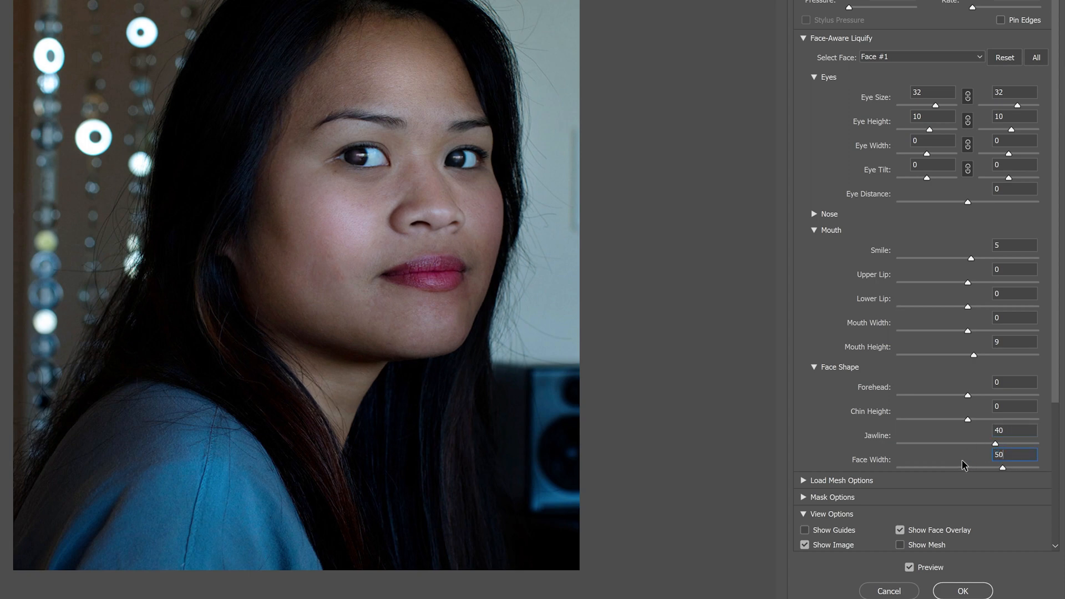
left_click(908, 566)
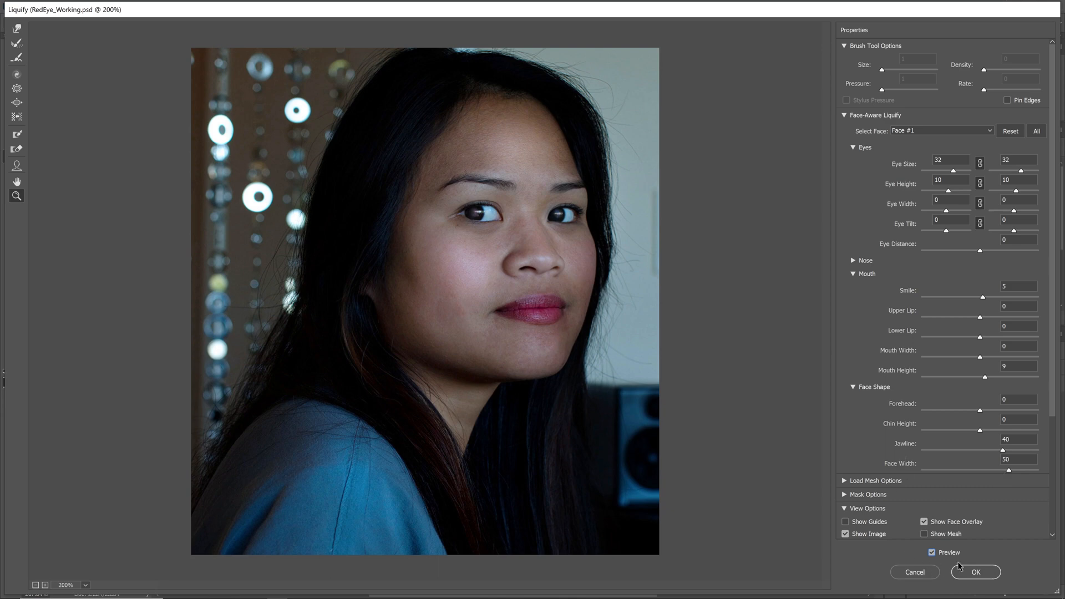
mouse_move(914, 575)
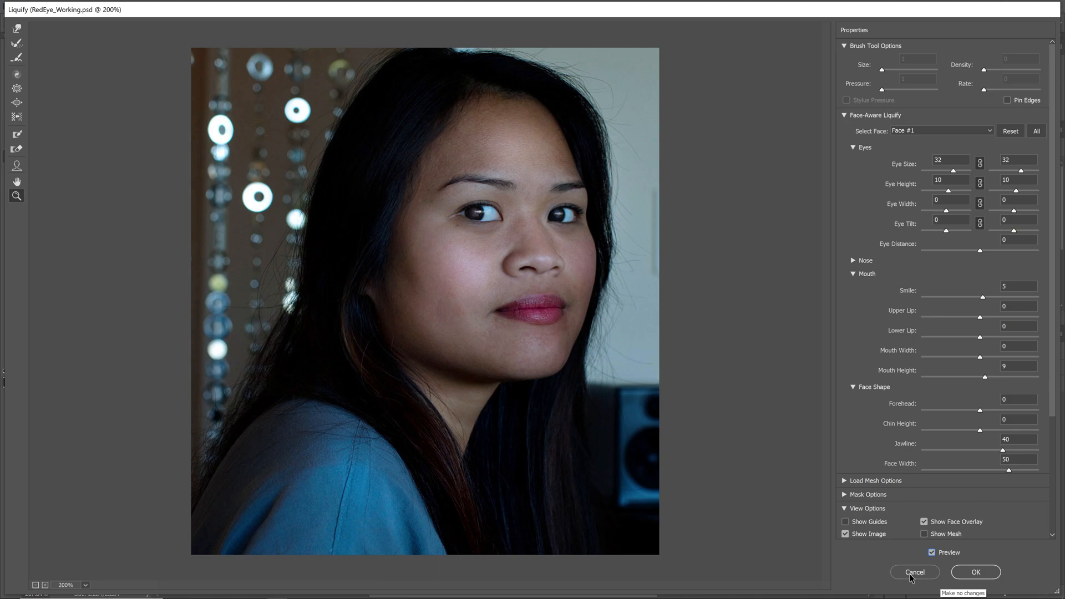
left_click(975, 571)
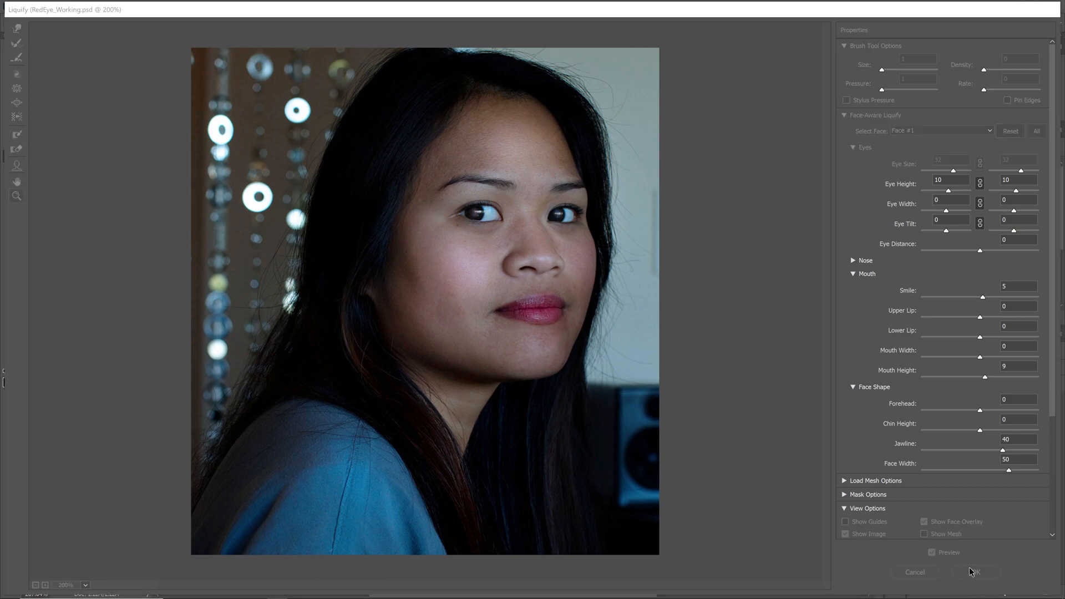
Preview Egret_Start.jpg in Bridge's Content panel and head to the File menu to open it.
left_click(974, 571)
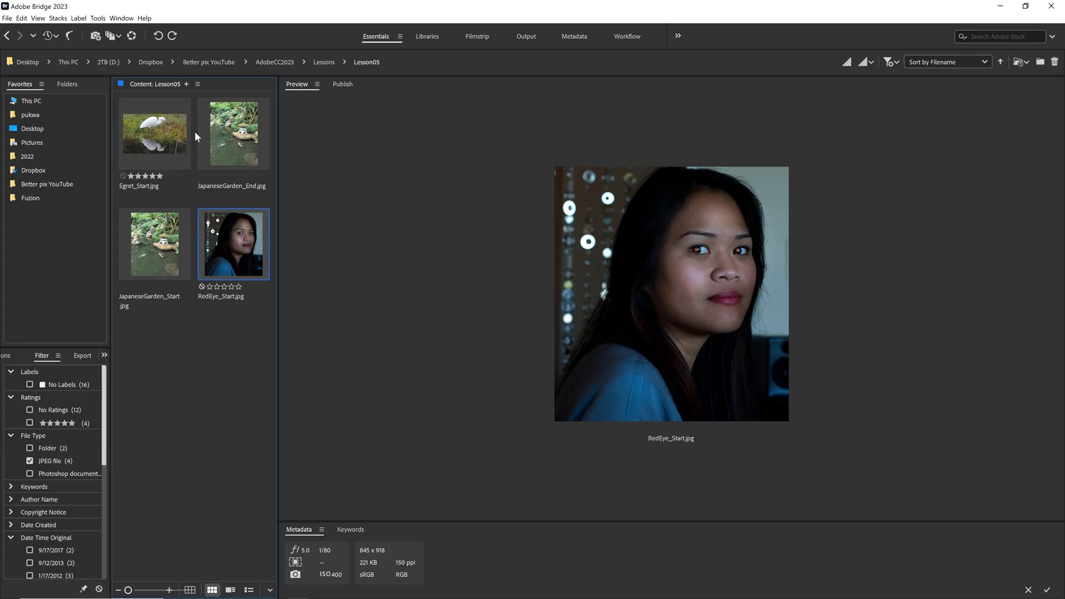
left_click(154, 133)
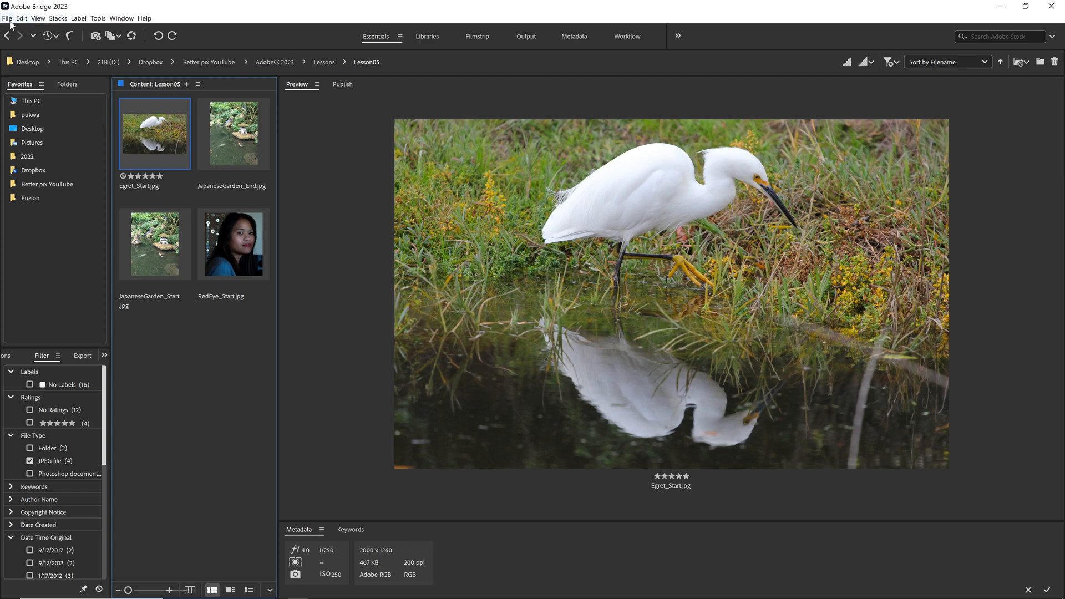
left_click(8, 18)
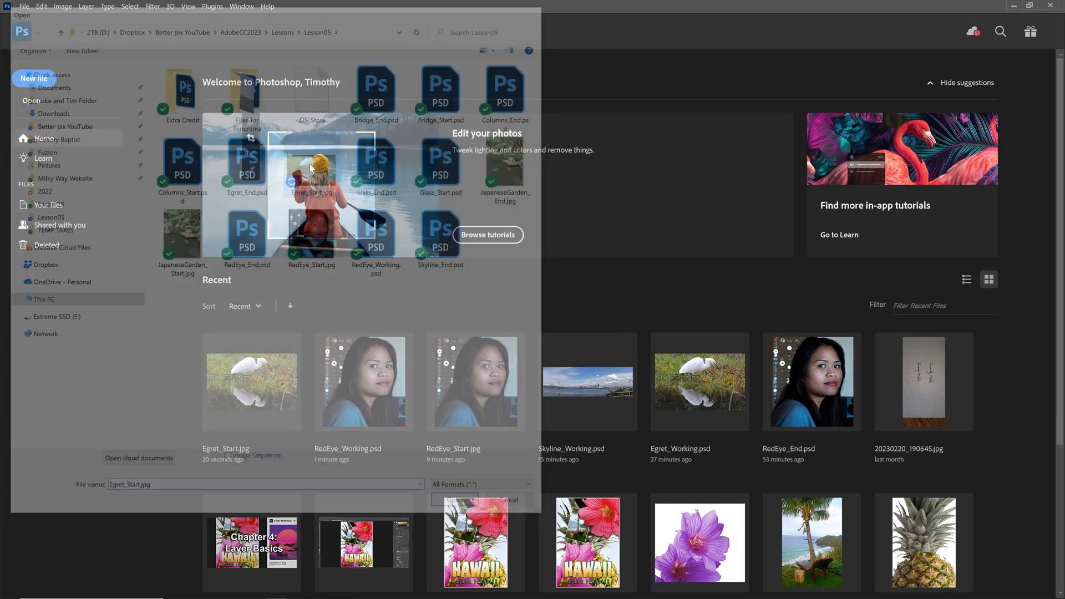
Open Egret_Start.jpg in Photoshop as an embedded smart object layer.
left_click(454, 500)
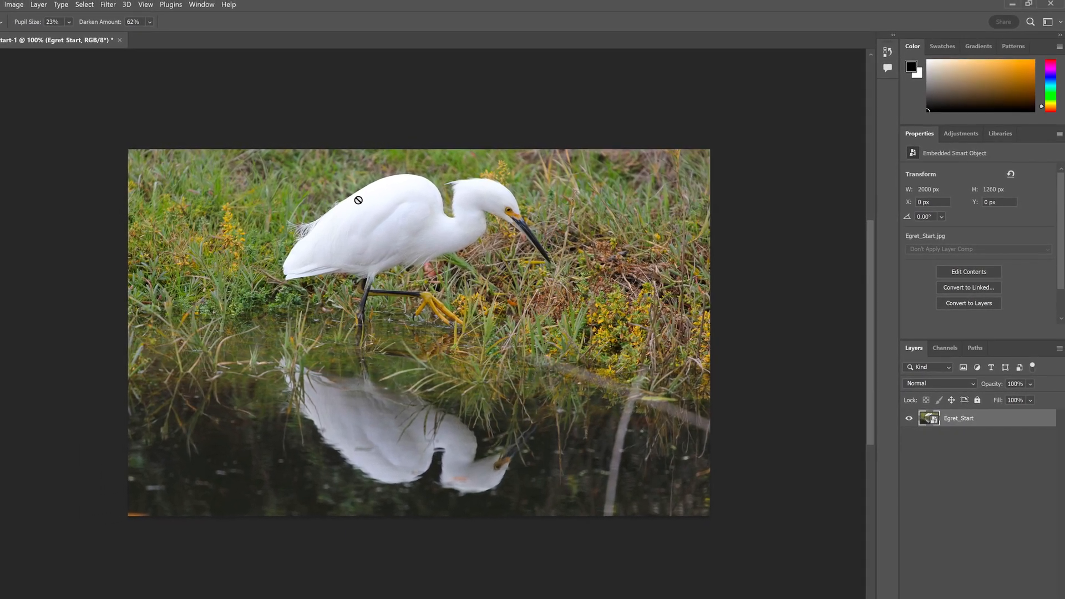
mouse_move(126, 34)
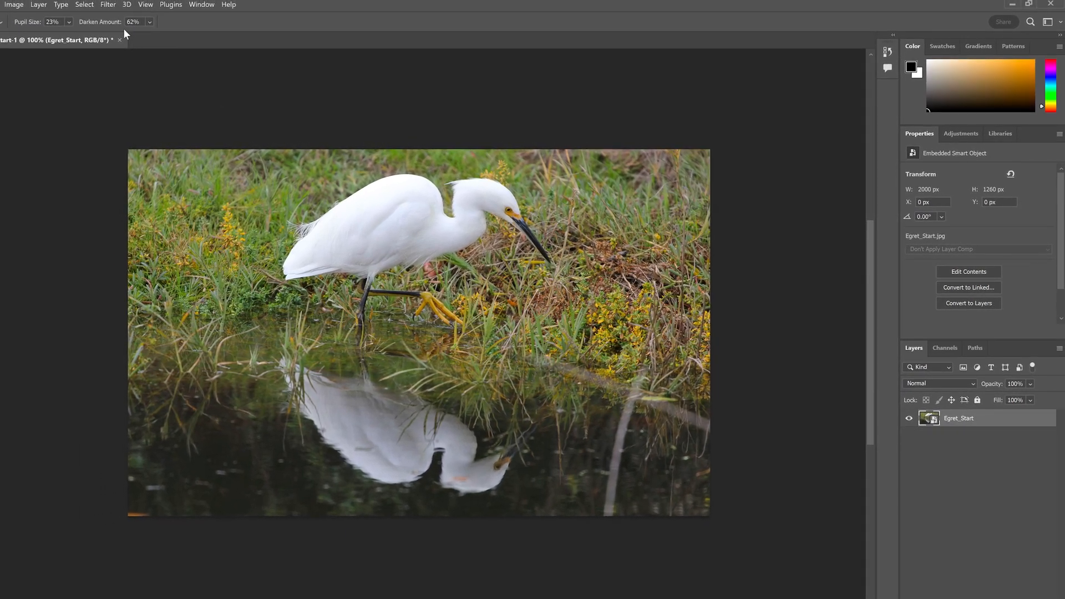
Apply Iris Blur at 5 px and fit the focus ellipse around the egret's body.
left_click(107, 5)
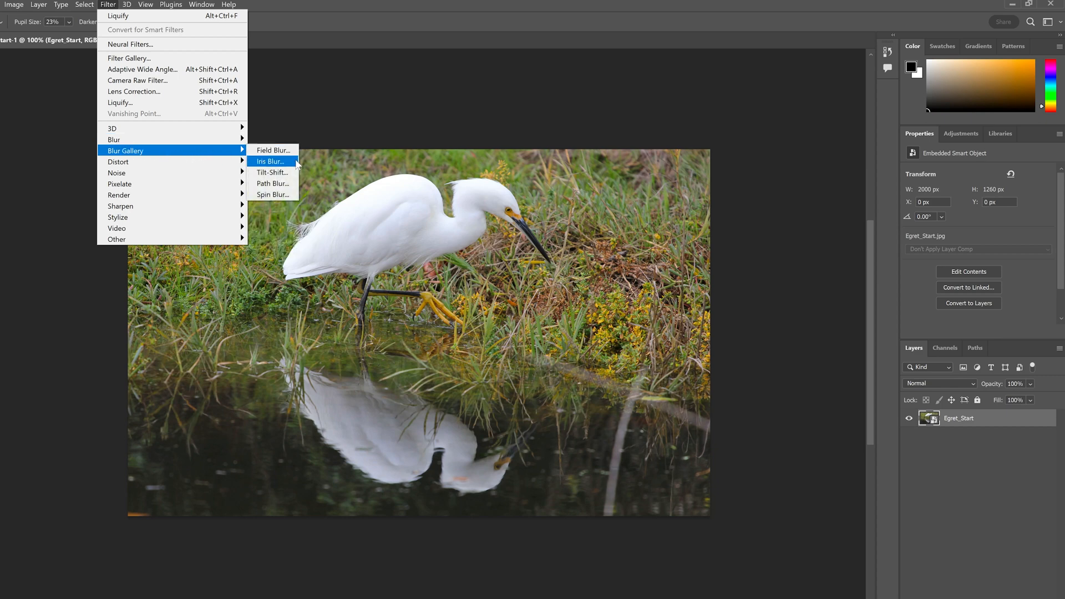
left_click(271, 161)
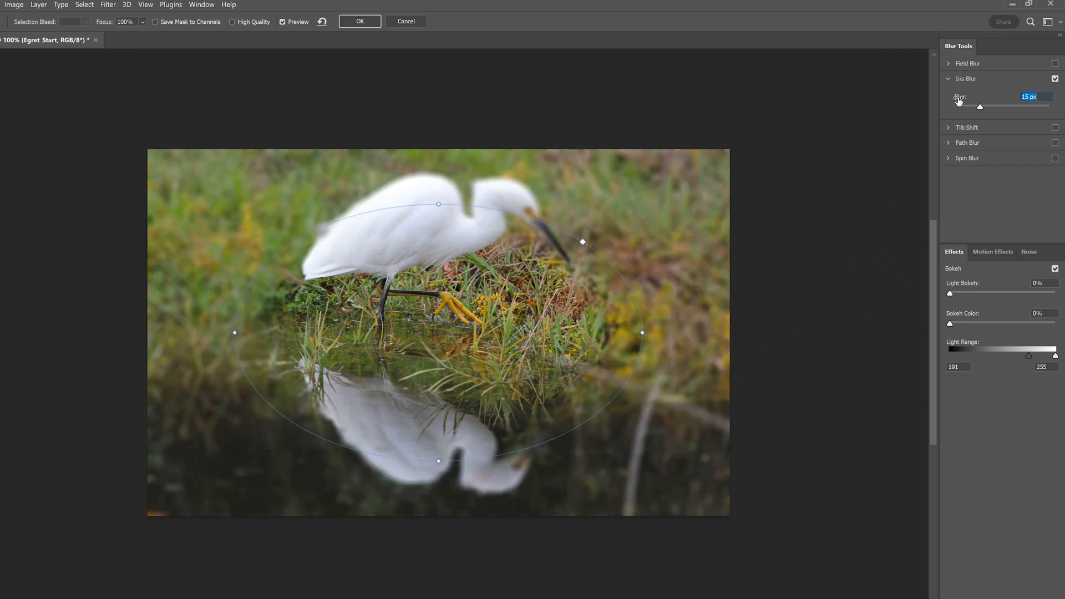
mouse_move(975, 83)
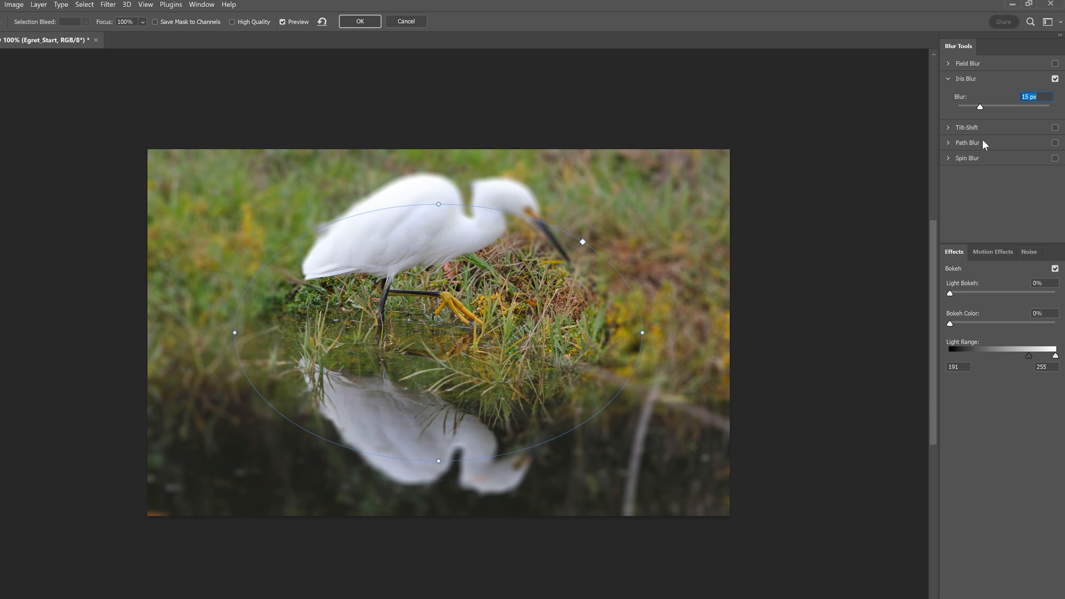
mouse_move(781, 167)
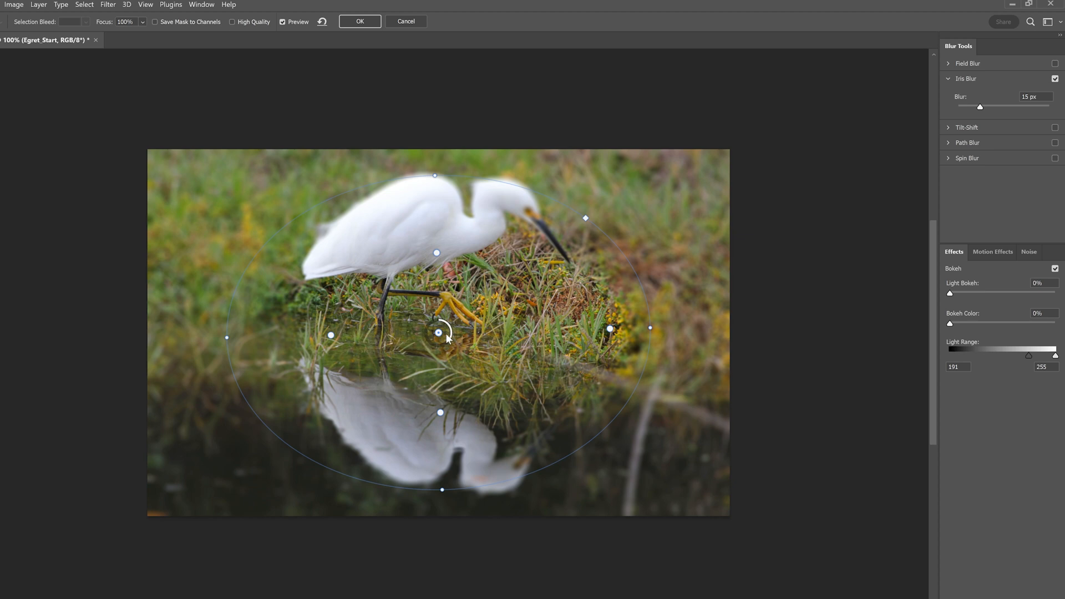
left_click_drag(447, 326, 440, 333)
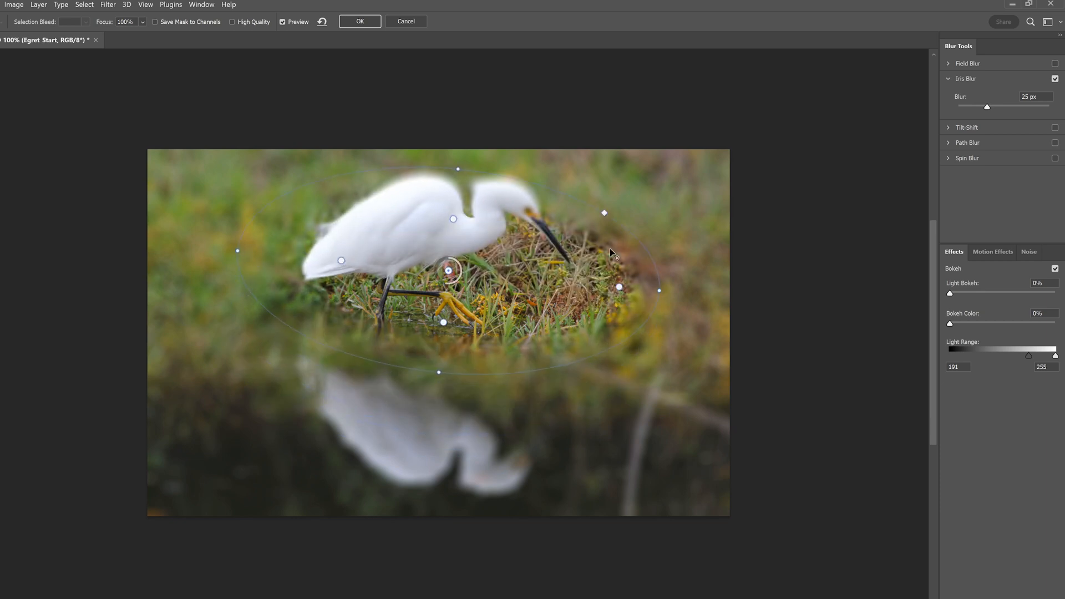
left_click_drag(618, 288, 657, 293)
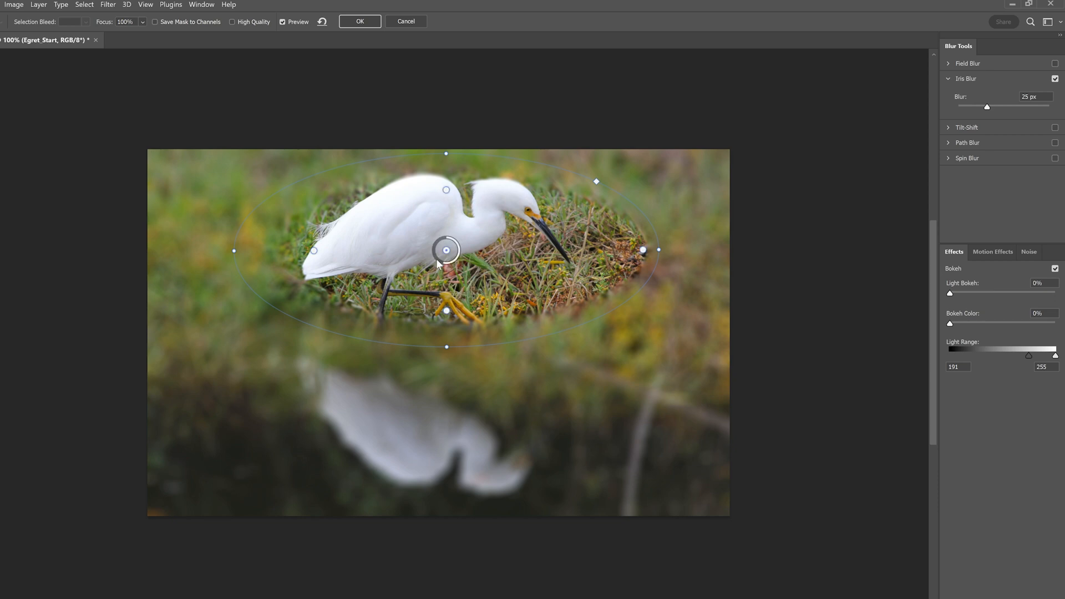
left_click_drag(446, 250, 446, 261)
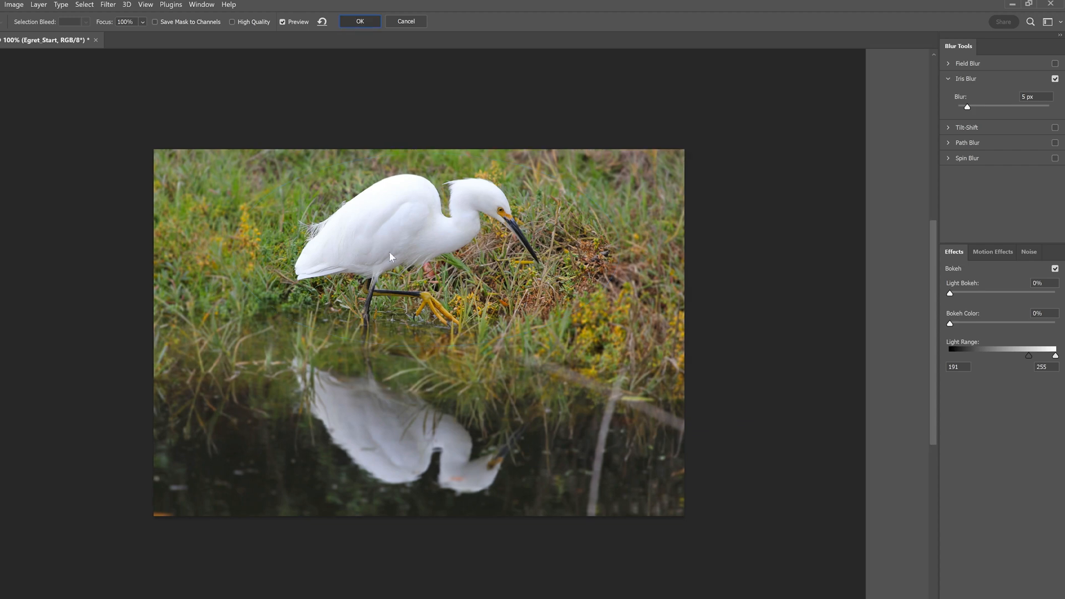
Commit the iris blur, toggle the Blur Gallery smart filter to compare, and reopen its settings.
left_click(359, 21)
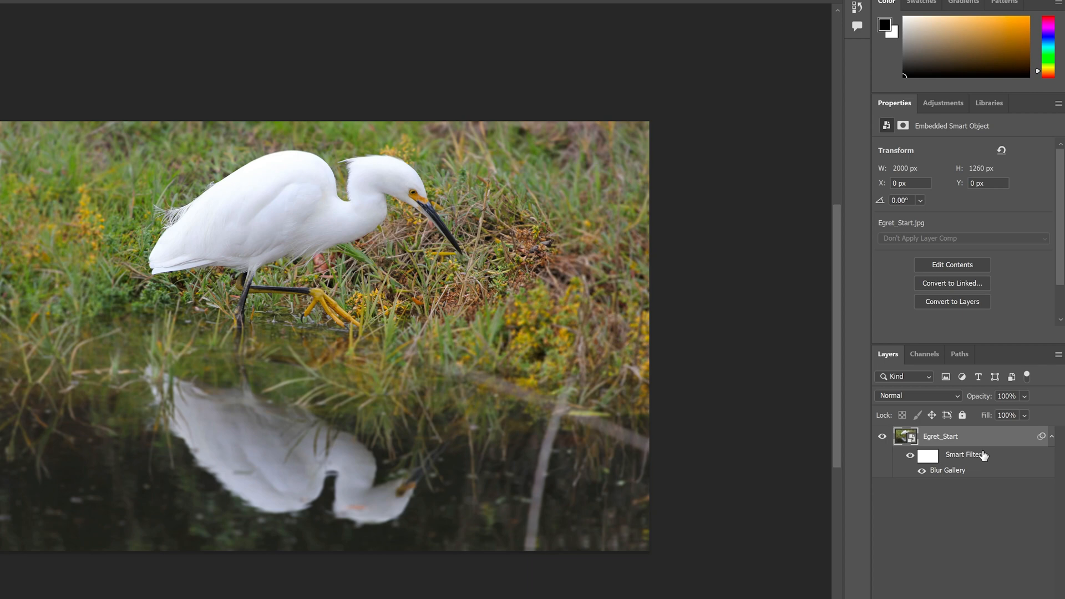
left_click(908, 455)
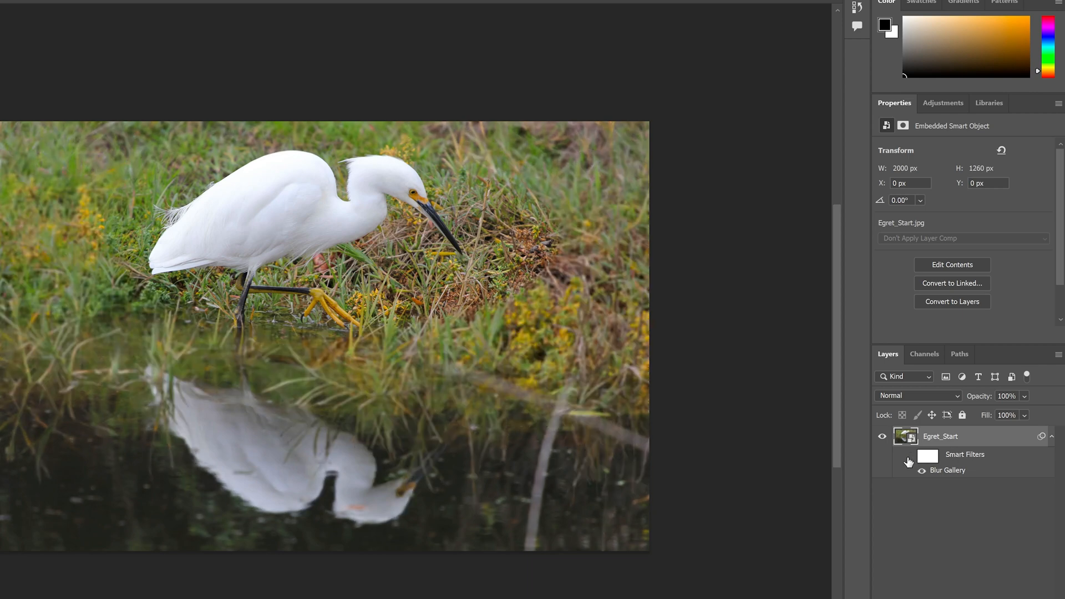
left_click(908, 462)
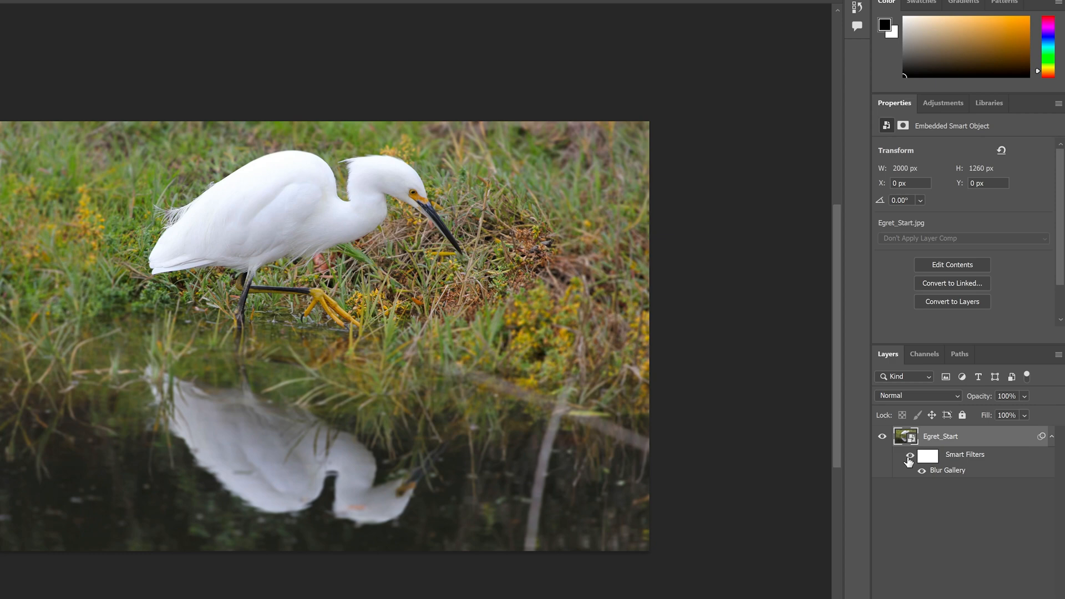
mouse_move(910, 460)
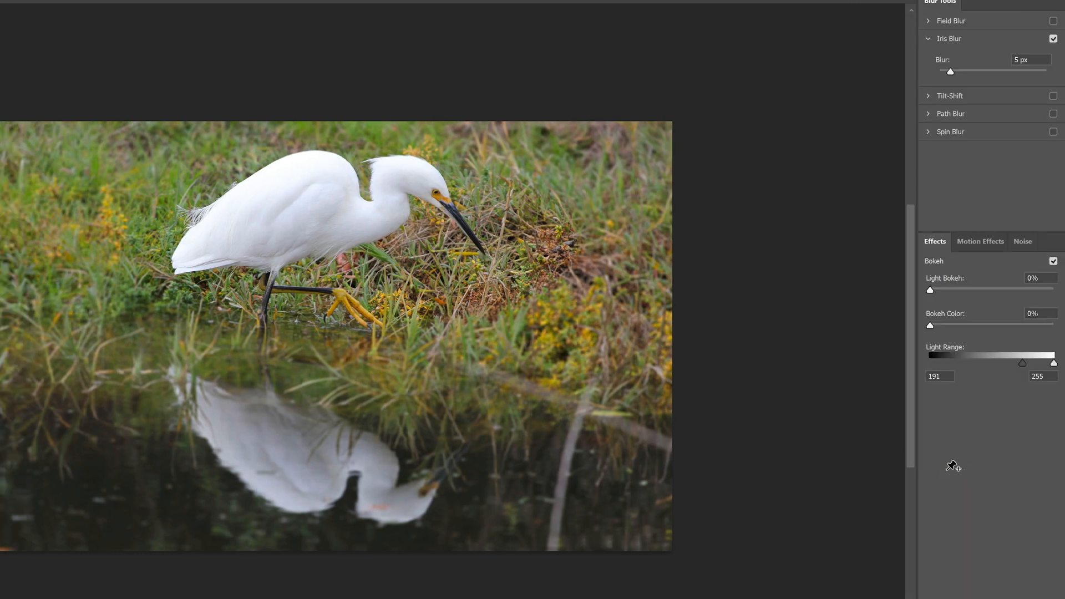
Raise the iris blur to 26 px, settle it at 15 px and apply the change.
left_click(339, 239)
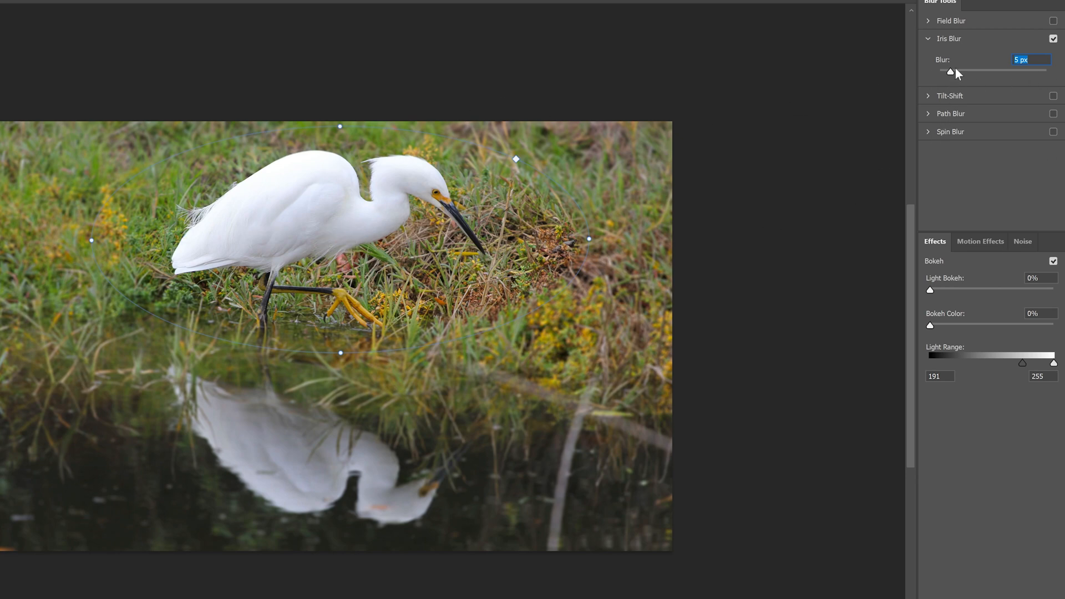
left_click_drag(952, 71, 975, 70)
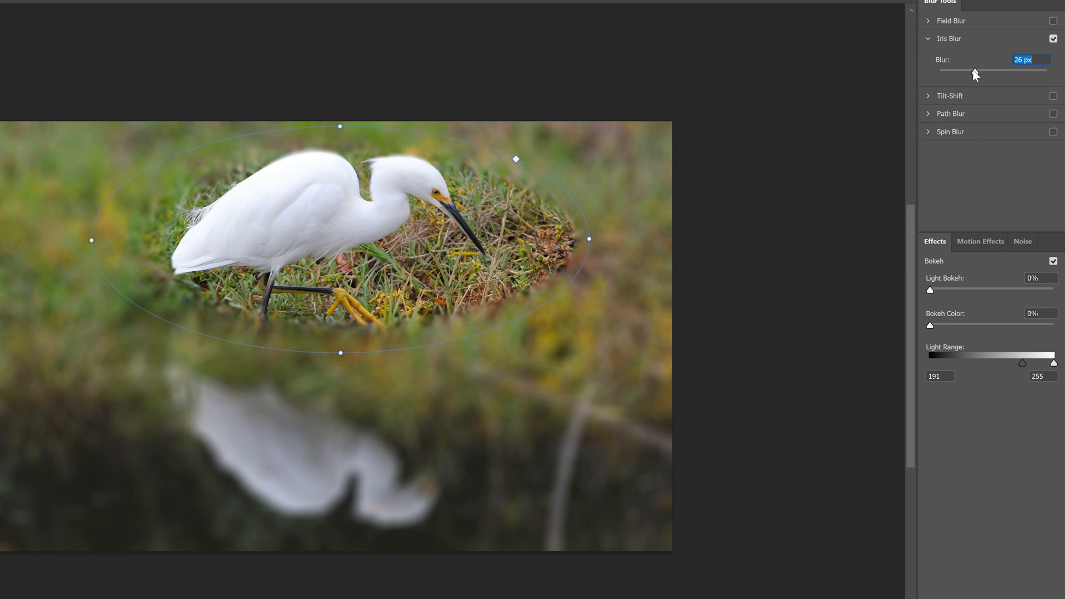
left_click_drag(972, 72, 961, 114)
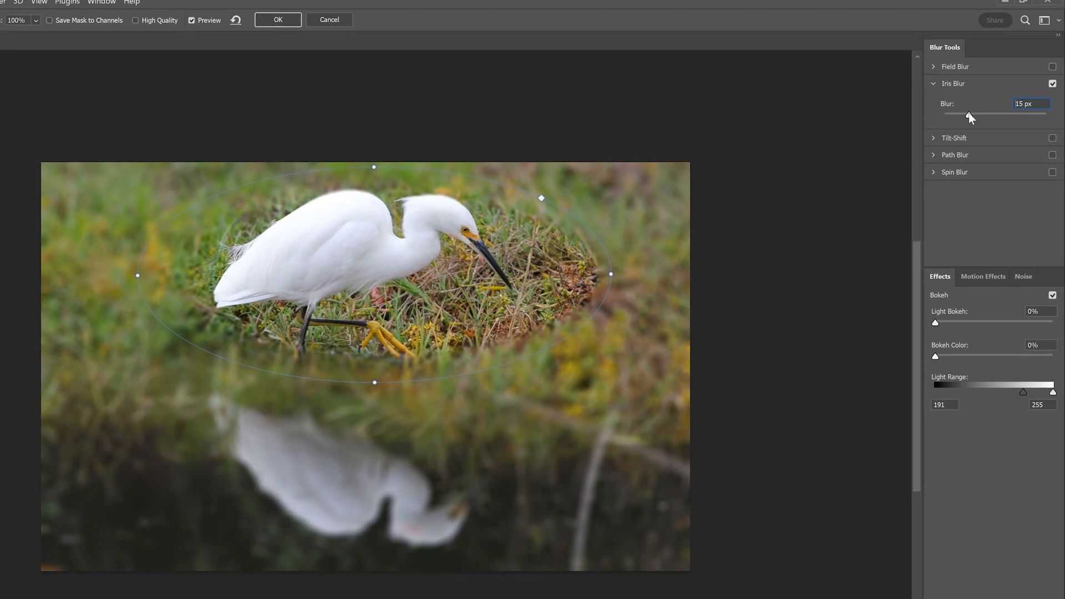
left_click(278, 20)
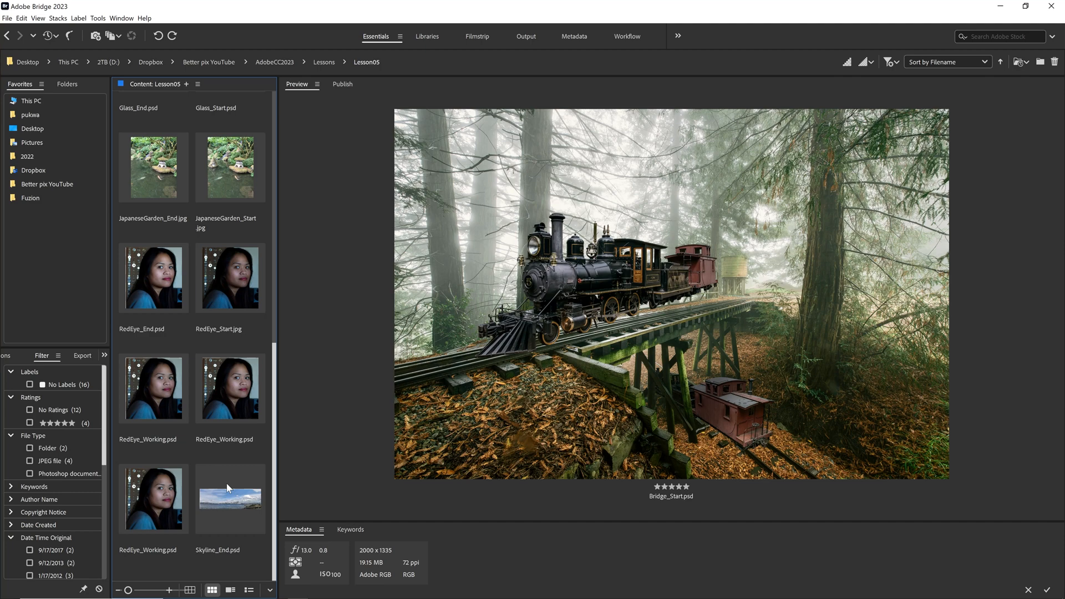
Enter the Files for Panorama folder and select skyline1 through skyline4 together.
left_click(230, 499)
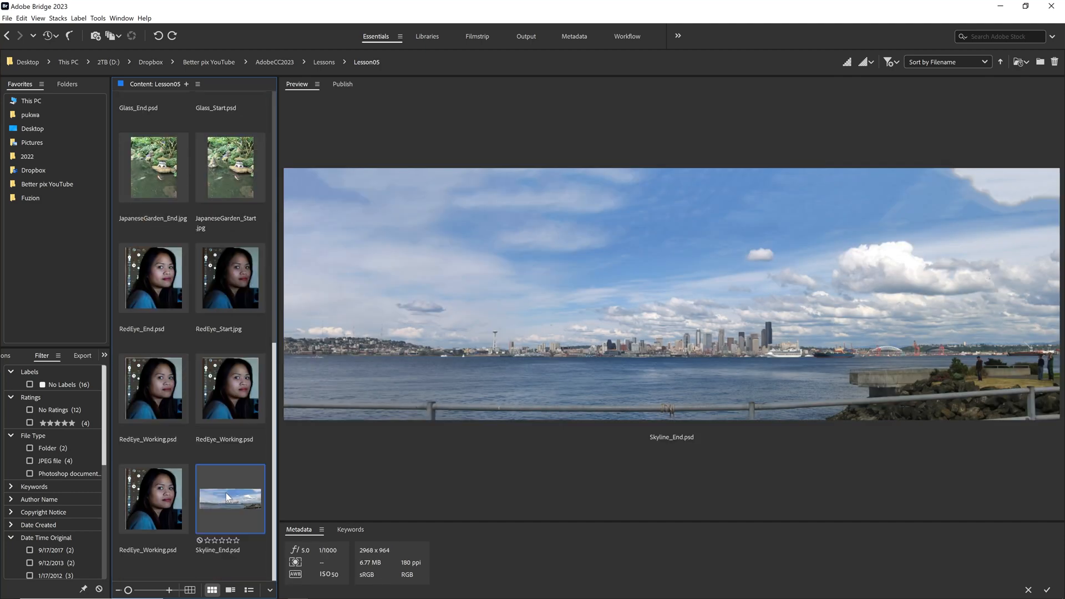
mouse_move(588, 388)
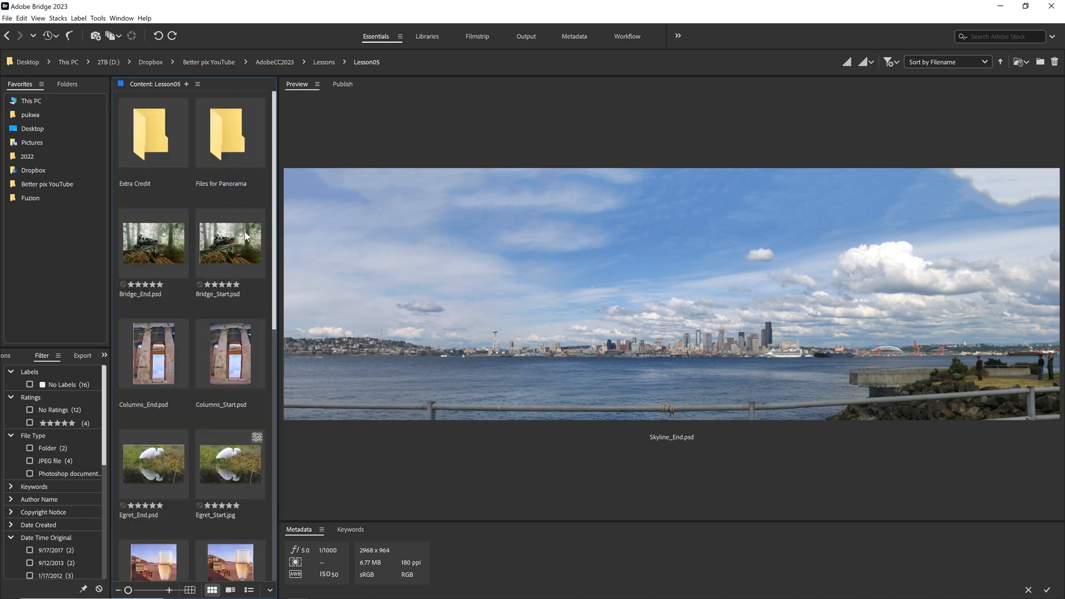
left_click(230, 133)
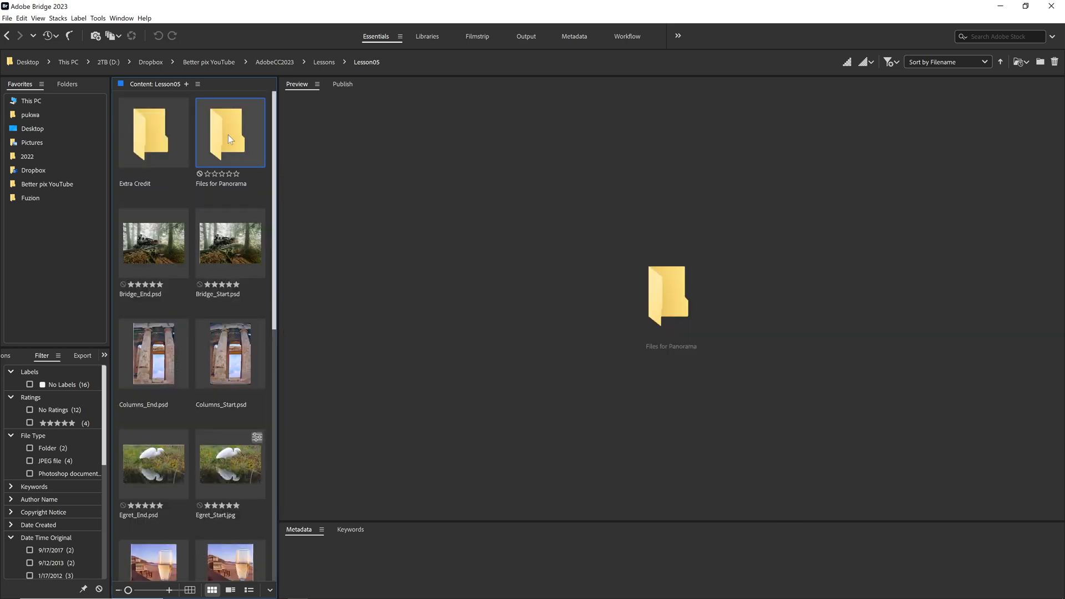
double_click(230, 133)
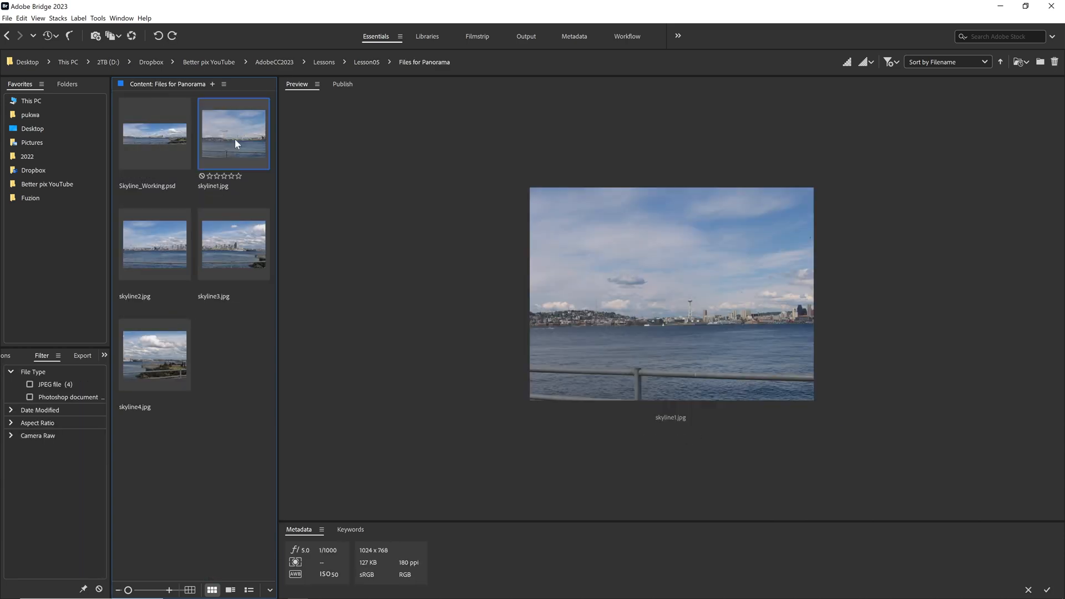
left_click(154, 244)
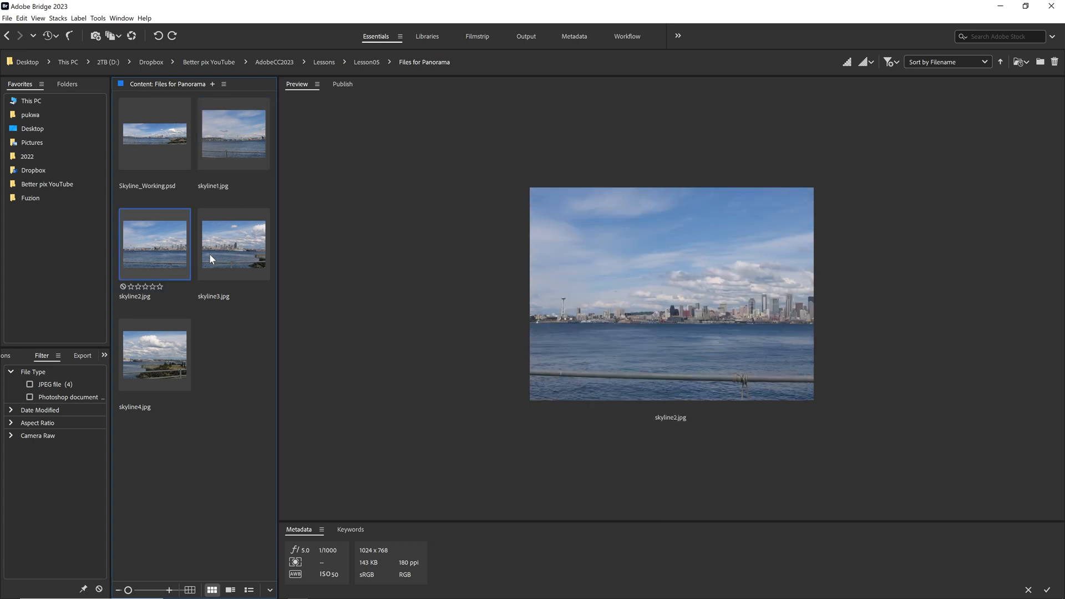
left_click(154, 354)
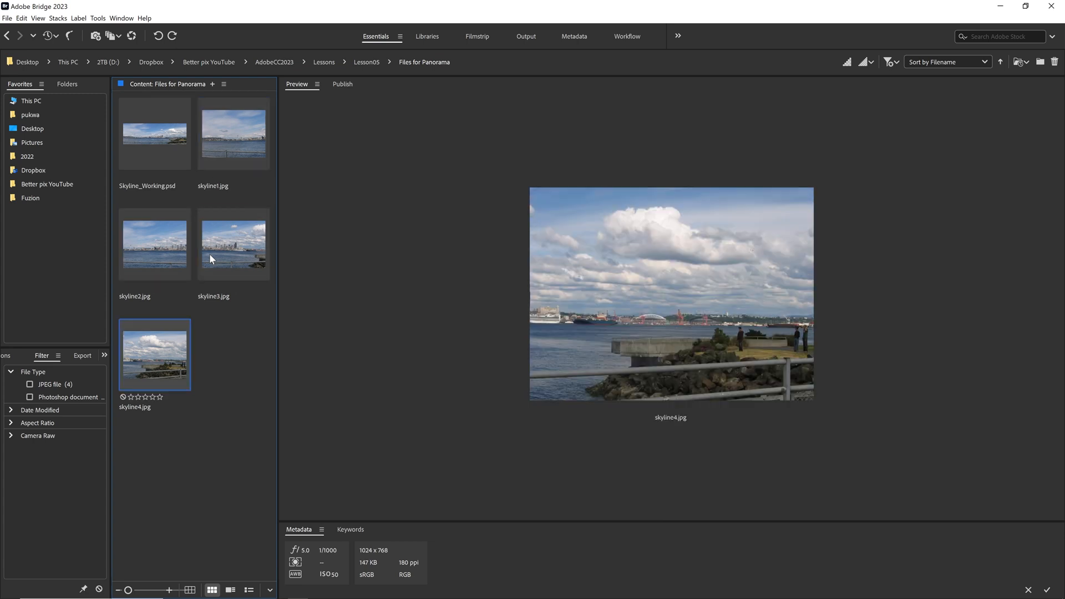
left_click(233, 133)
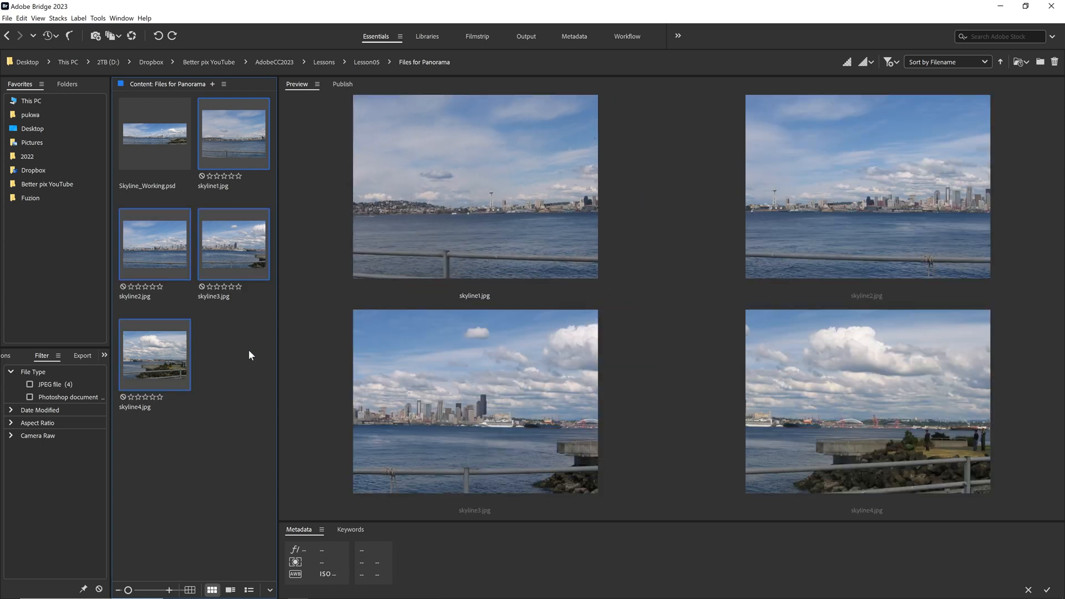
mouse_move(302, 301)
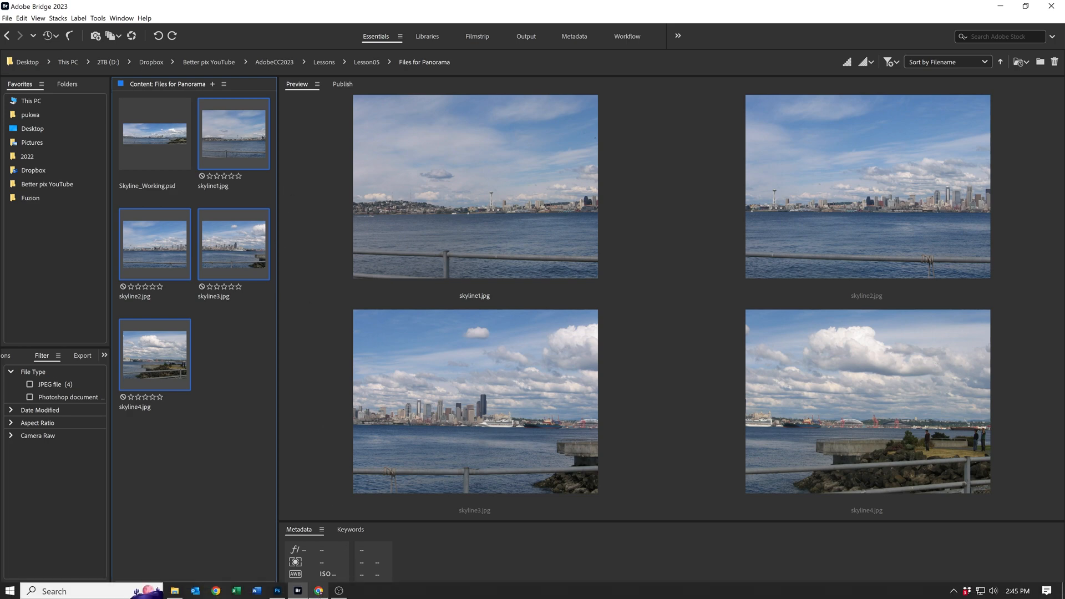
Switch to Photoshop and start File > Automate > Photomerge.
left_click(298, 590)
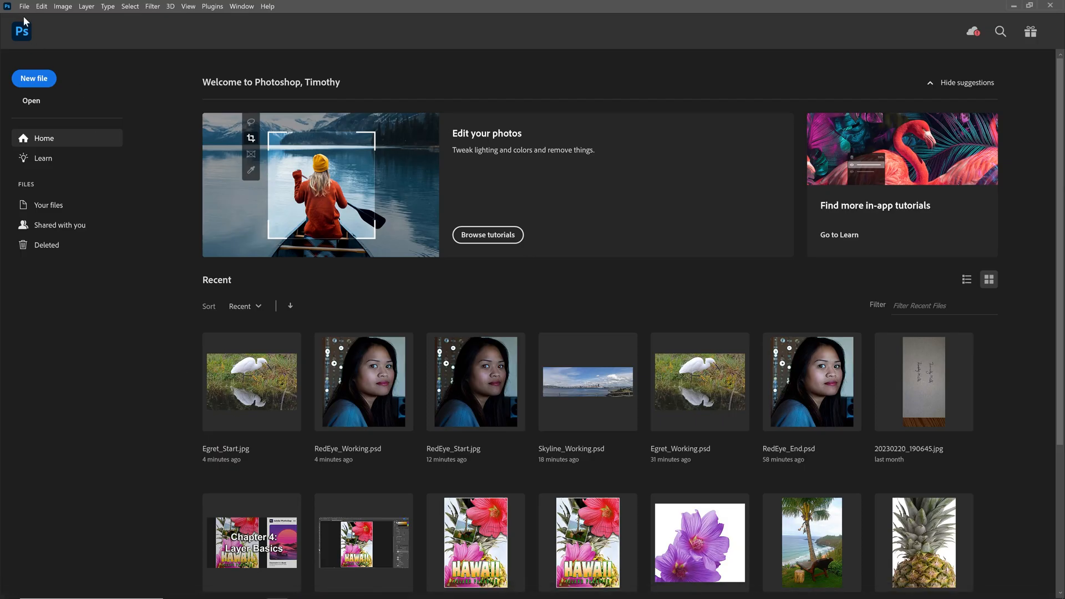
left_click(25, 6)
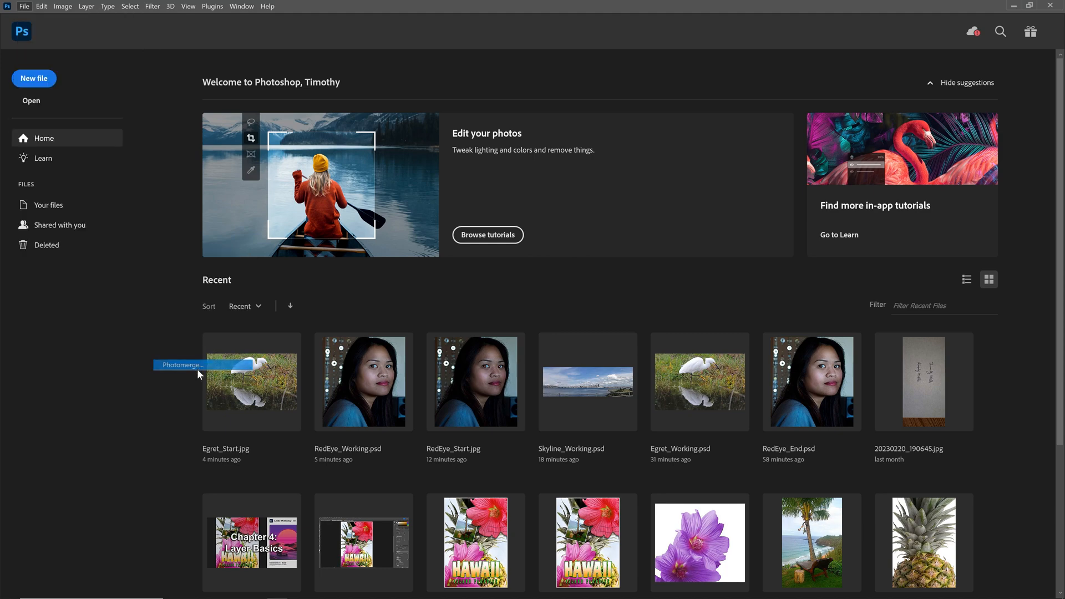
left_click(184, 365)
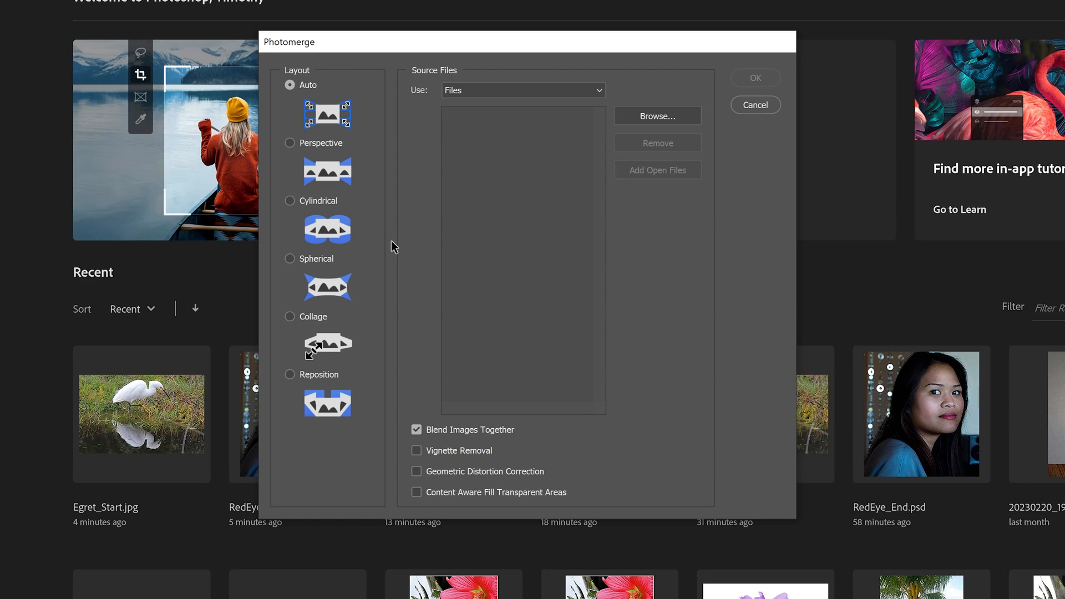
Merge skyline1–4 with Perspective layout, vignette removal, distortion correction and content-aware fill.
left_click(657, 115)
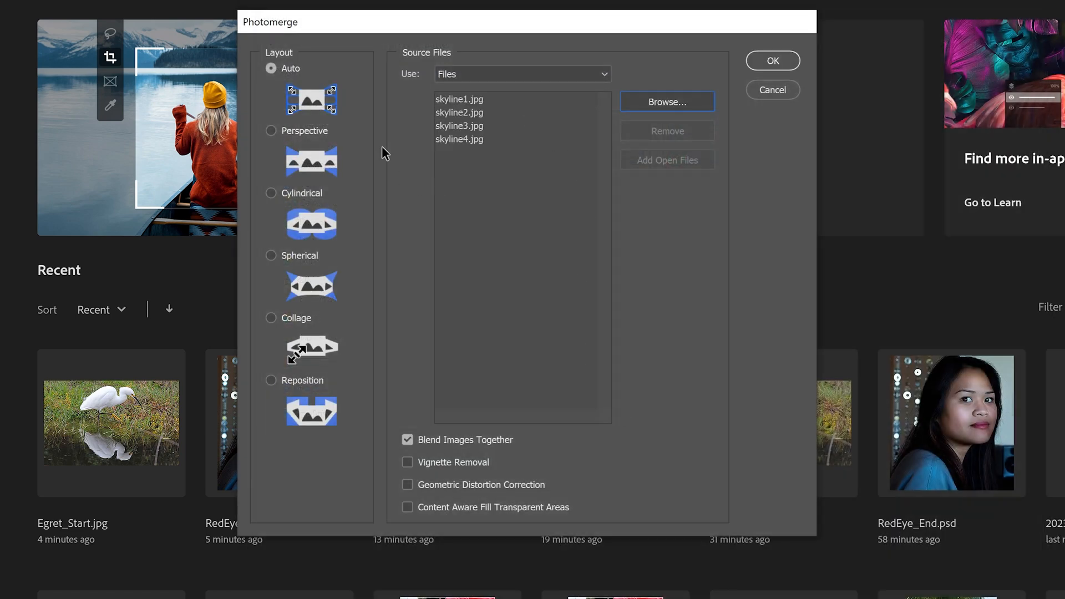
mouse_move(283, 467)
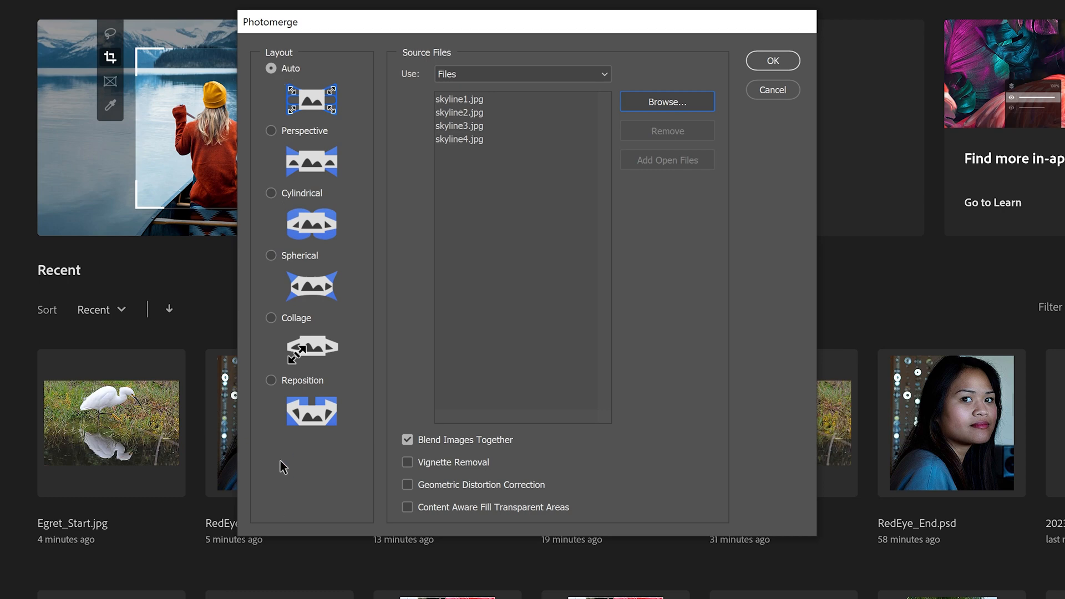
mouse_move(290, 129)
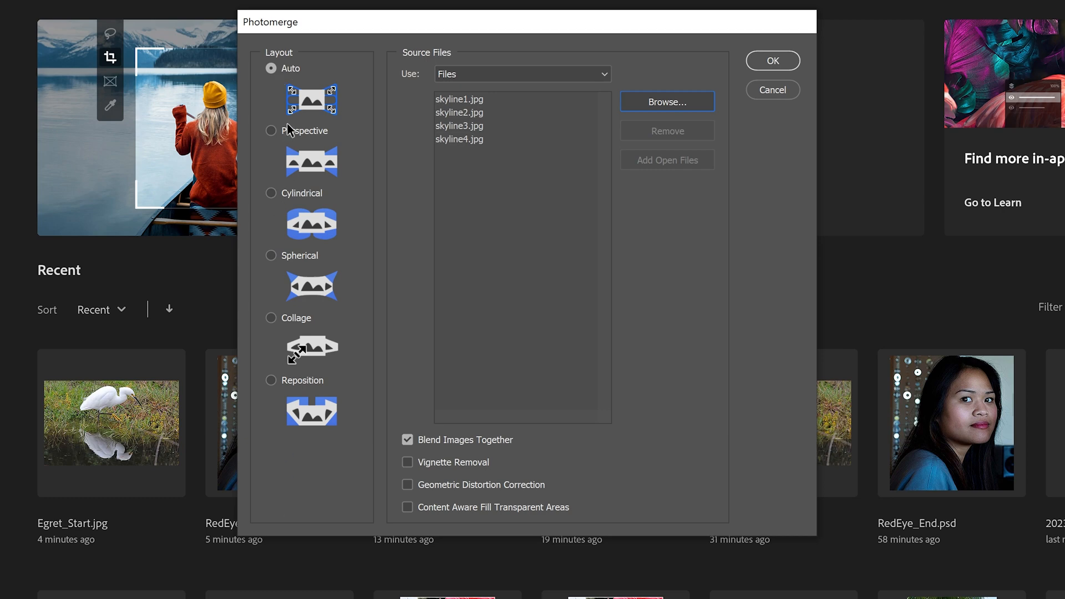
left_click(271, 68)
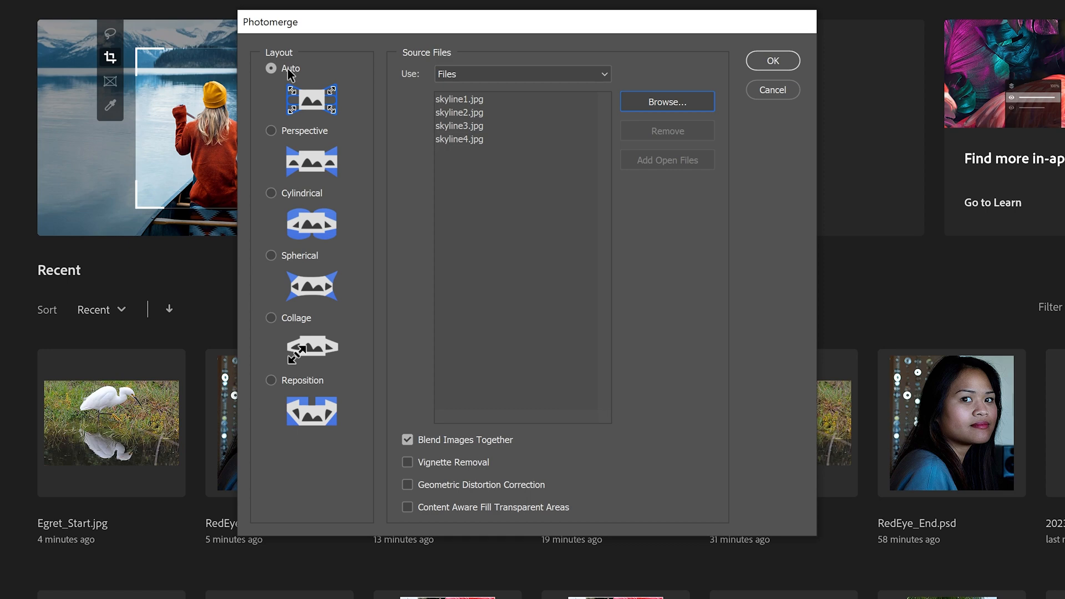
left_click(271, 130)
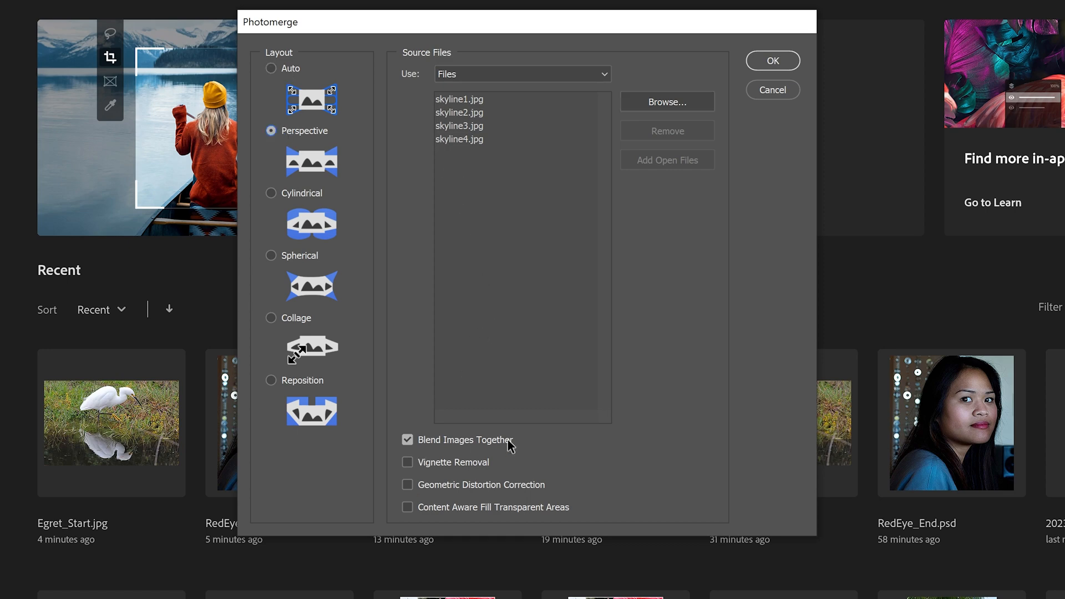
left_click(406, 462)
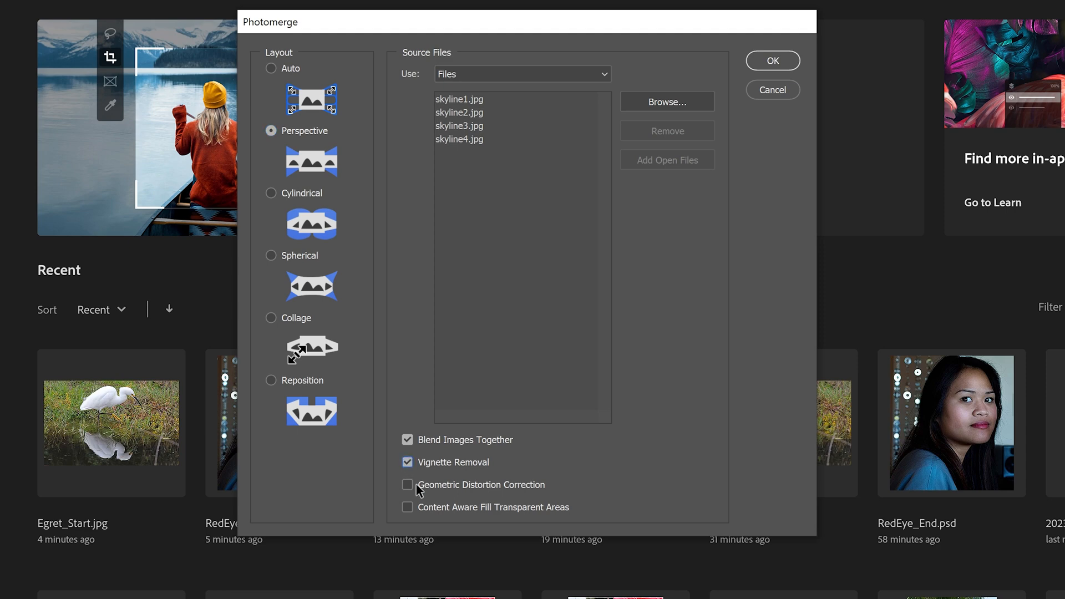
left_click(408, 485)
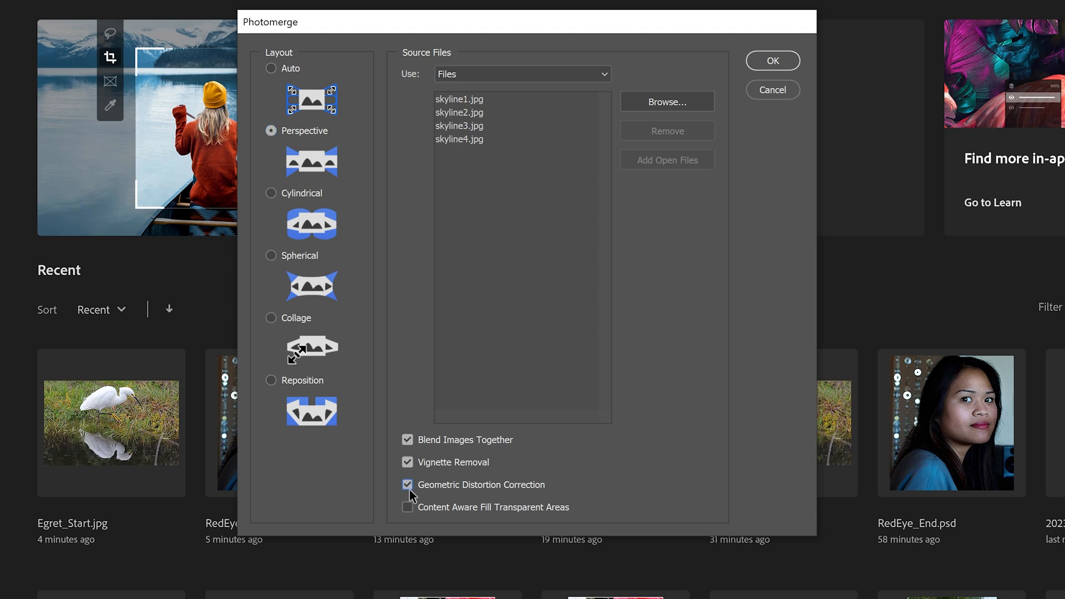
left_click(406, 507)
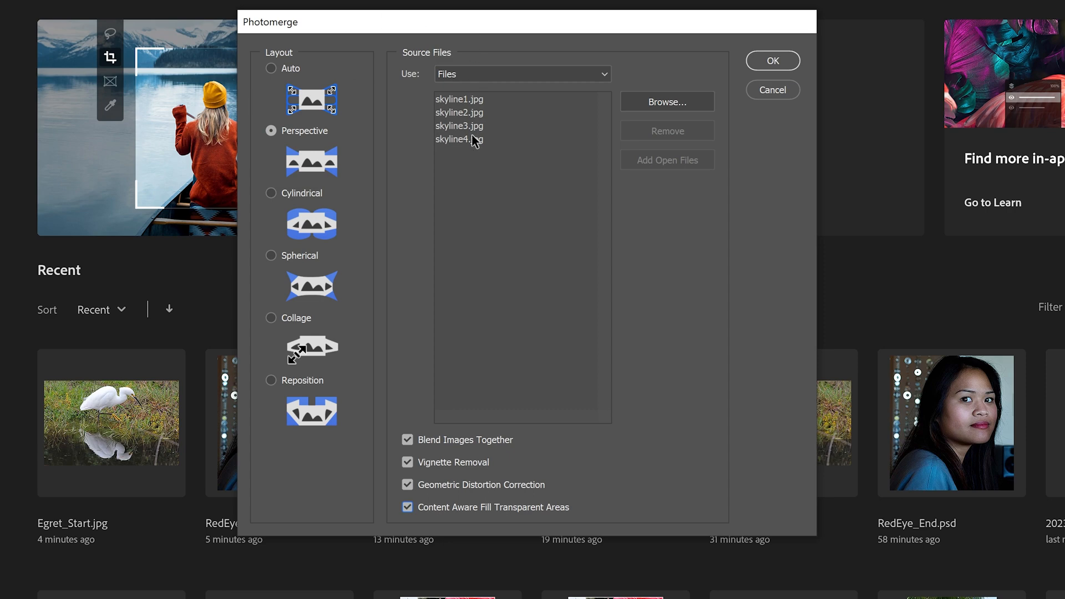
mouse_move(772, 106)
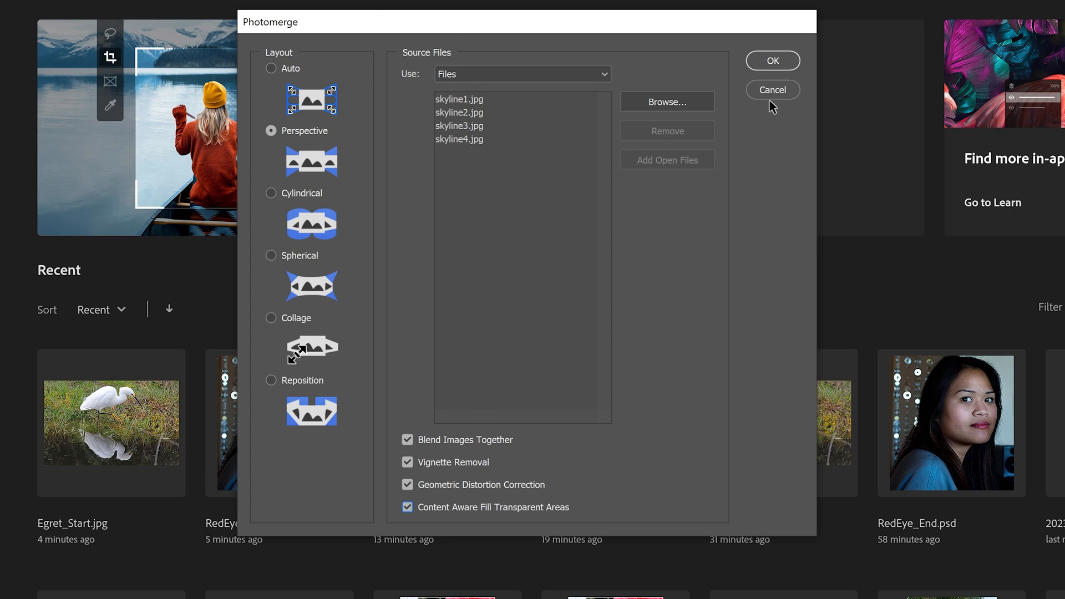
left_click(773, 61)
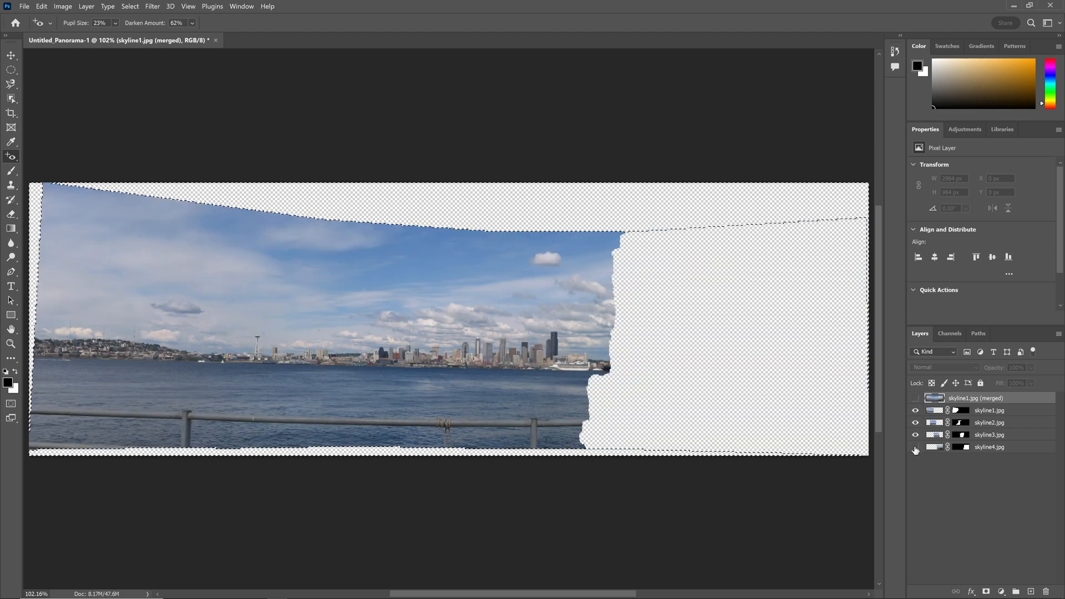
Show the skyline4 layer, bring up the layer commands, and go to the Select menu.
left_click(989, 434)
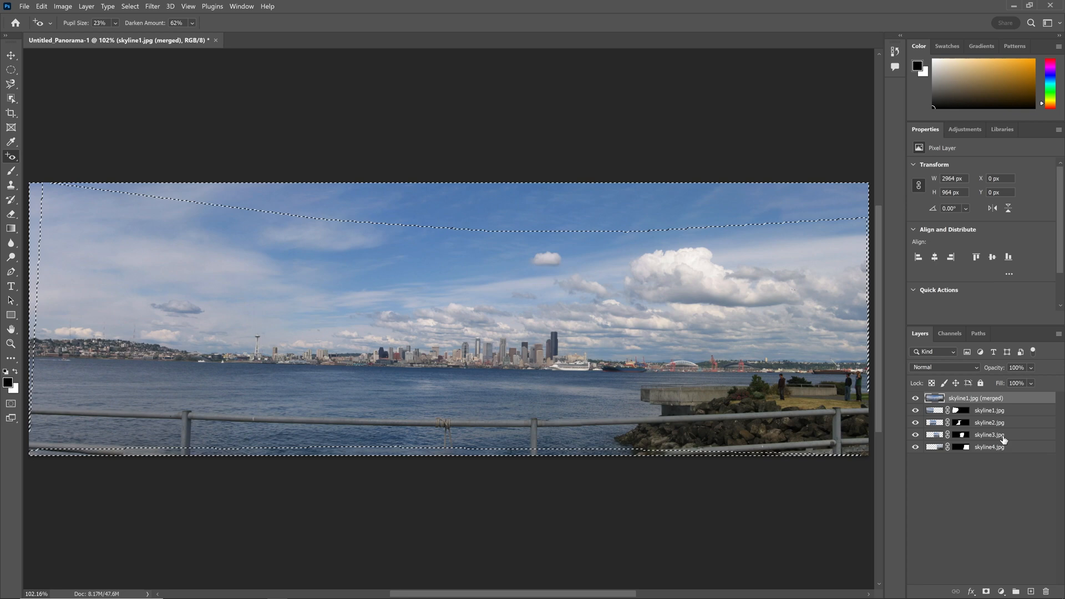
right_click(989, 435)
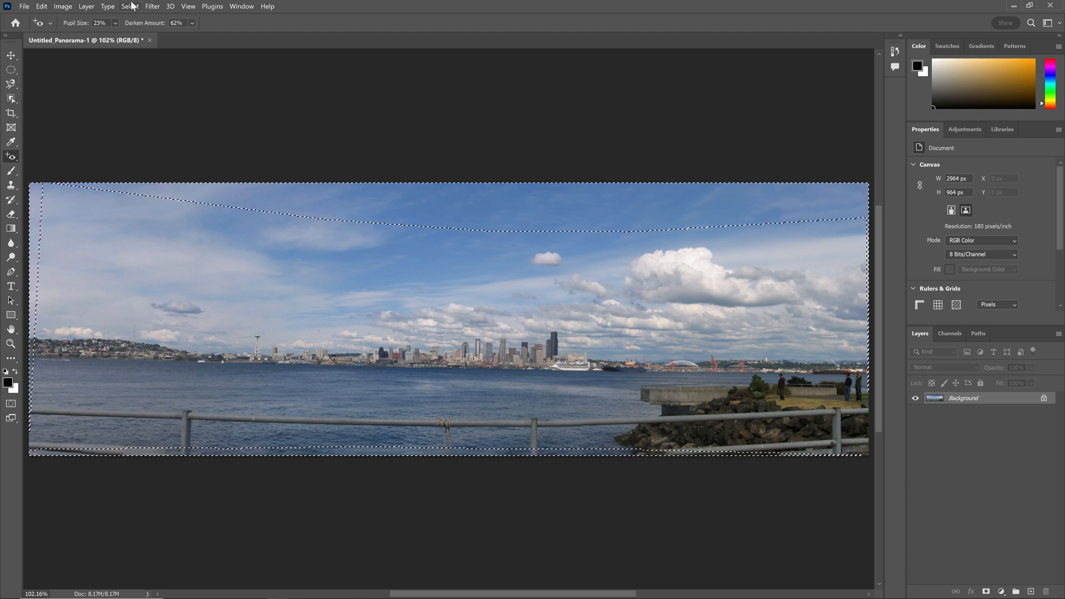
left_click(130, 6)
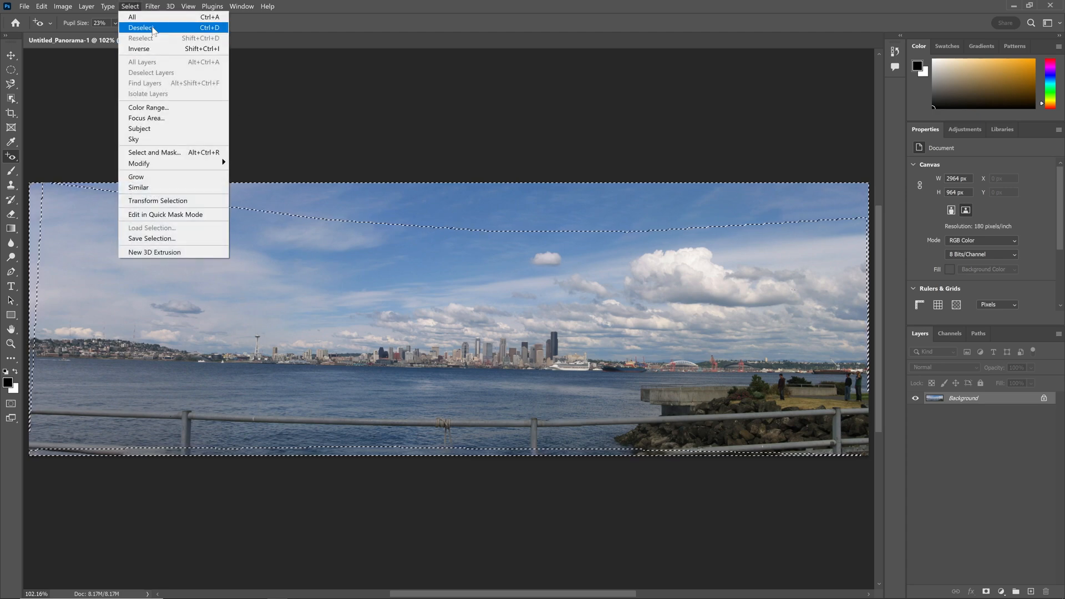
Deselect, then straighten the panorama about 2° by drawing a level line along the distant shoreline.
left_click(139, 27)
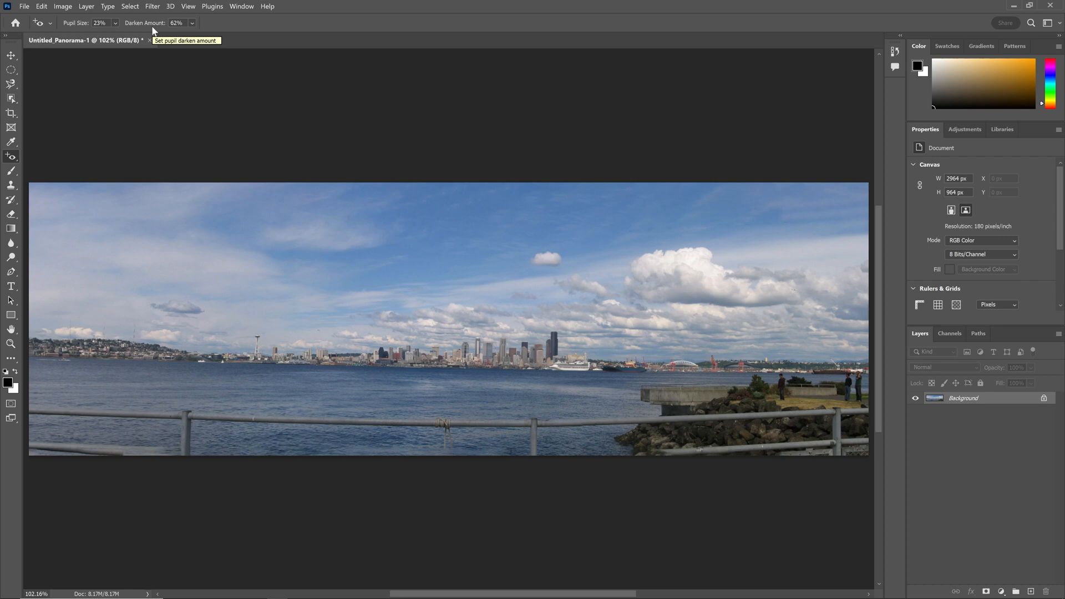
left_click(11, 113)
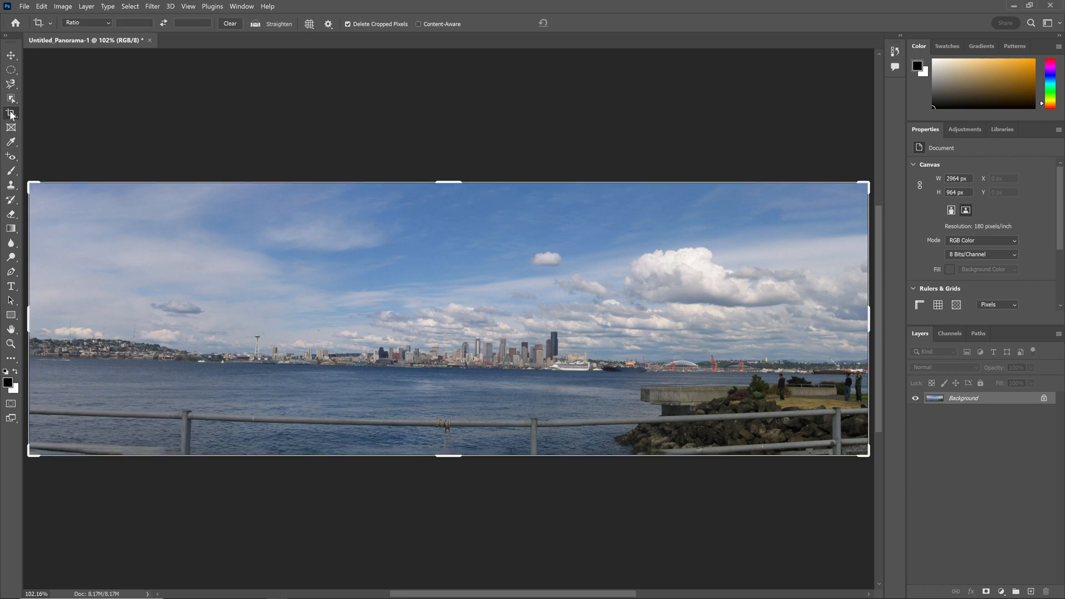
mouse_move(146, 248)
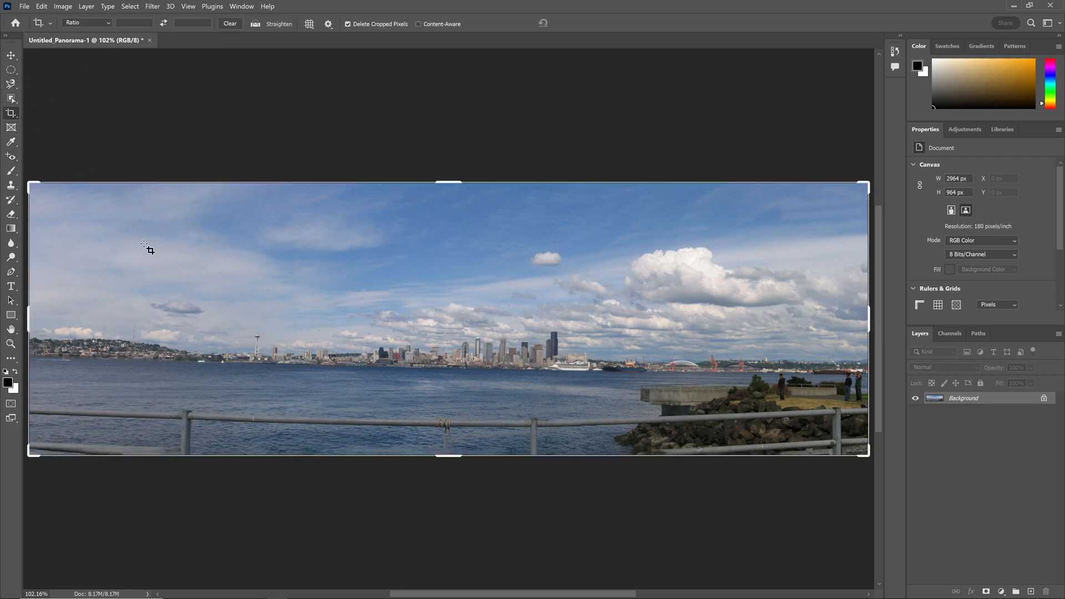
mouse_move(340, 374)
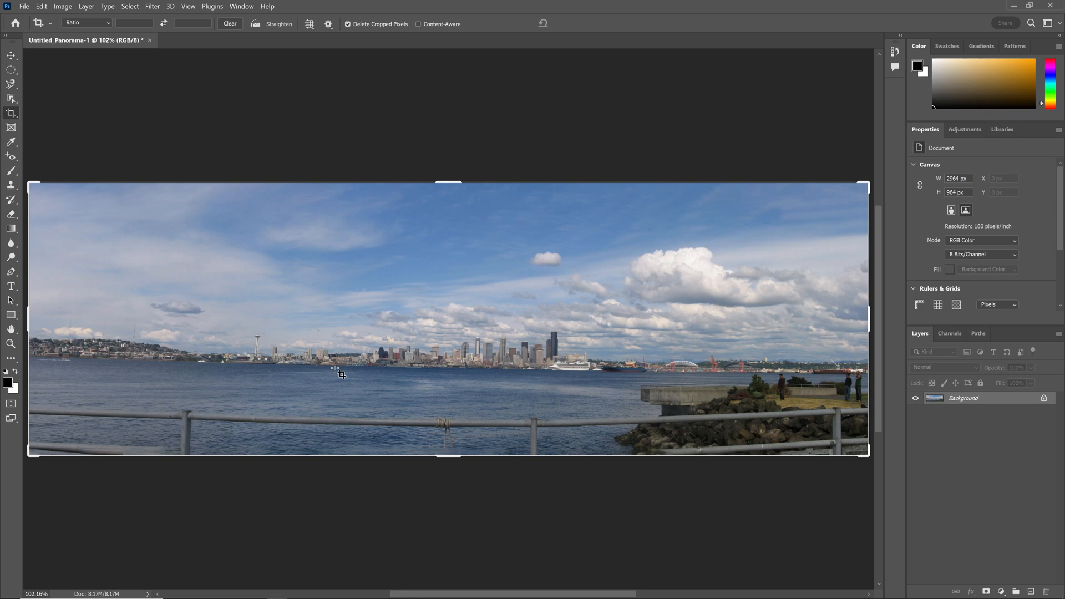
mouse_move(761, 379)
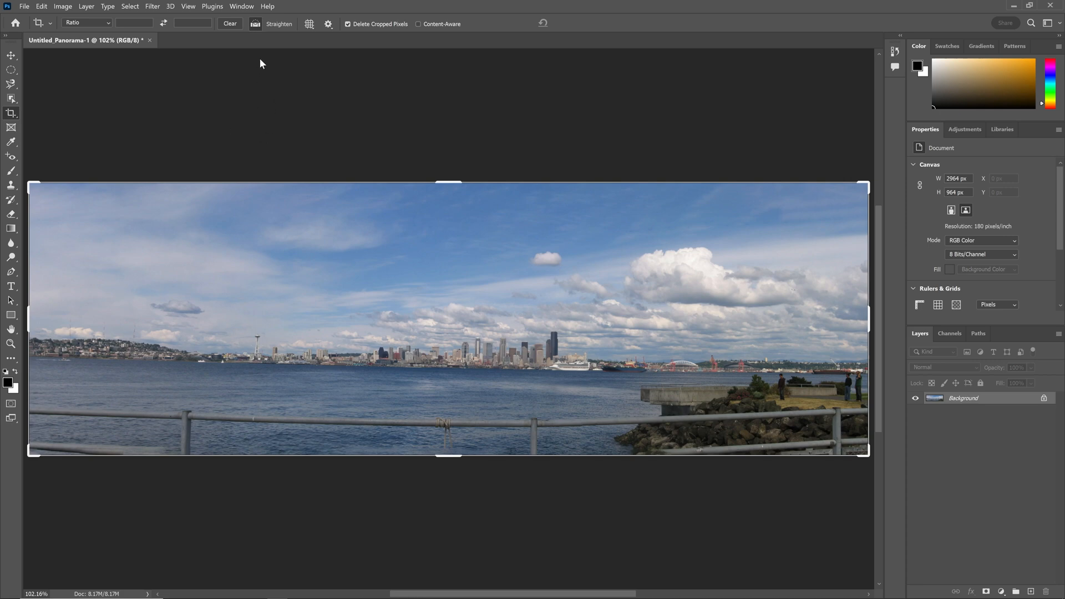
mouse_move(51, 358)
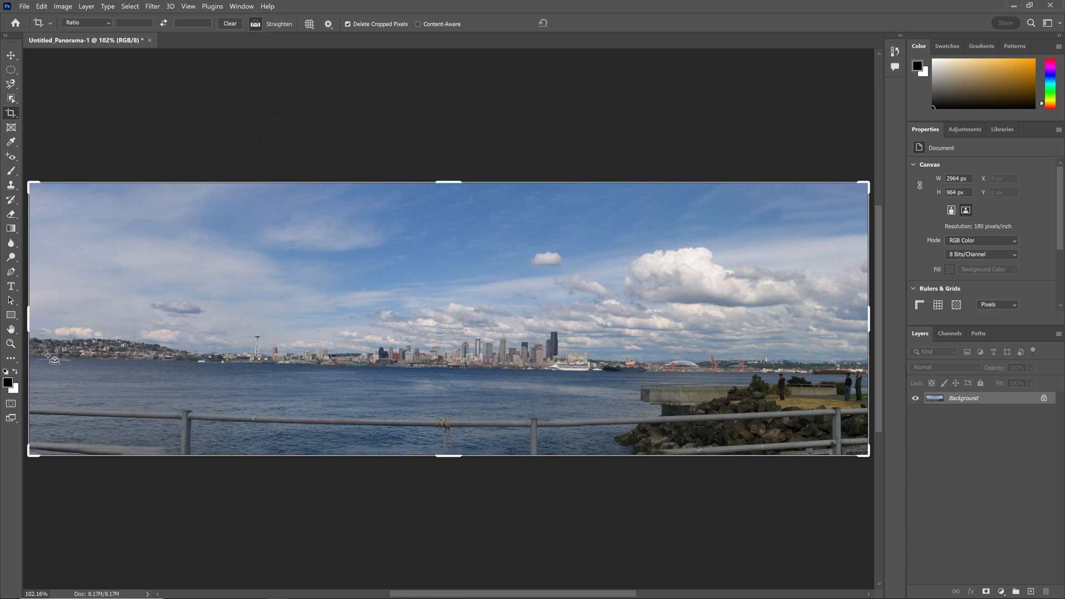
left_click_drag(46, 358, 103, 360)
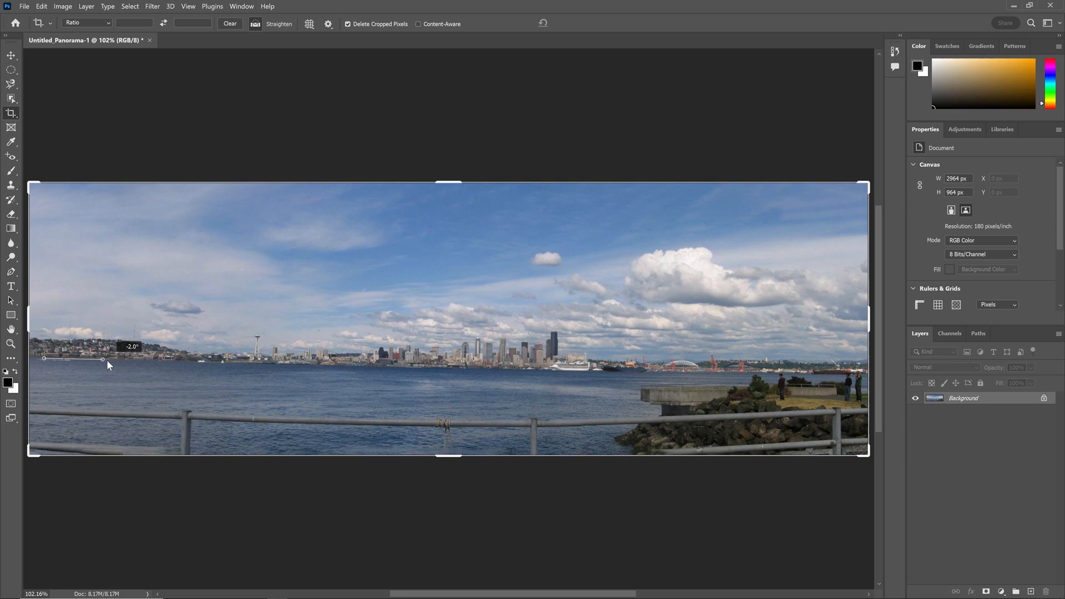
left_click_drag(106, 365, 807, 379)
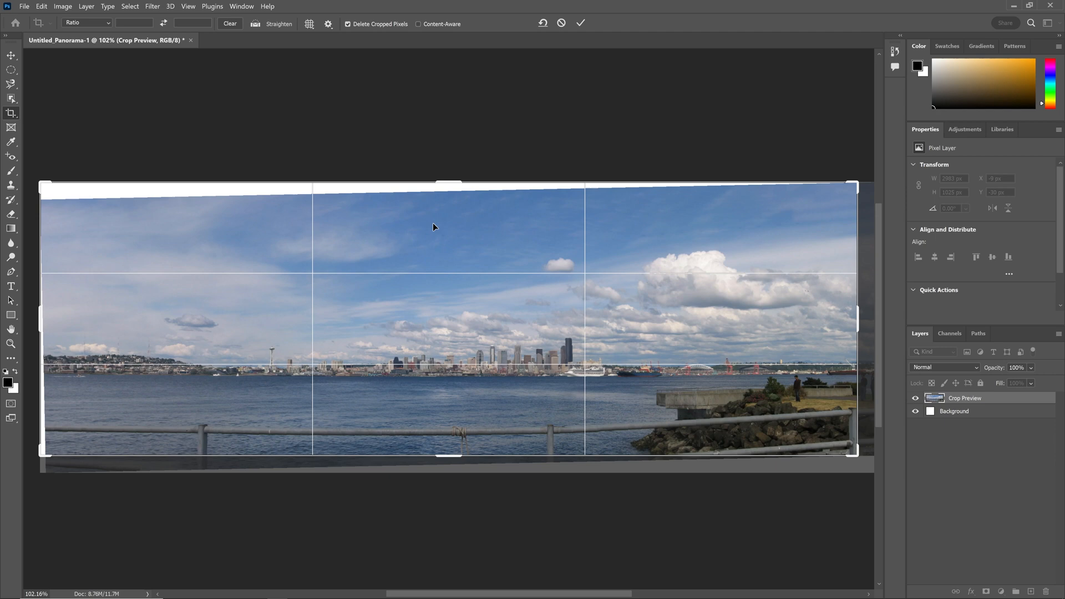
Fit the crop to the panorama edges and commit it with Content-Aware fill for the empty corners.
left_click_drag(857, 321, 866, 321)
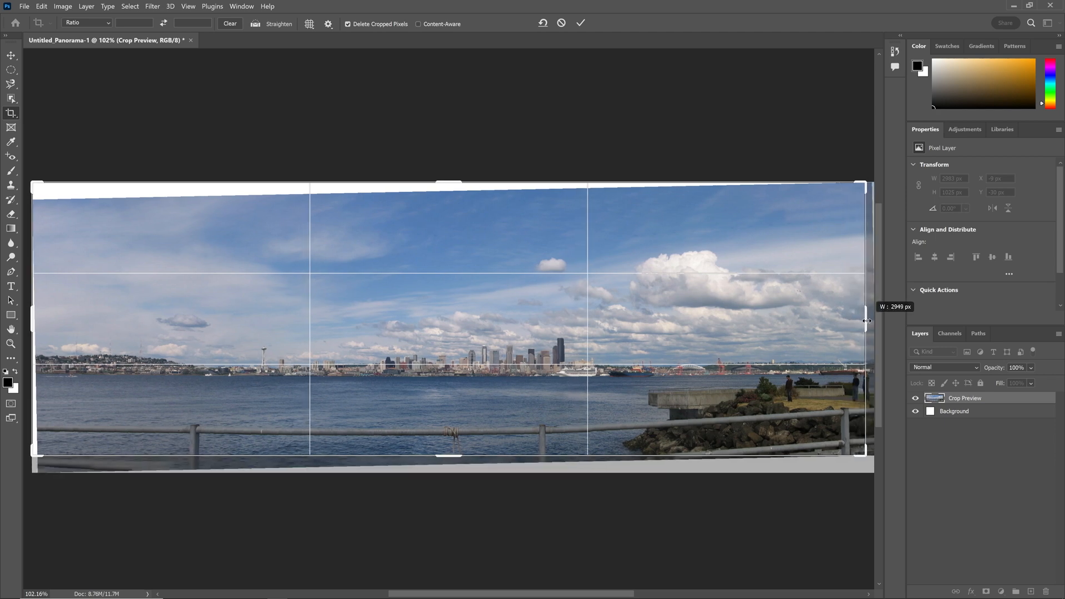
left_click_drag(866, 321, 853, 329)
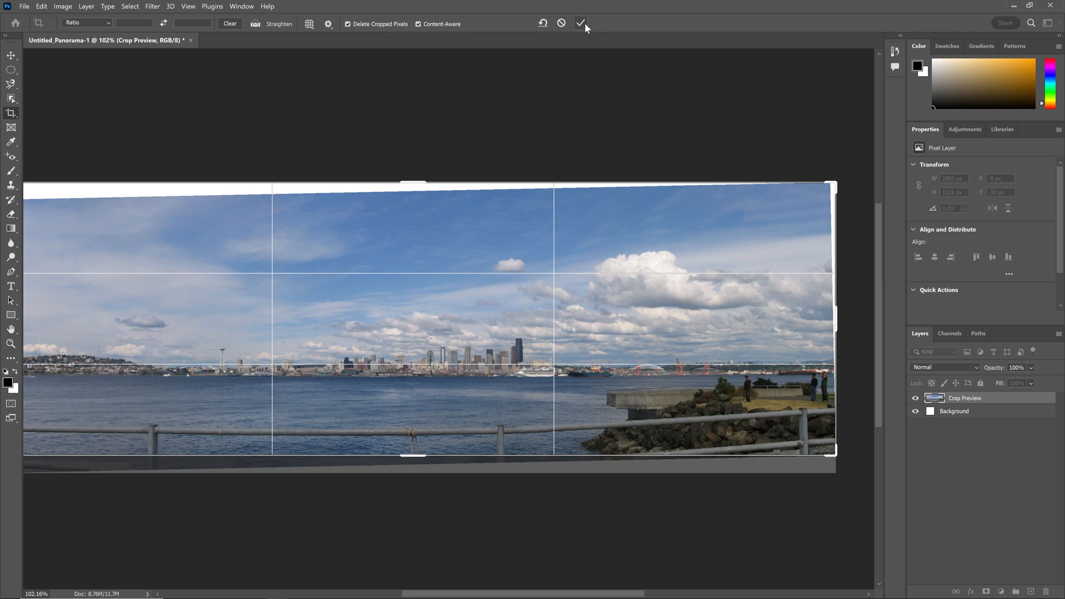
left_click(580, 24)
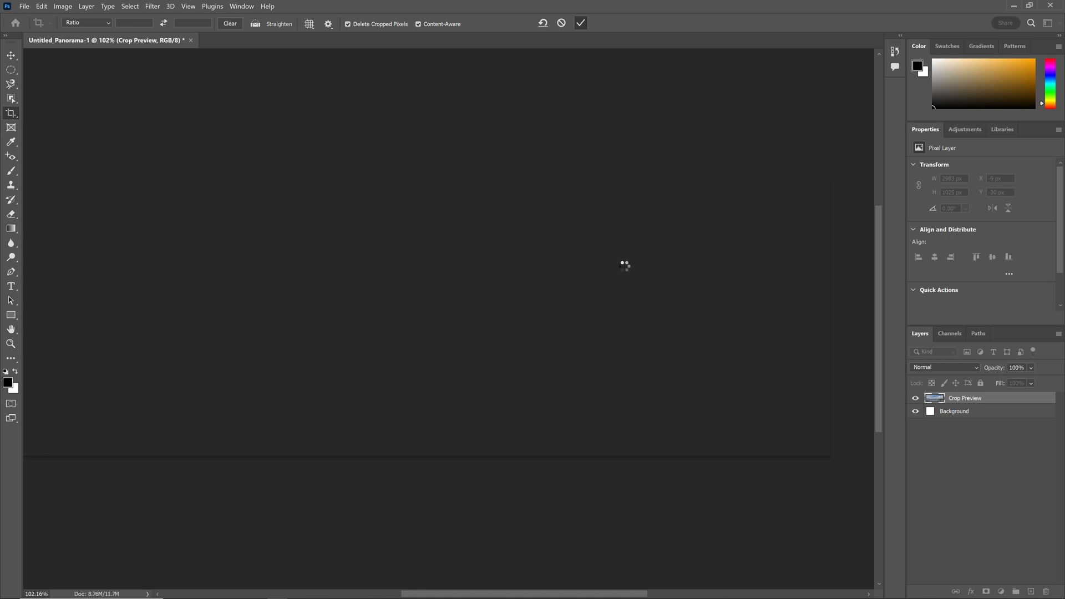
left_click(579, 22)
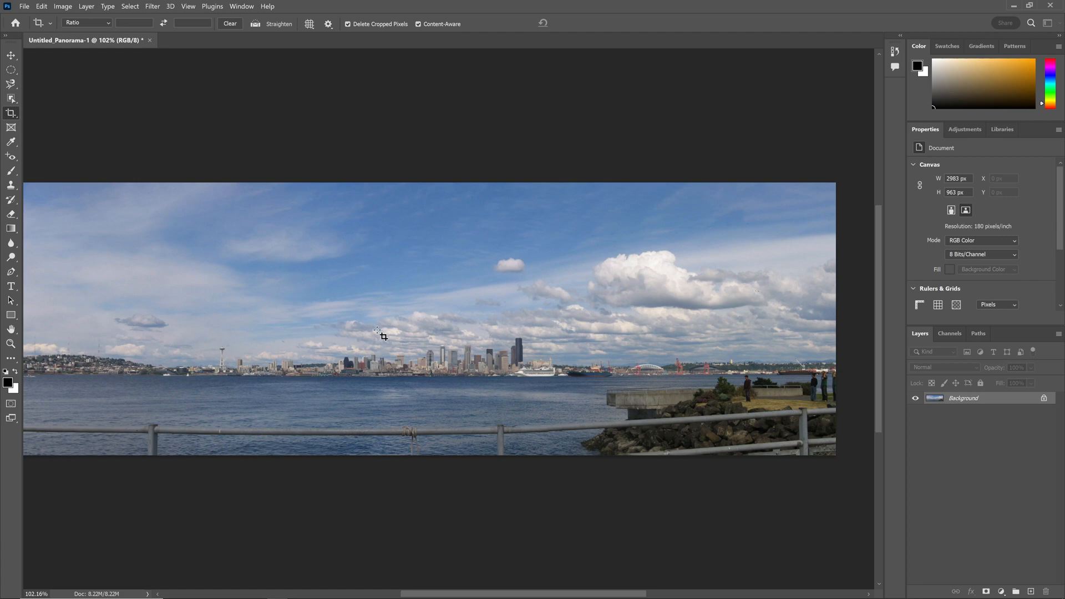
mouse_move(406, 339)
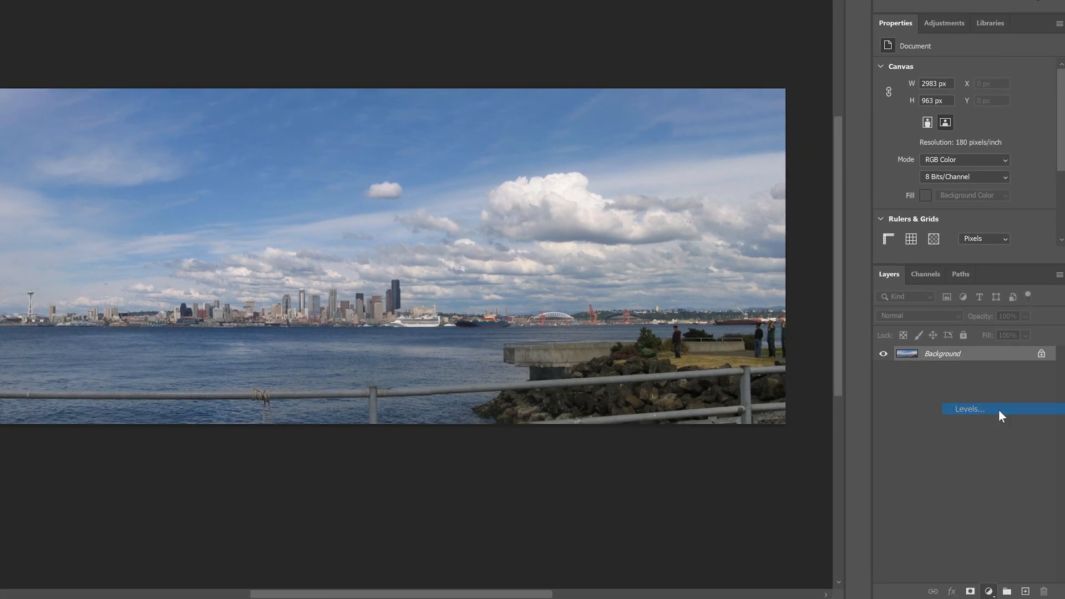
Add a Levels adjustment layer and sample the large bright cloud as its white point.
left_click(969, 409)
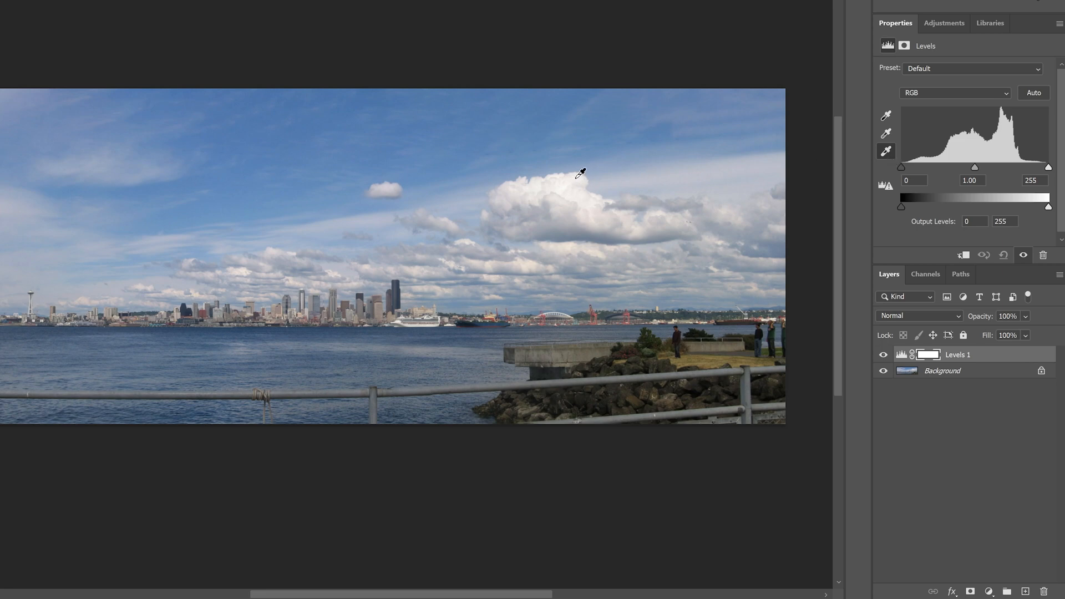
left_click(579, 173)
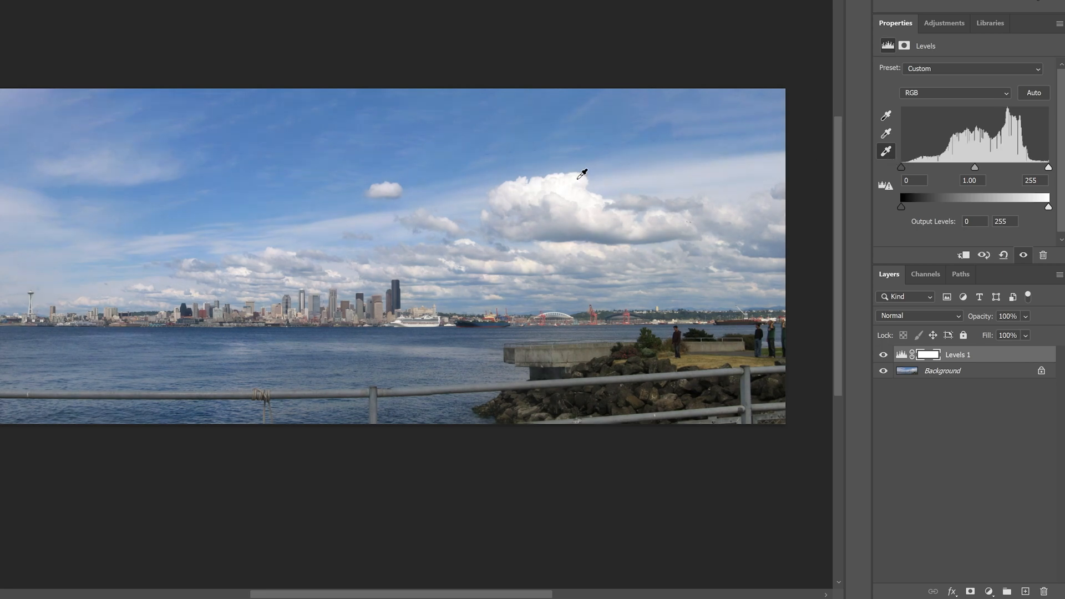
left_click(583, 174)
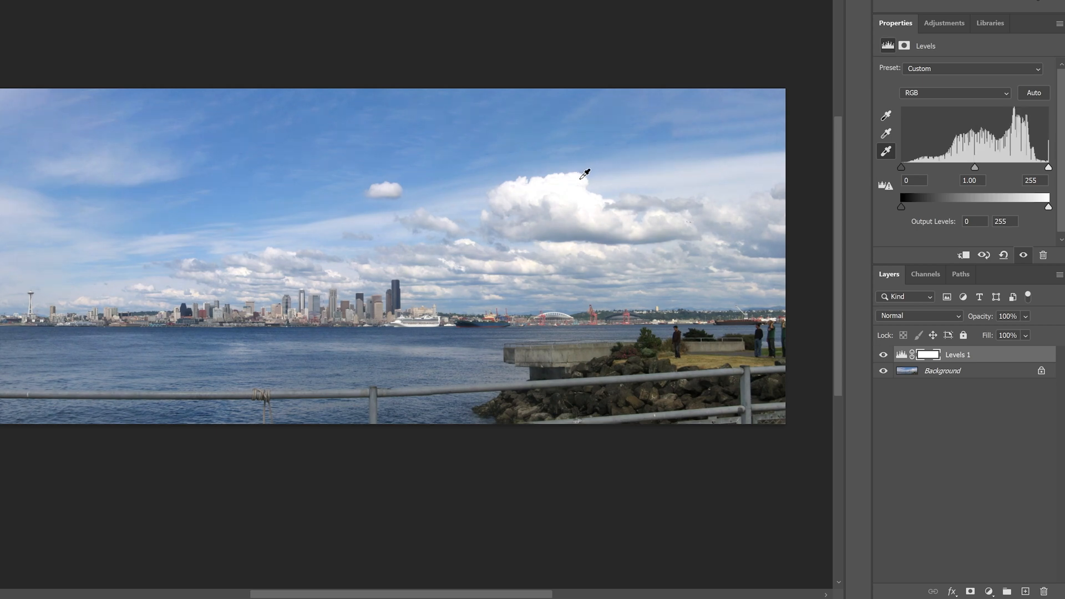
left_click(572, 181)
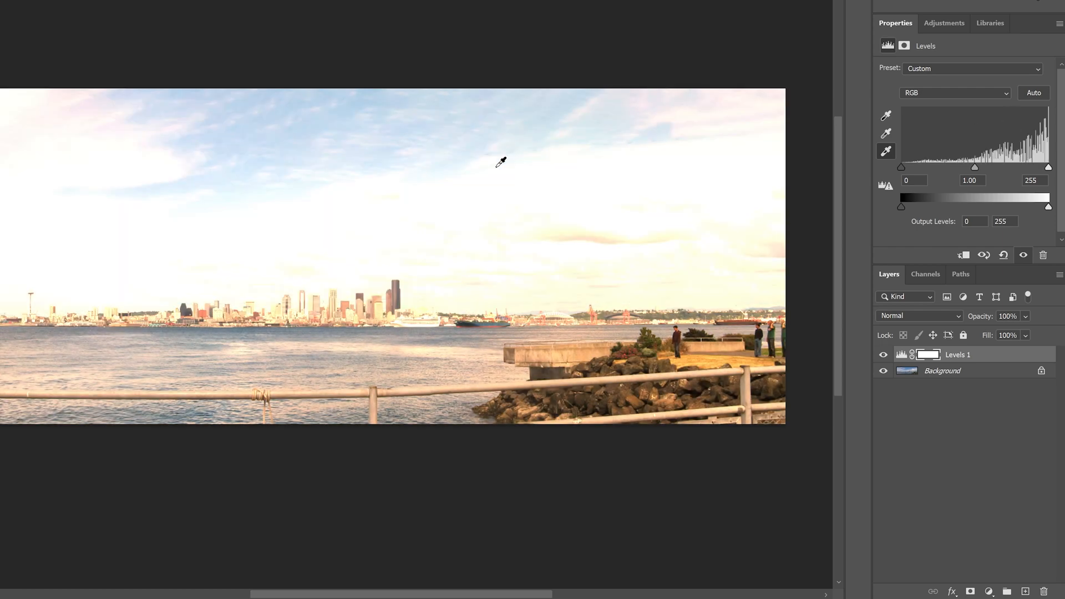
mouse_move(512, 182)
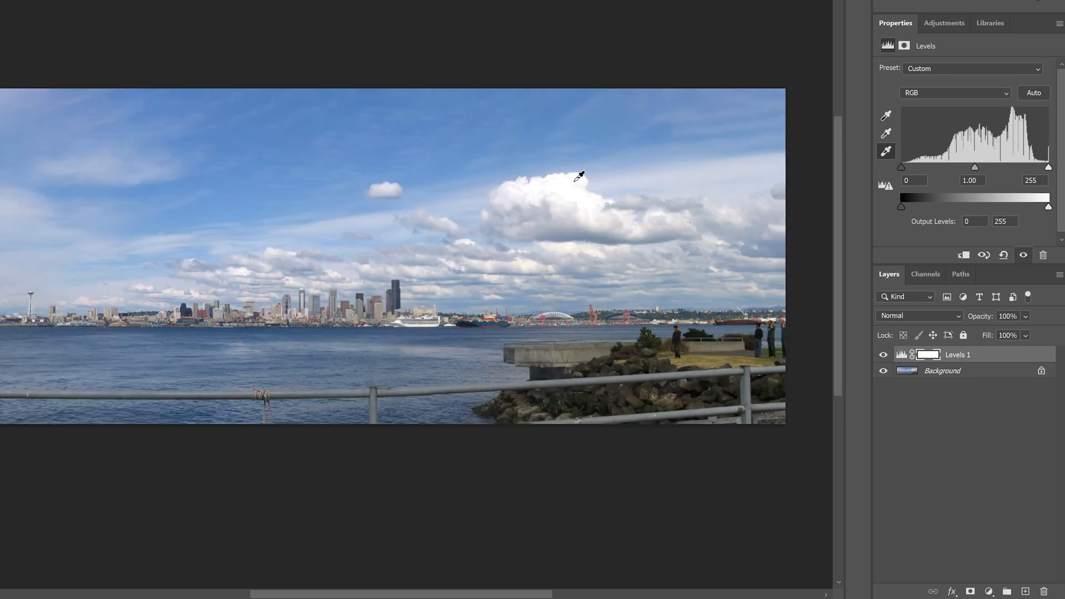
left_click(578, 176)
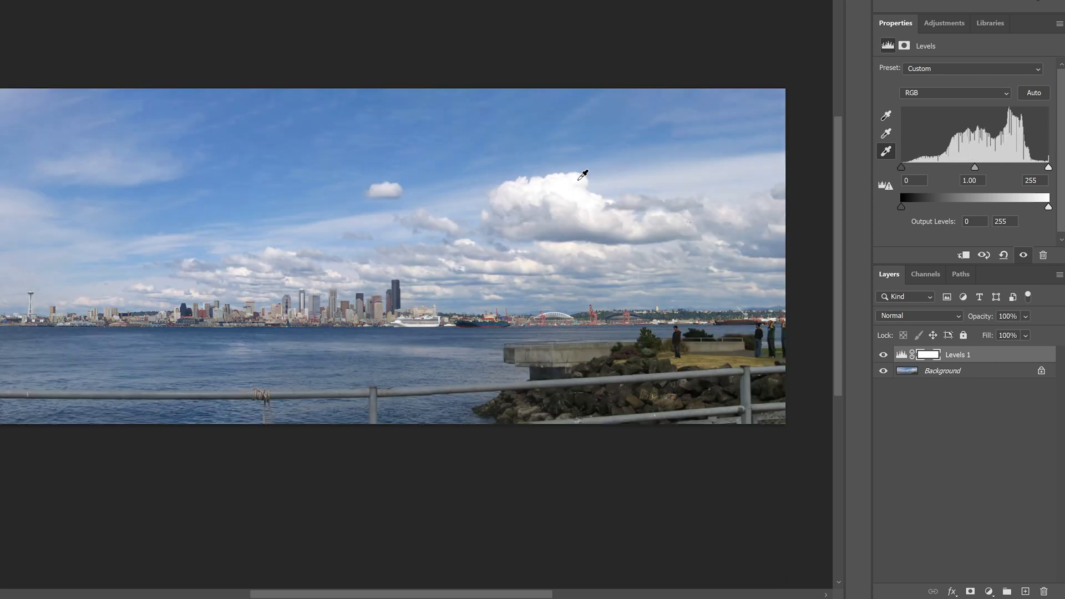
left_click(583, 173)
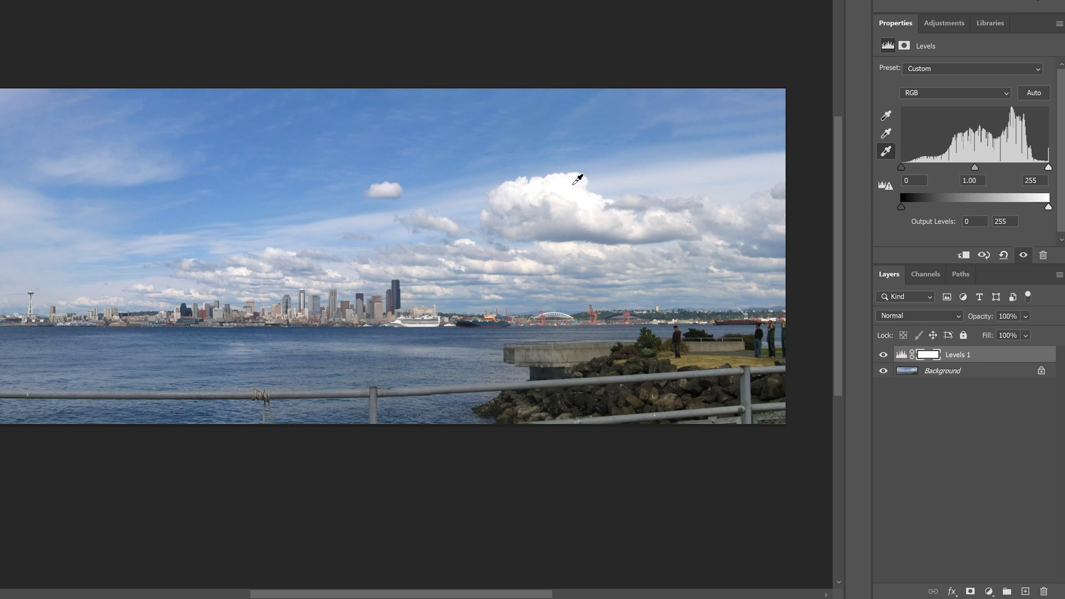
left_click(578, 178)
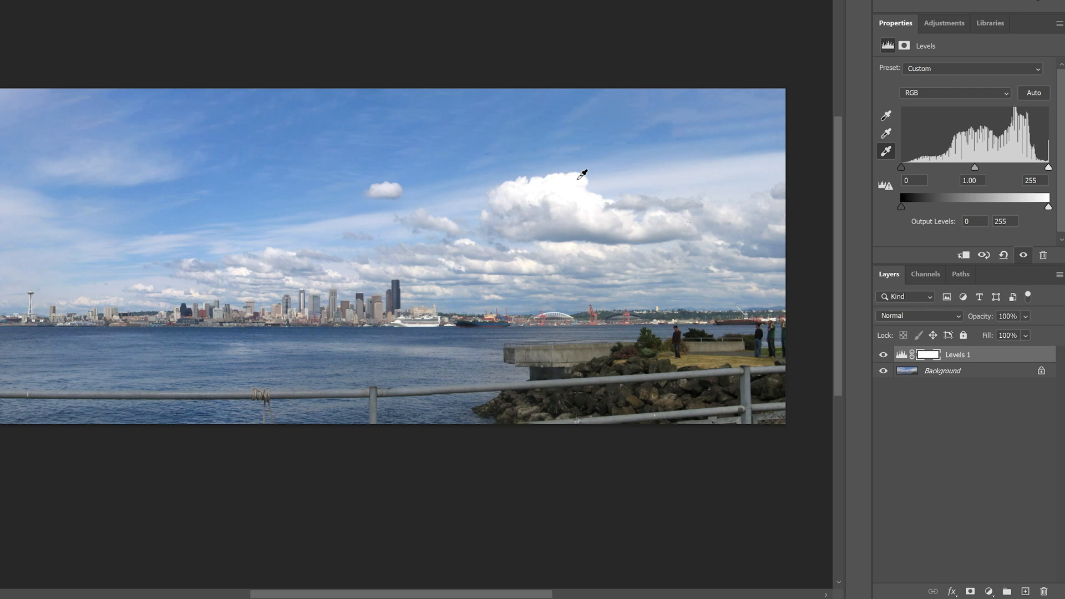
left_click(581, 176)
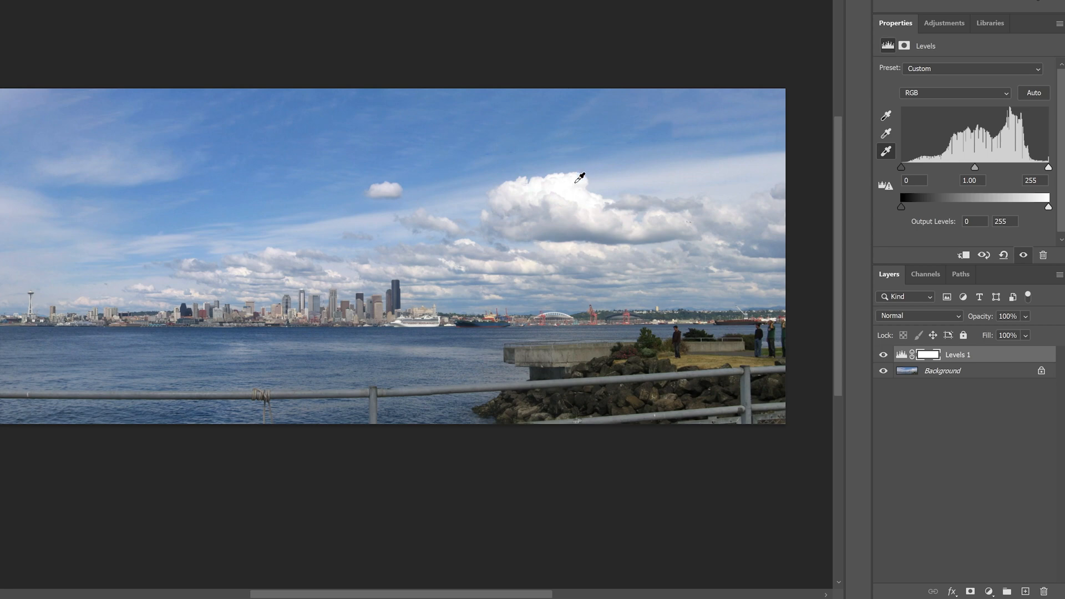
mouse_move(466, 327)
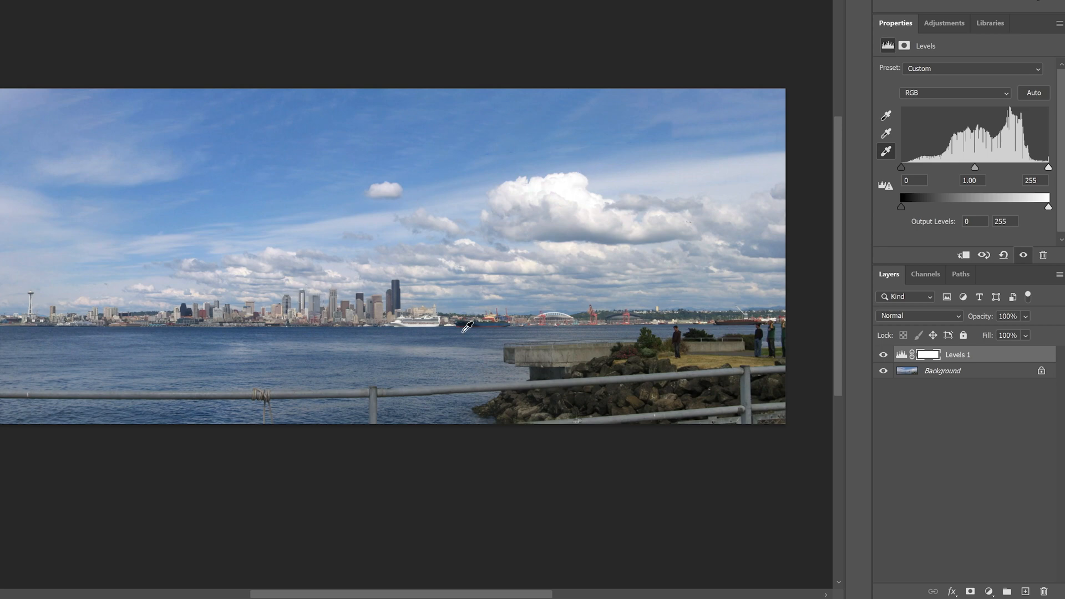
mouse_move(502, 328)
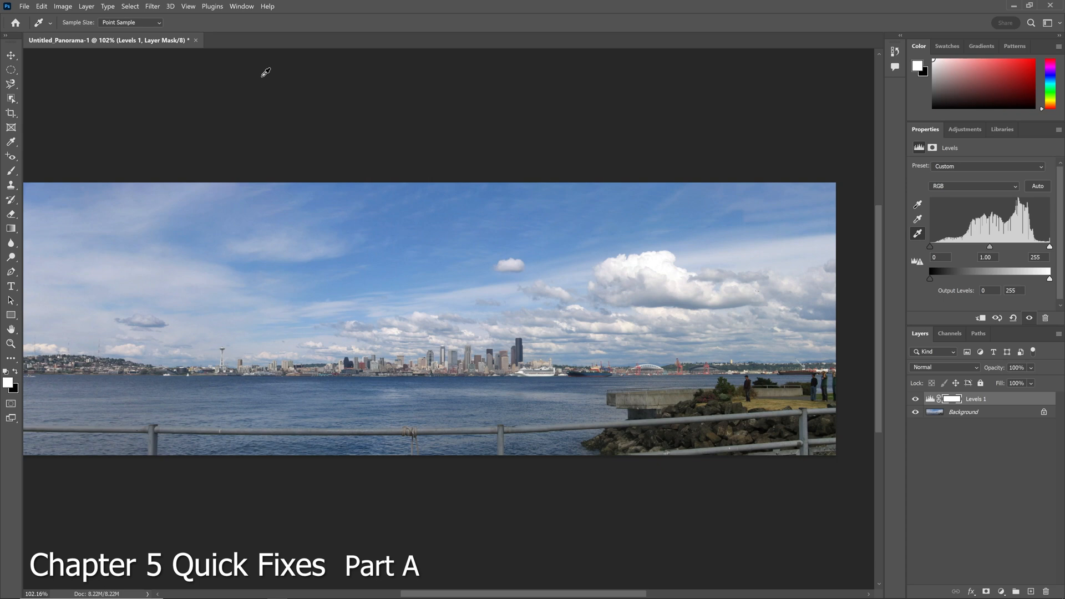
mouse_move(282, 63)
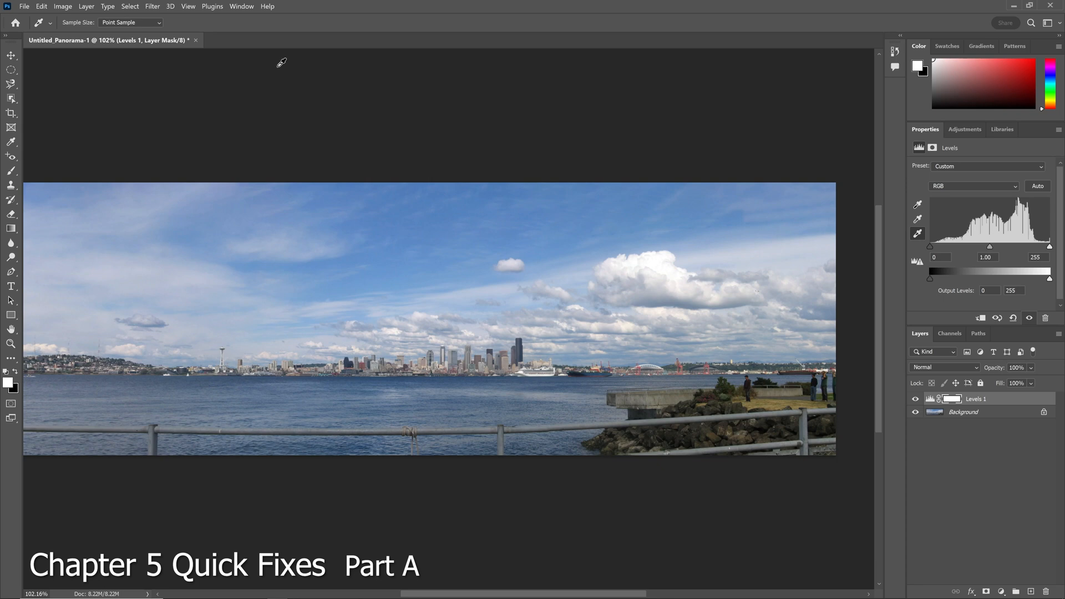